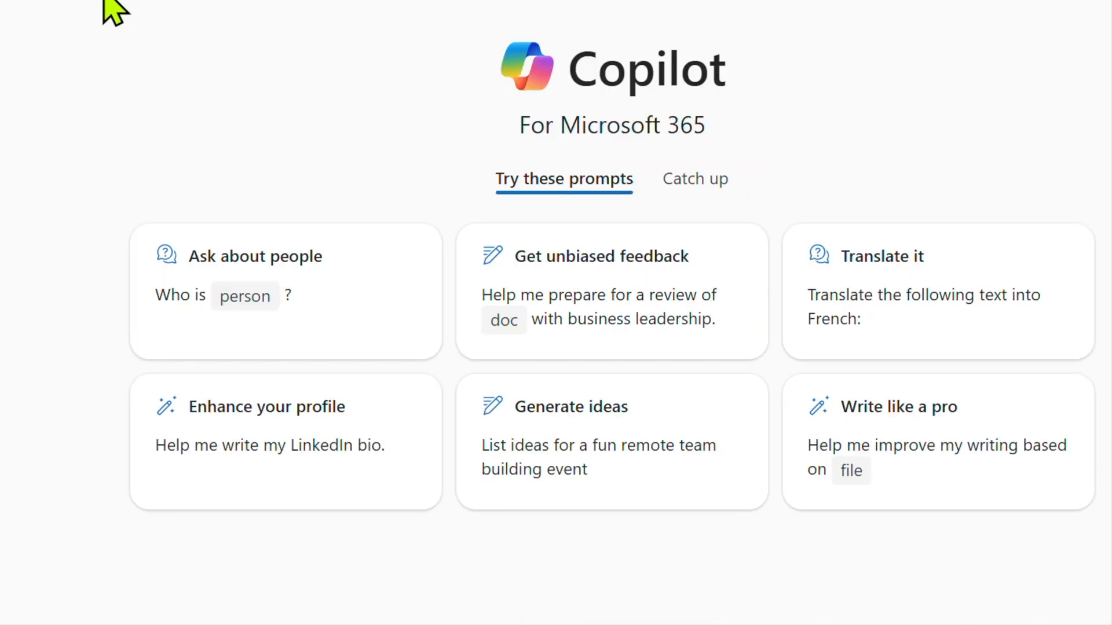
{"action": "mouse_move", "coordinate": [450, 517]}
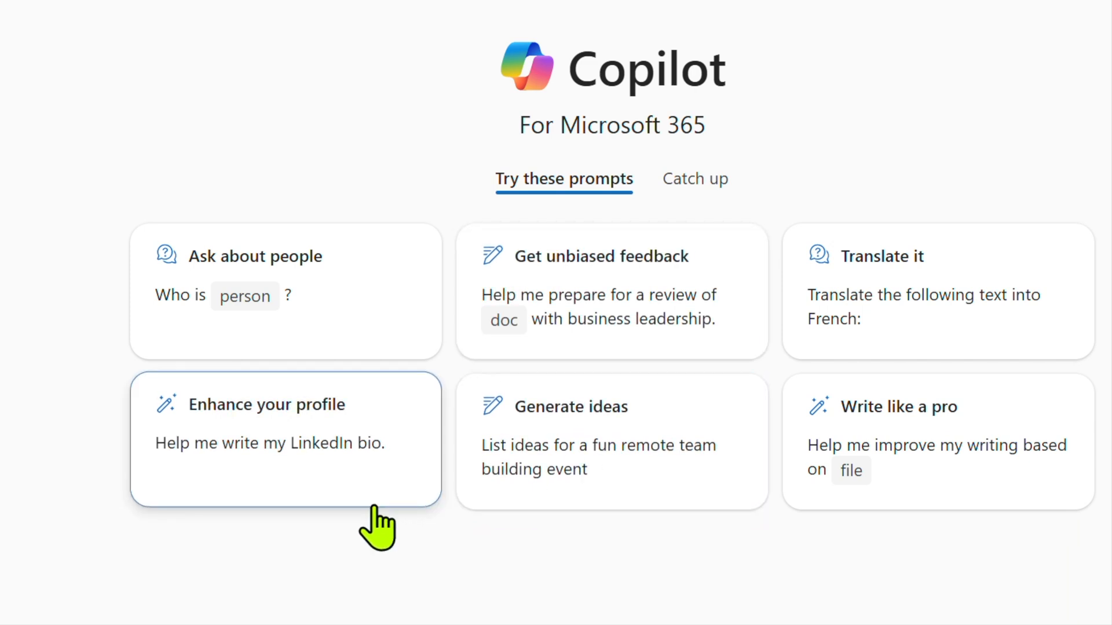
{"action": "mouse_move", "coordinate": [776, 312]}
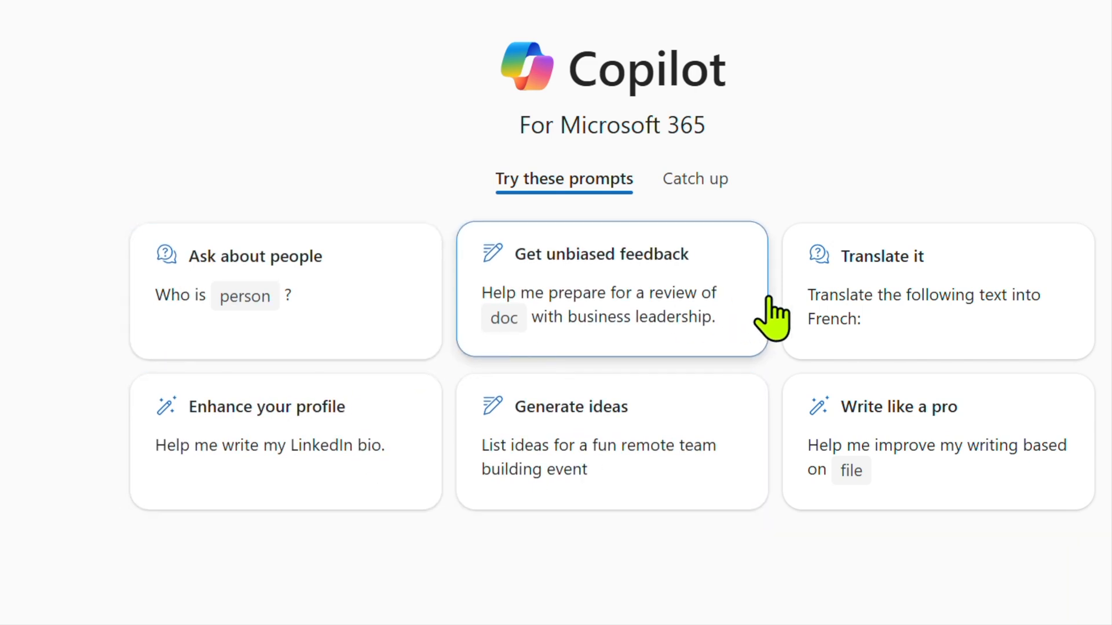
{"action": "mouse_move", "coordinate": [866, 468]}
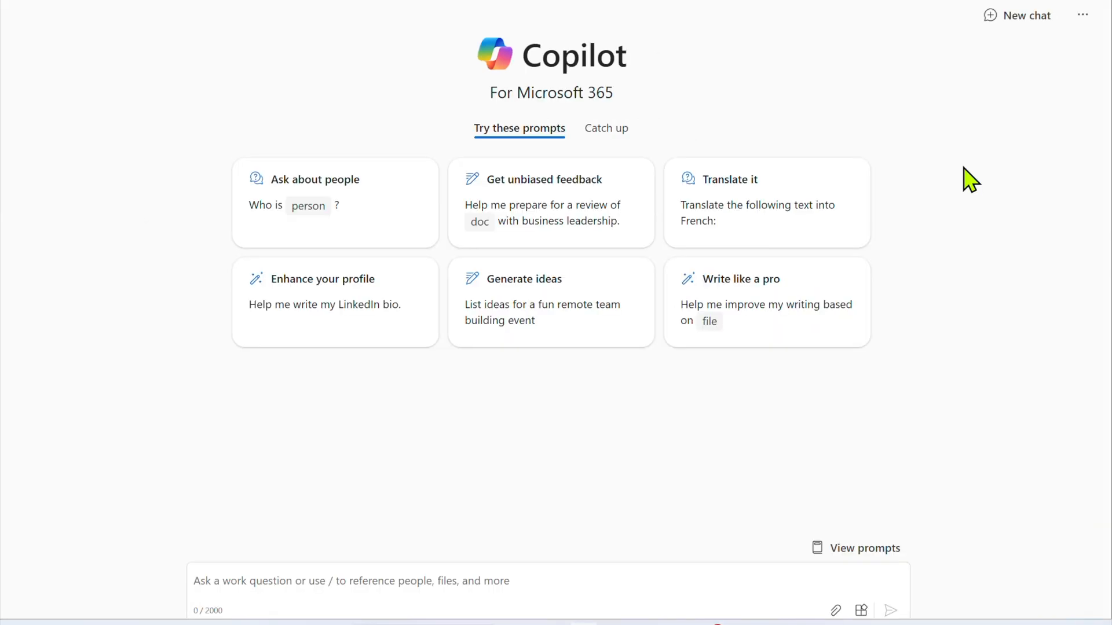
{"action": "mouse_move", "coordinate": [892, 514]}
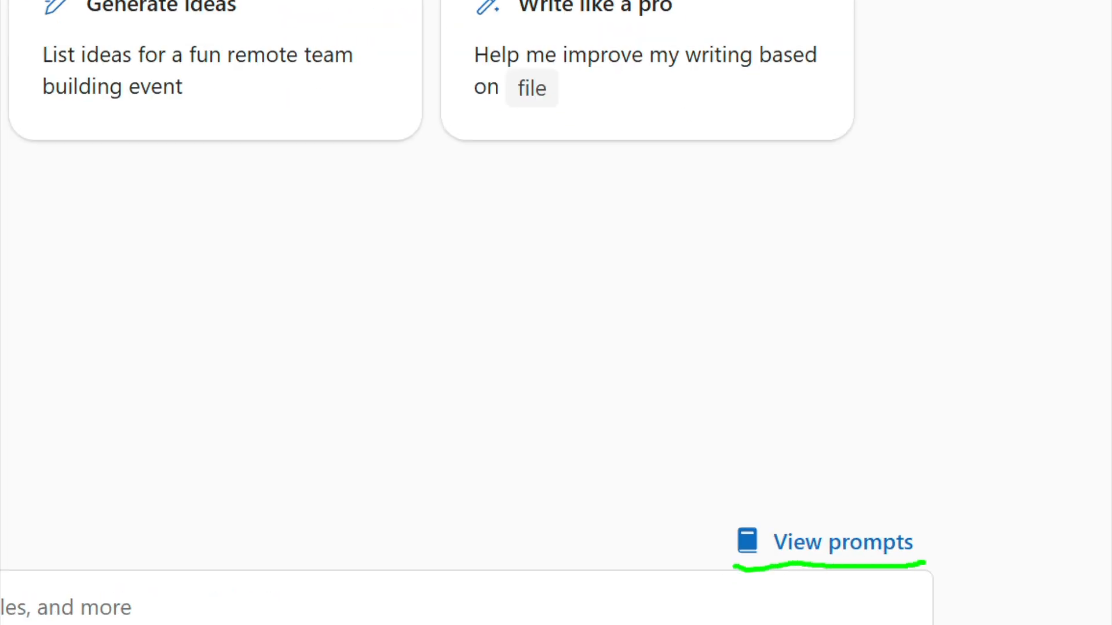
Open the Copilot Lab prompt suggestions and scroll through the Suggested list.
{"action": "left_click", "coordinate": [841, 543]}
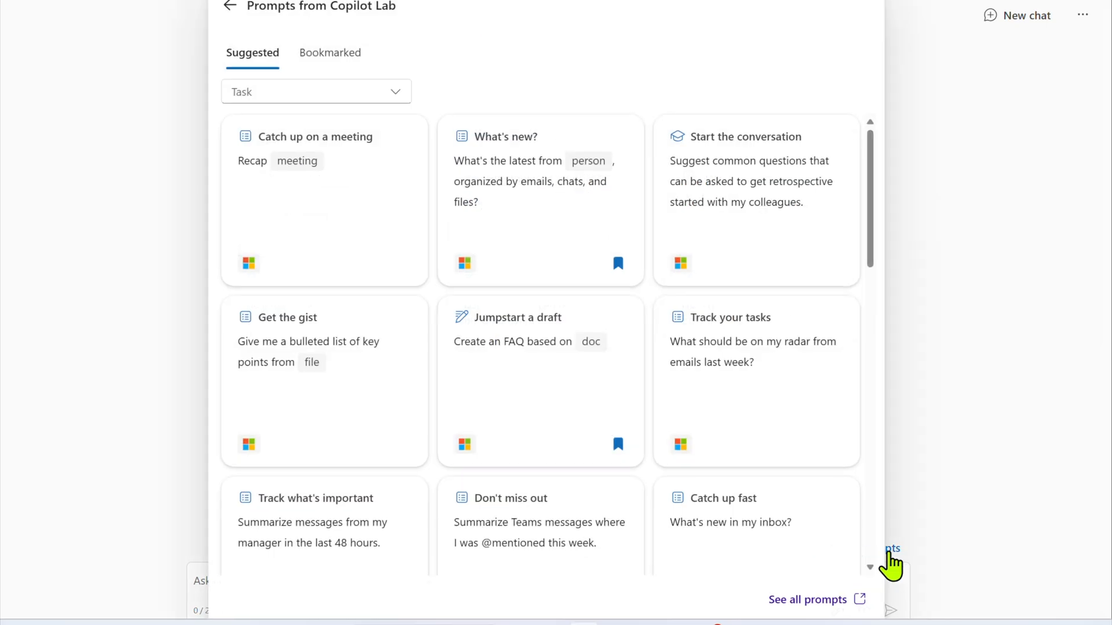
{"action": "mouse_move", "coordinate": [509, 146]}
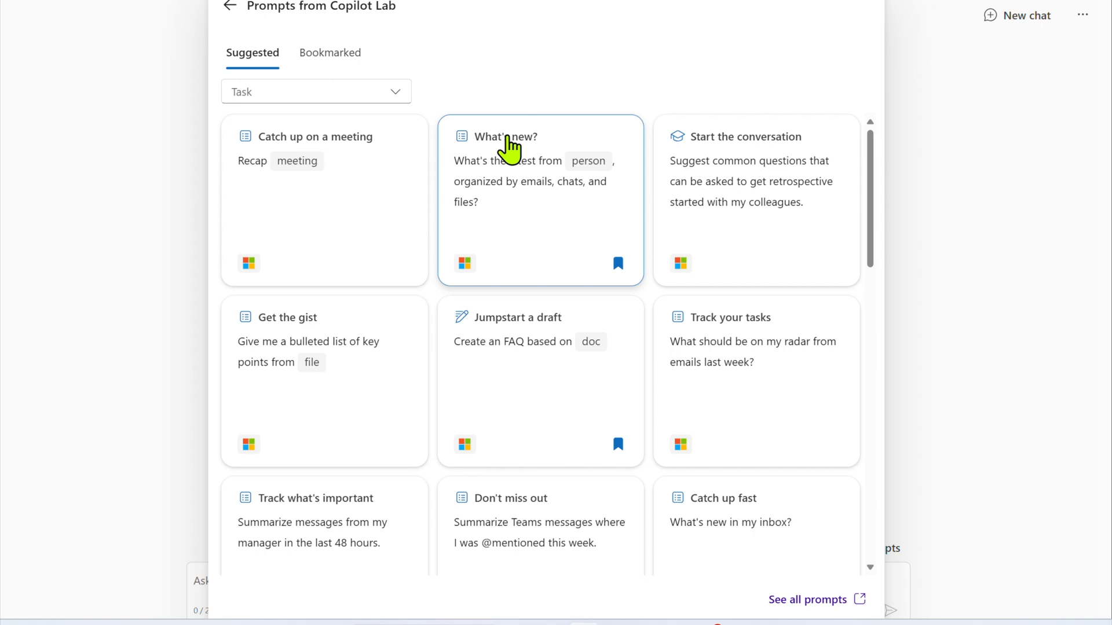
{"action": "mouse_move", "coordinate": [507, 165]}
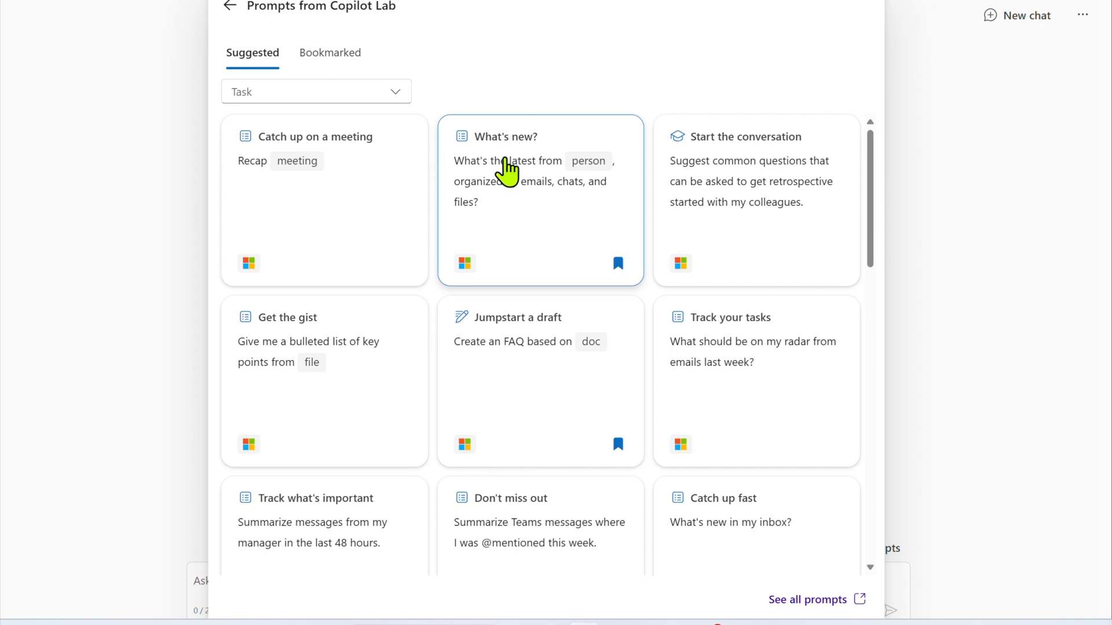
{"action": "mouse_move", "coordinate": [587, 183]}
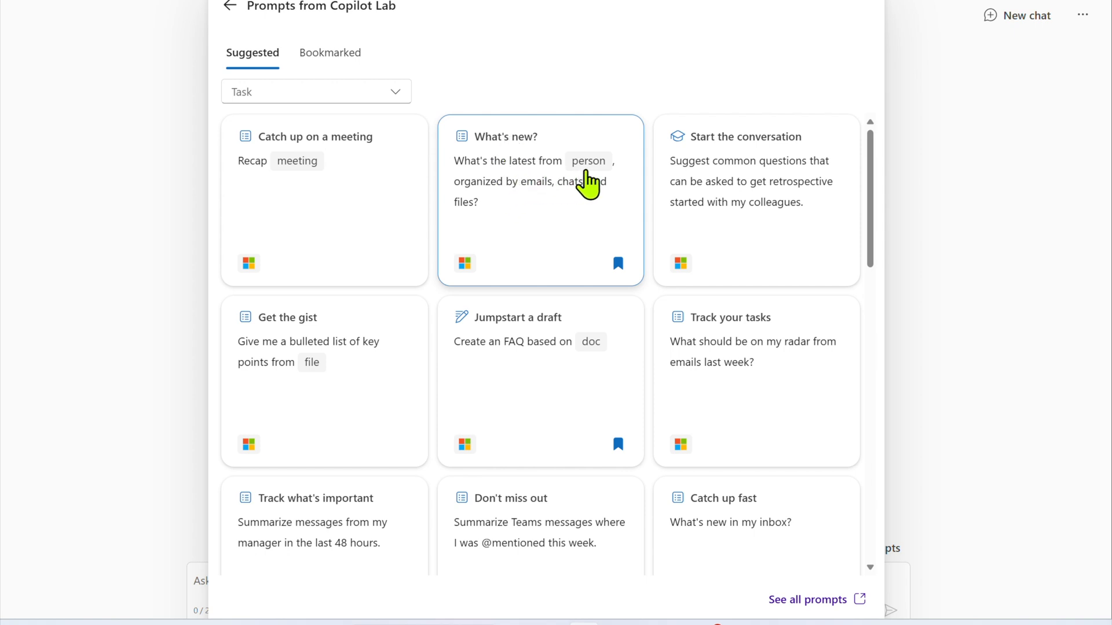
{"action": "mouse_move", "coordinate": [706, 348]}
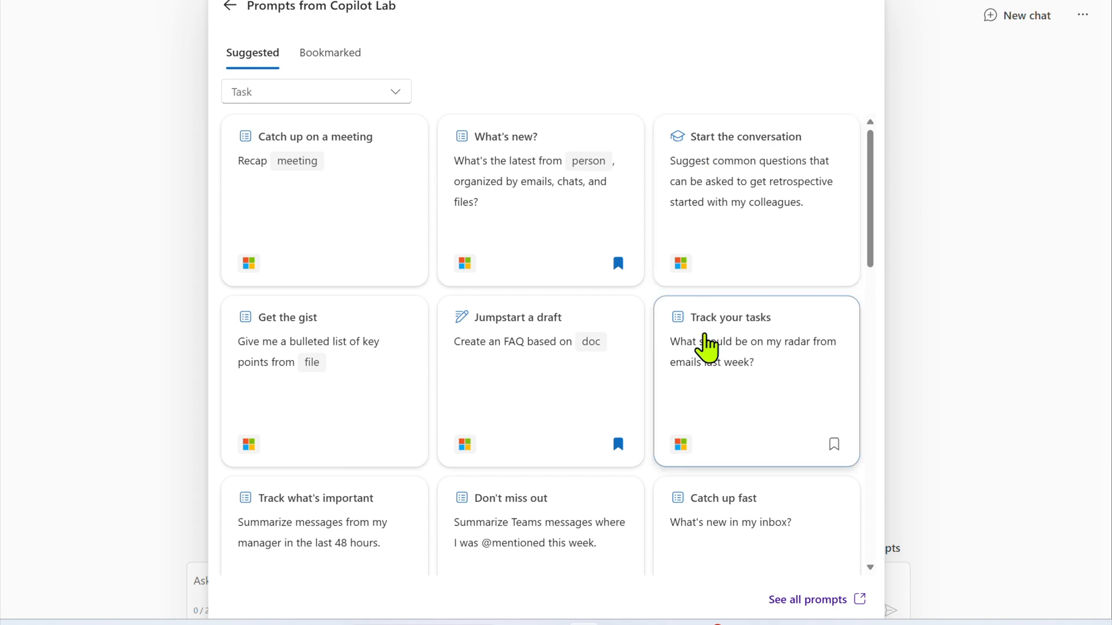
{"action": "scroll", "scroll_direction": "down", "scroll_amount": 3}
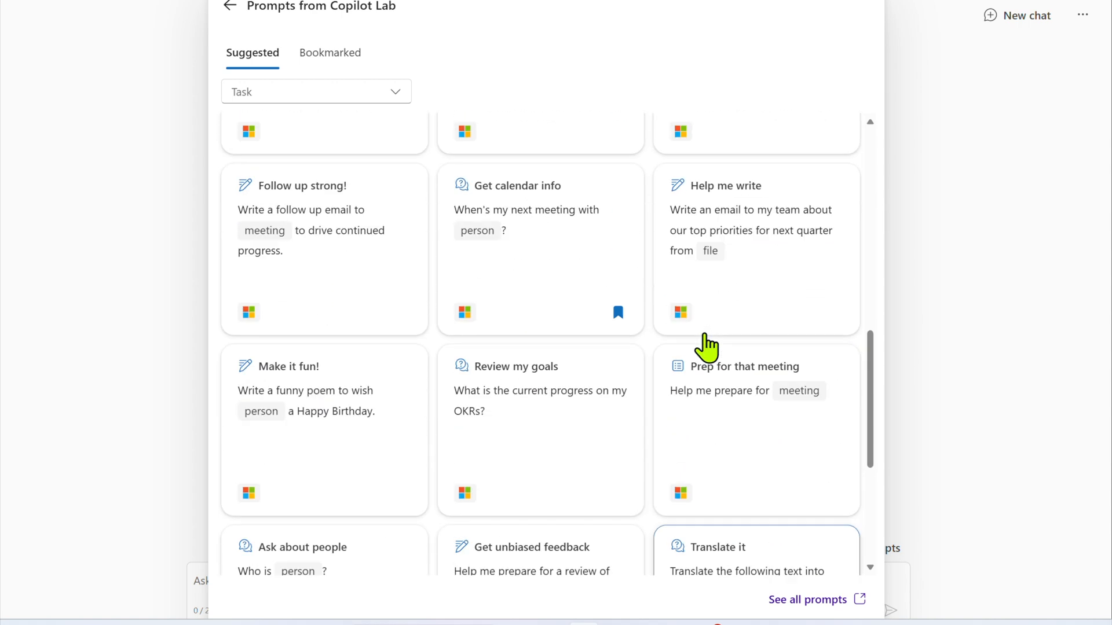
{"action": "scroll", "scroll_direction": "up", "scroll_amount": 3}
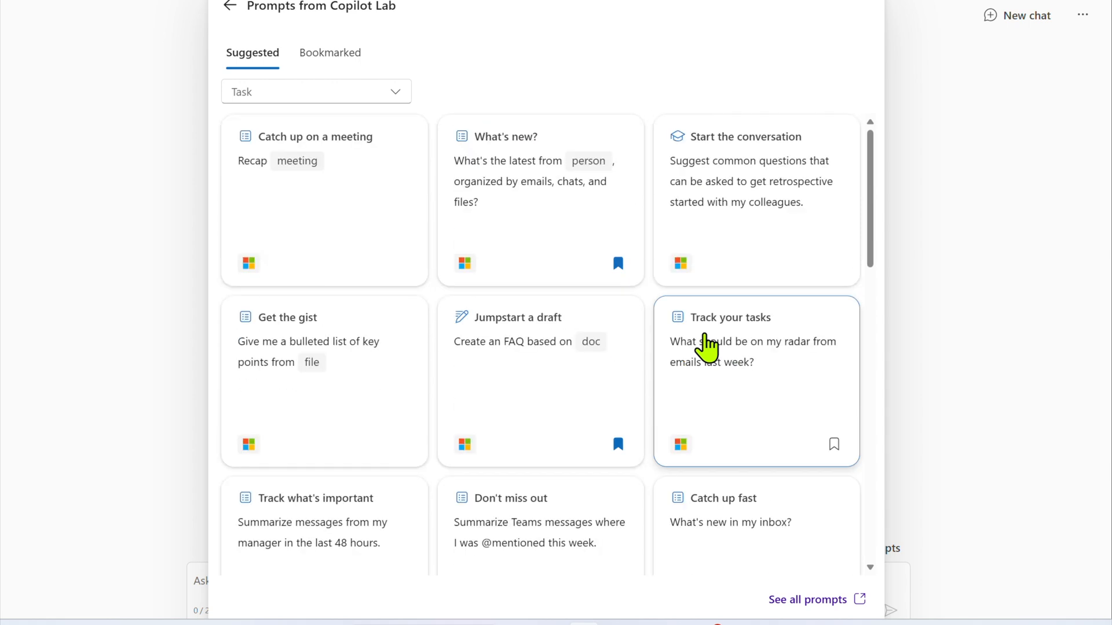
{"action": "mouse_move", "coordinate": [323, 110]}
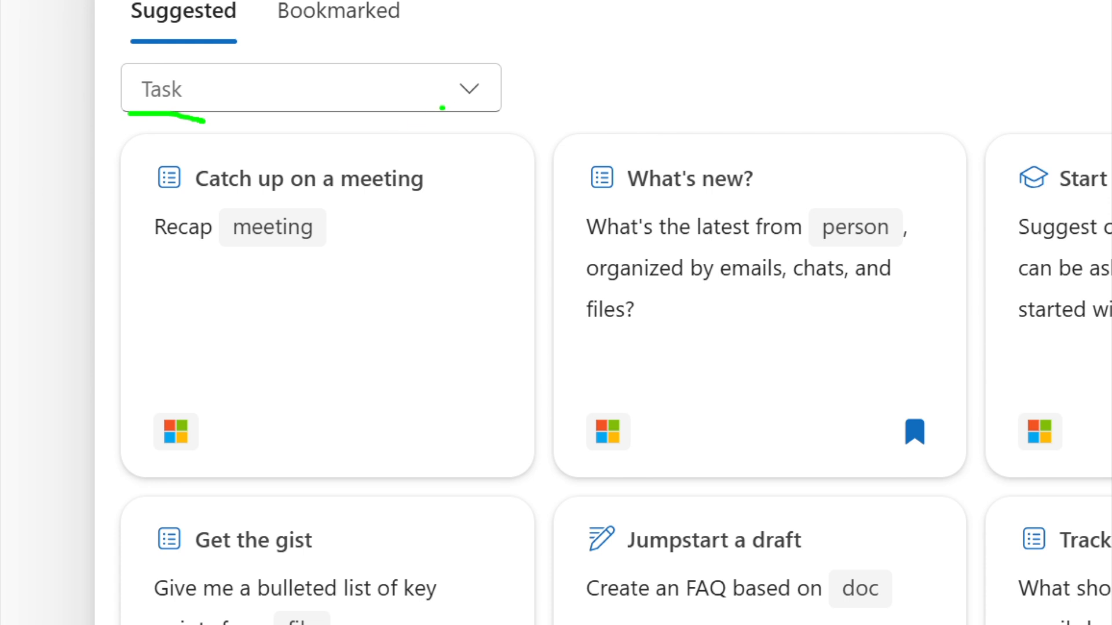
{"action": "left_click", "coordinate": [316, 91]}
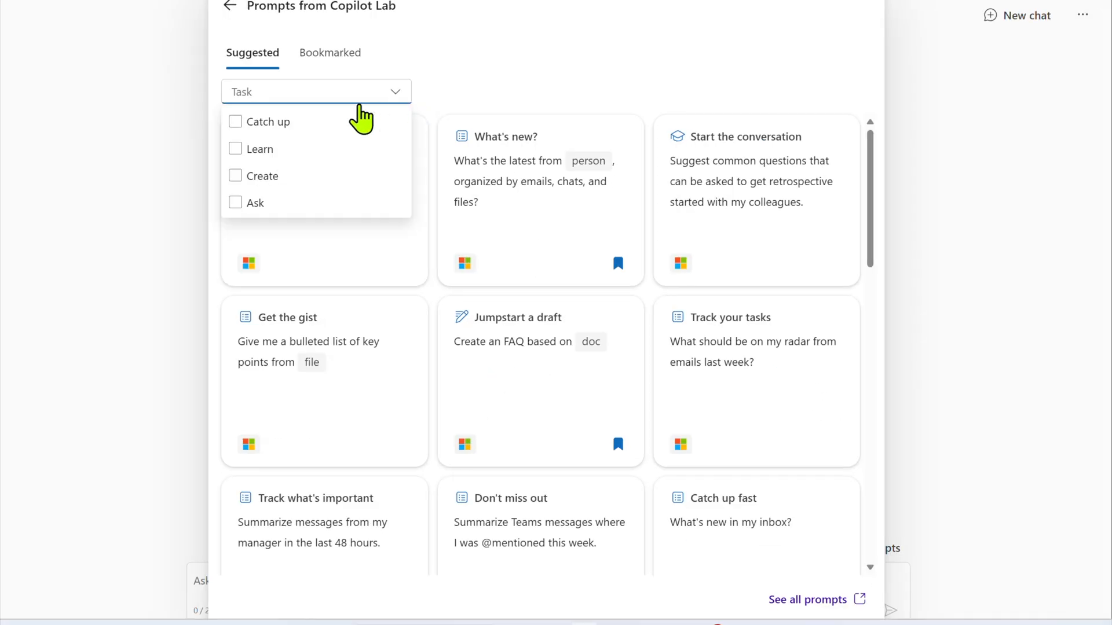
{"action": "mouse_move", "coordinate": [244, 122]}
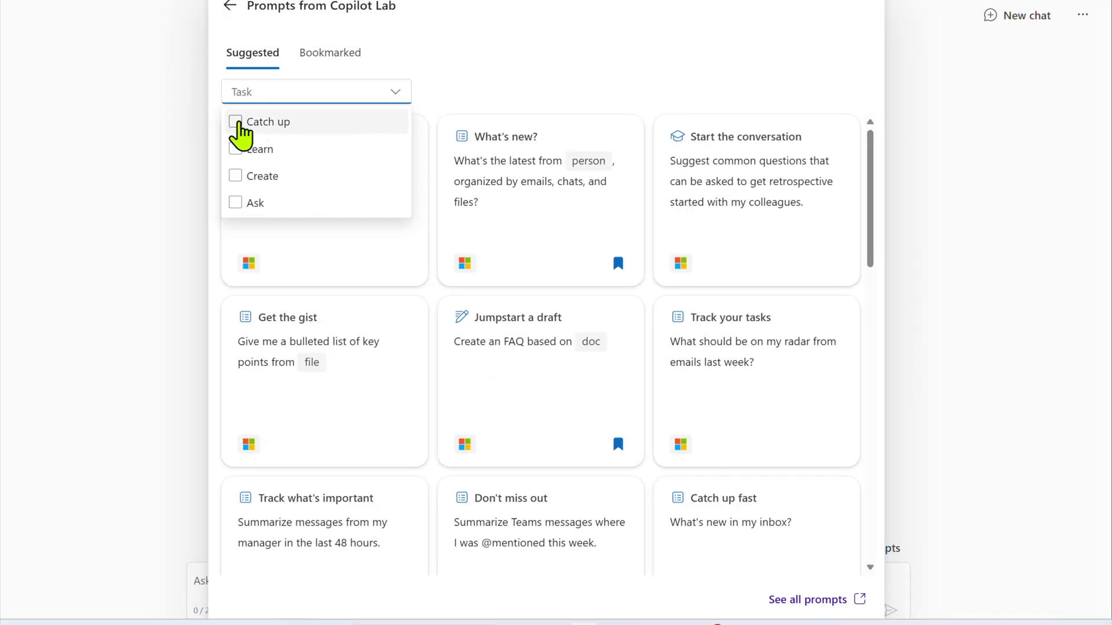
{"action": "left_click", "coordinate": [236, 121]}
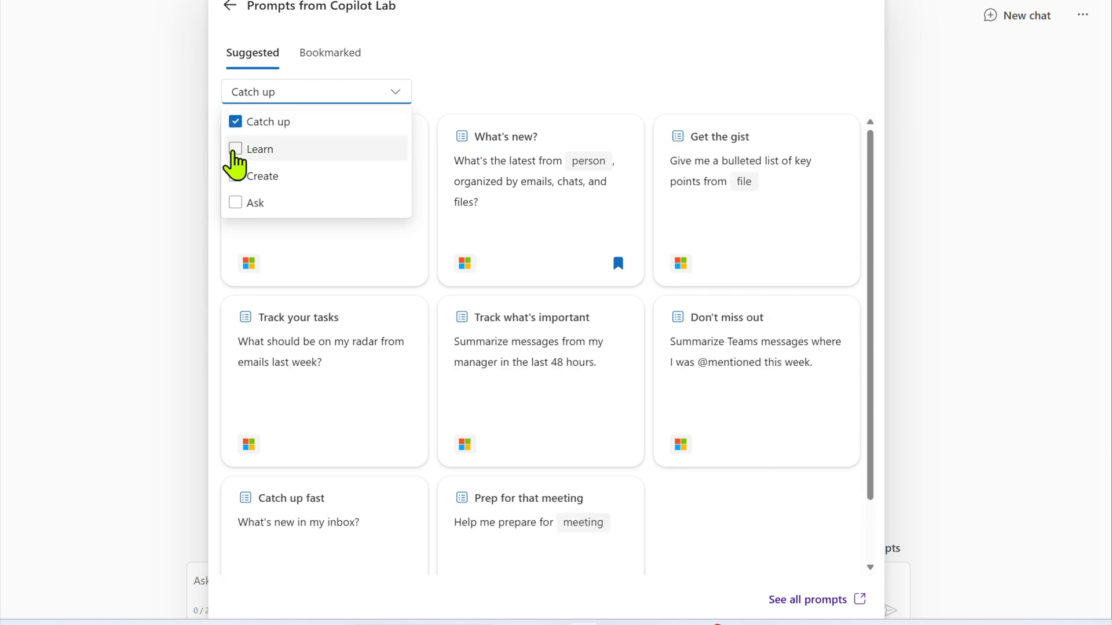
{"action": "left_click", "coordinate": [236, 149]}
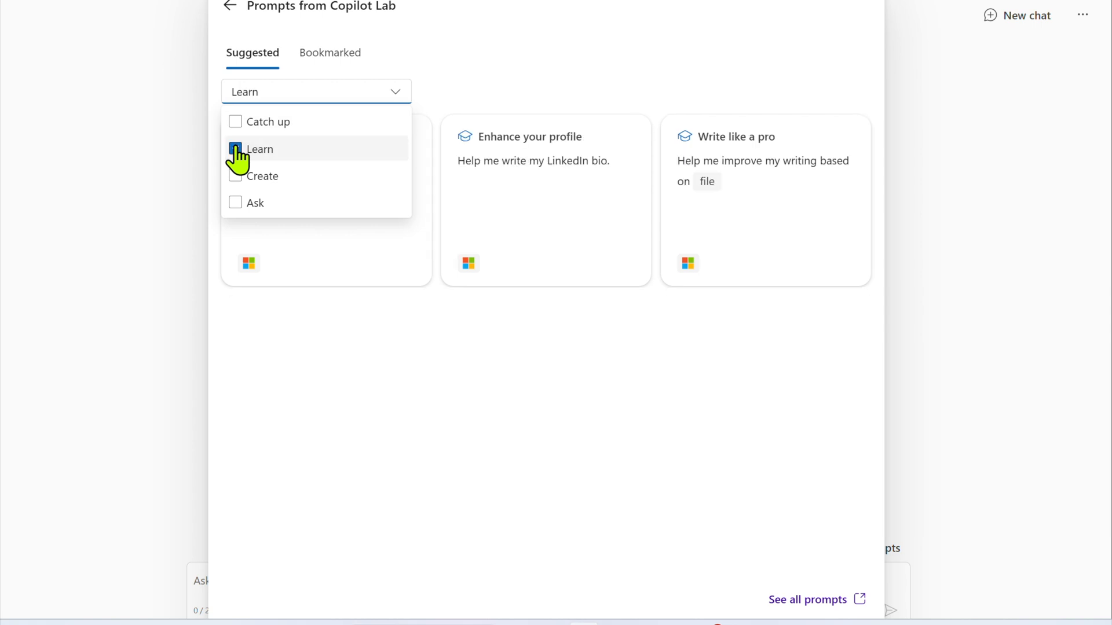
{"action": "left_click", "coordinate": [263, 176]}
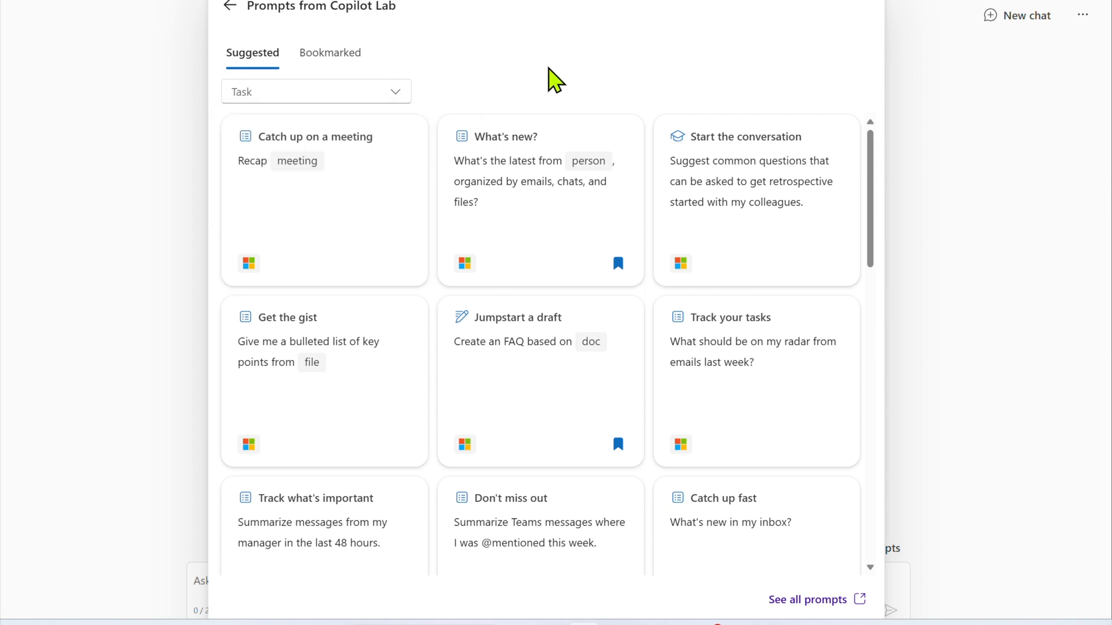
{"action": "mouse_move", "coordinate": [785, 362]}
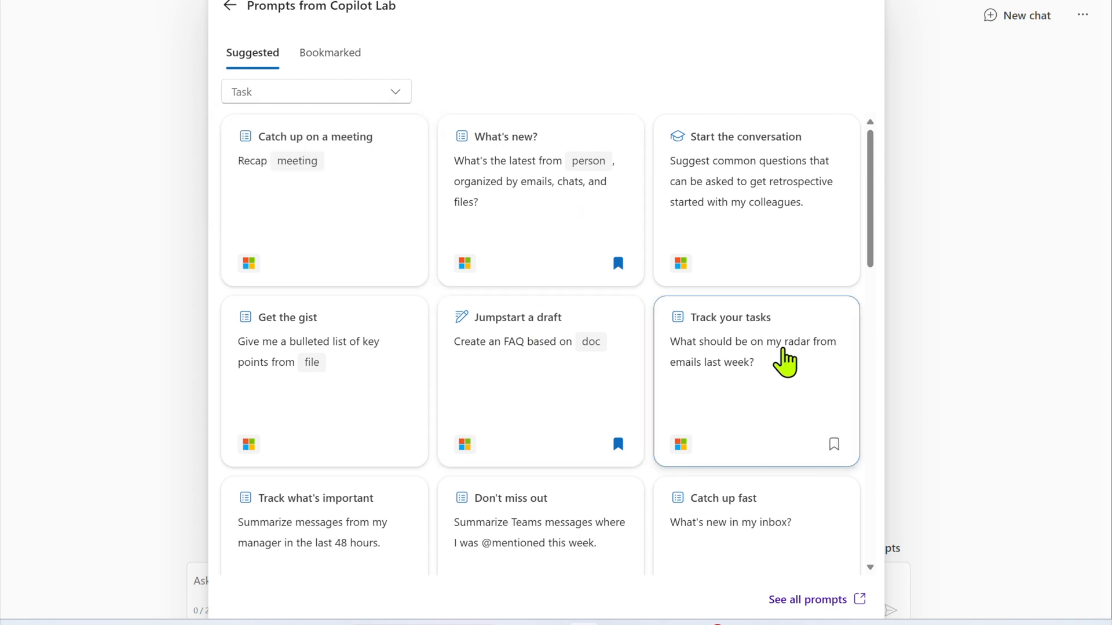
{"action": "mouse_move", "coordinate": [744, 212]}
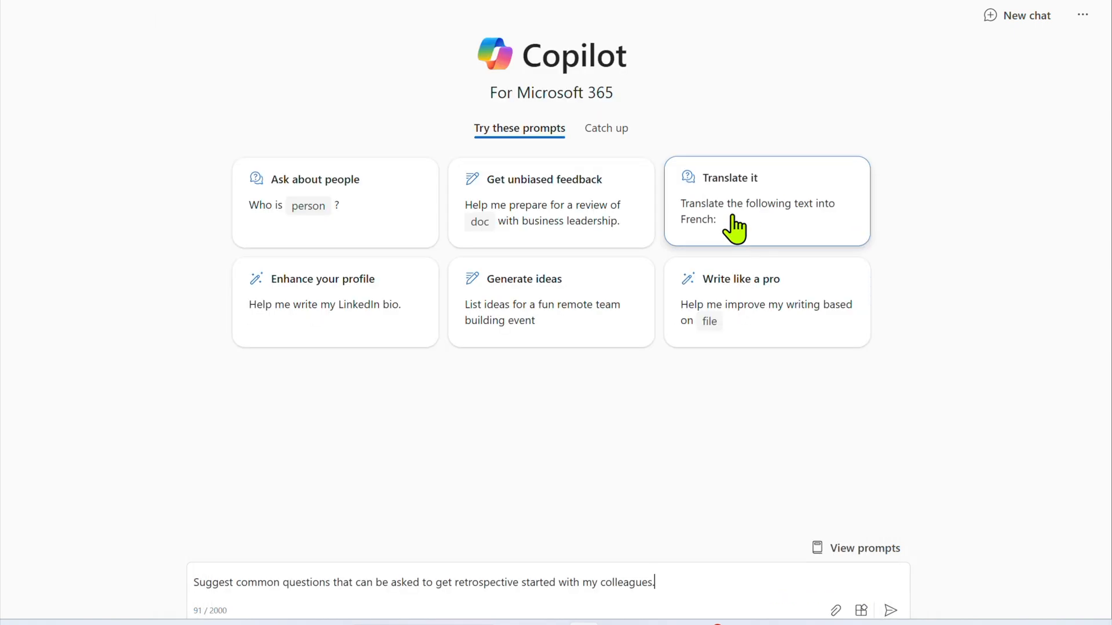
{"action": "mouse_move", "coordinate": [671, 585]}
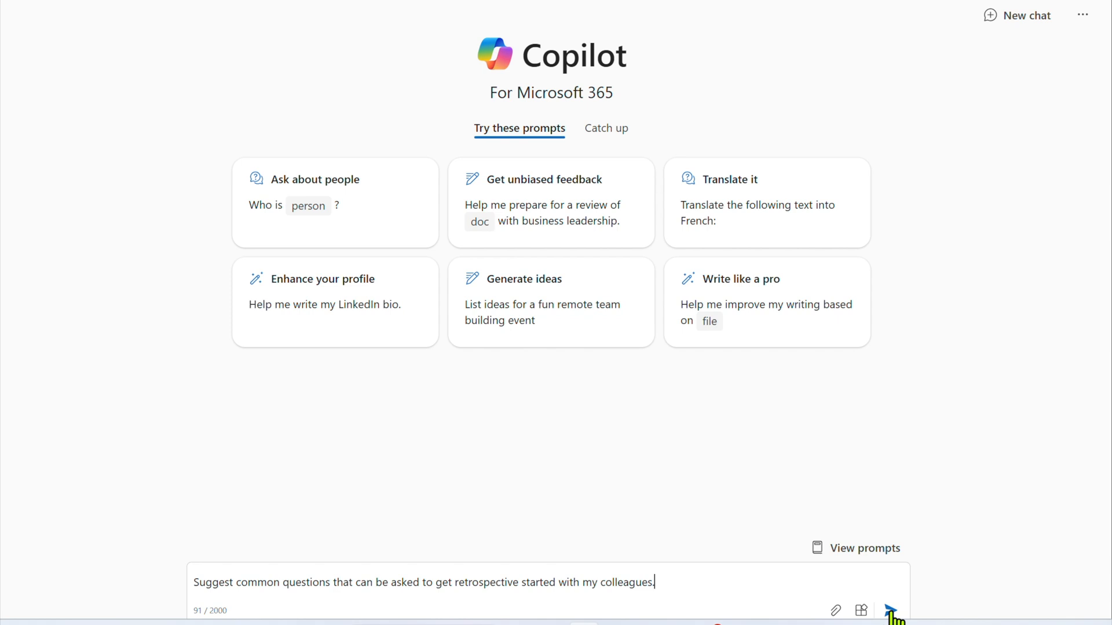
{"action": "mouse_move", "coordinate": [864, 557]}
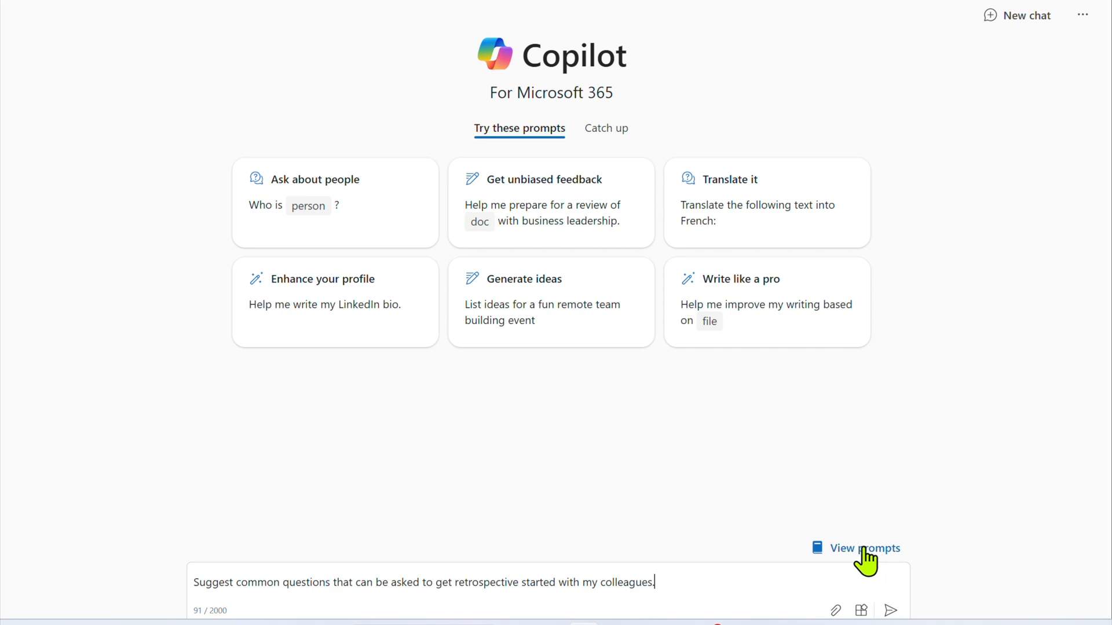
Reopen the prompt suggestions and launch Copilot Lab's full Prompts to try page.
{"action": "left_click", "coordinate": [862, 549]}
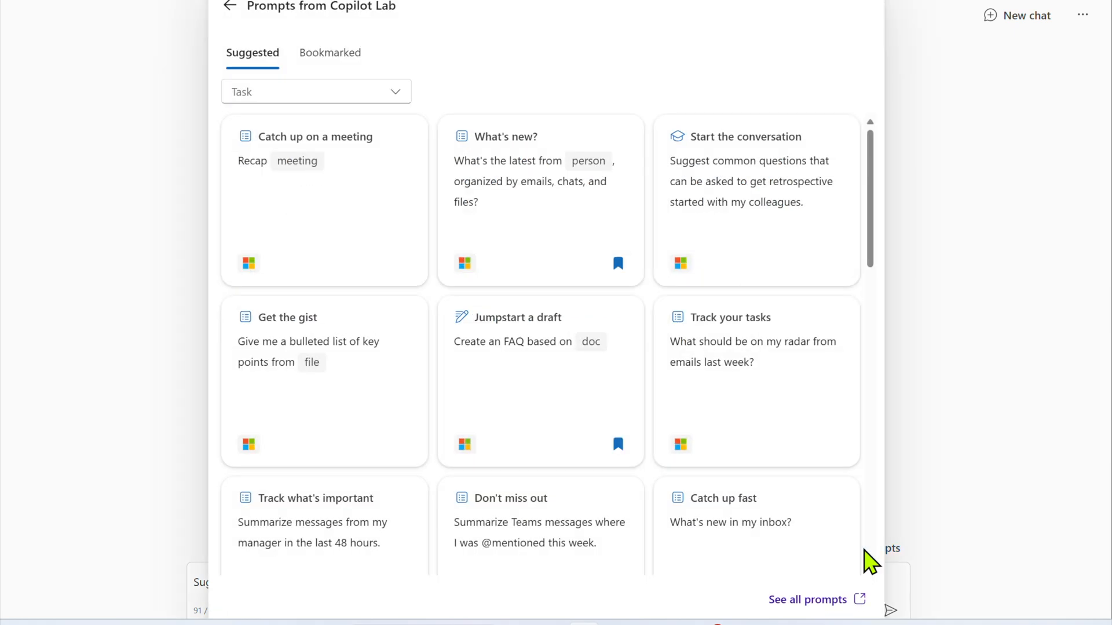
{"action": "mouse_move", "coordinate": [807, 599]}
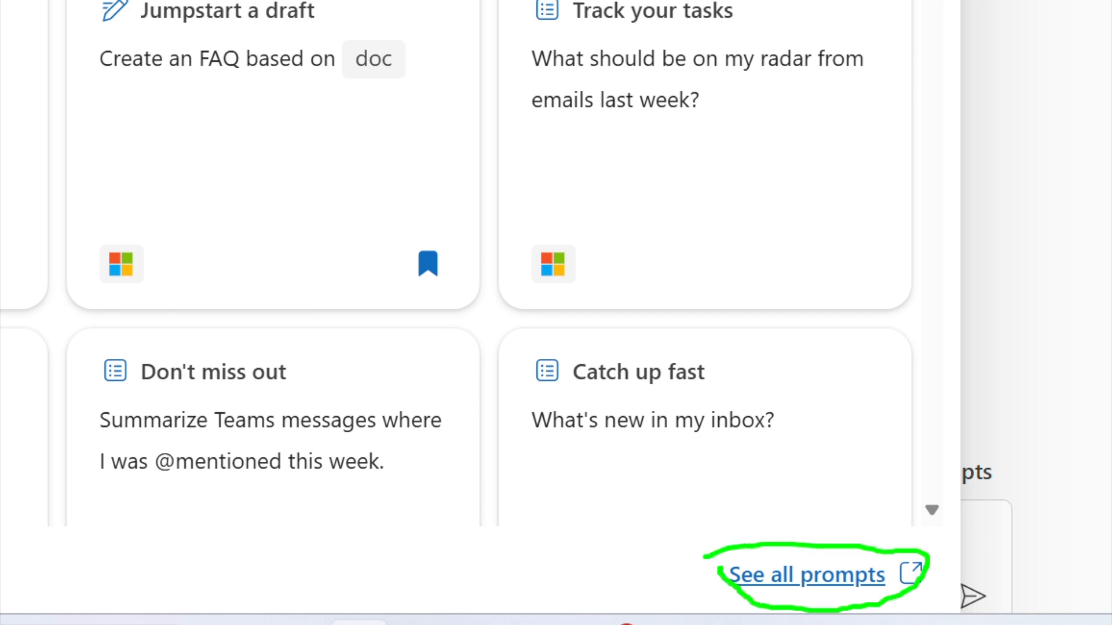
{"action": "left_click", "coordinate": [806, 575]}
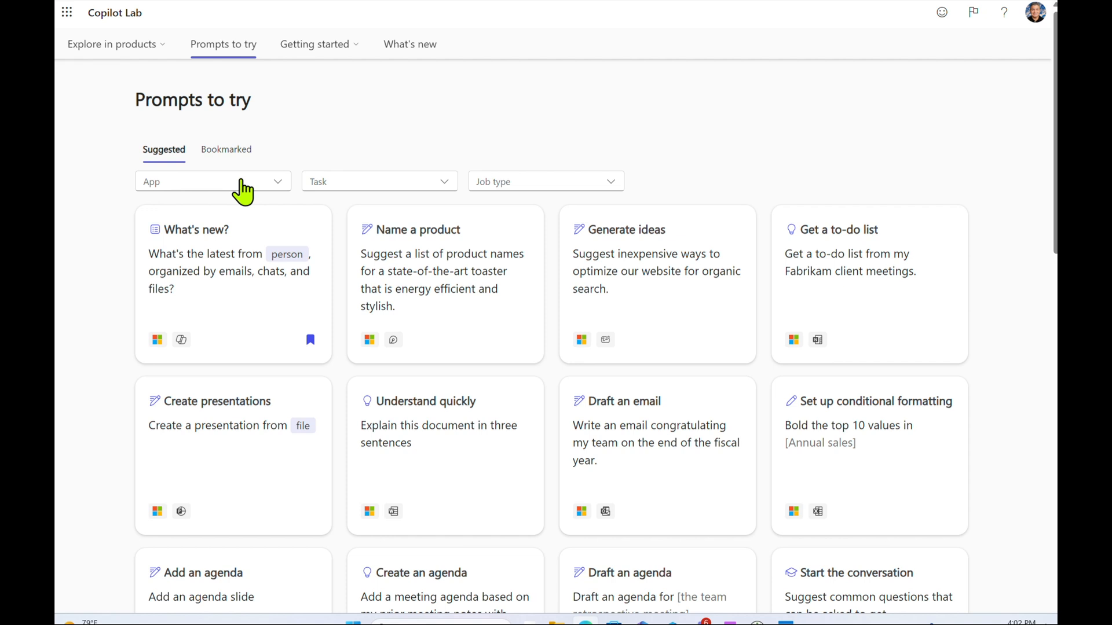
{"action": "mouse_move", "coordinate": [283, 192]}
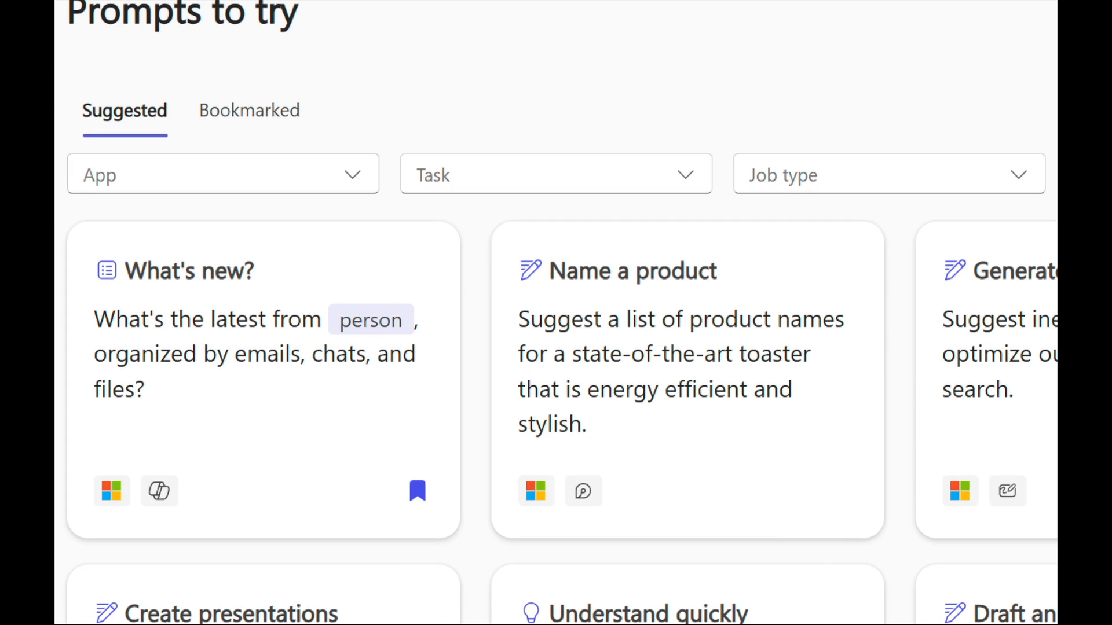
Filter Copilot Lab's prompts by app, trying Outlook and then PowerPoint.
{"action": "left_click", "coordinate": [212, 173]}
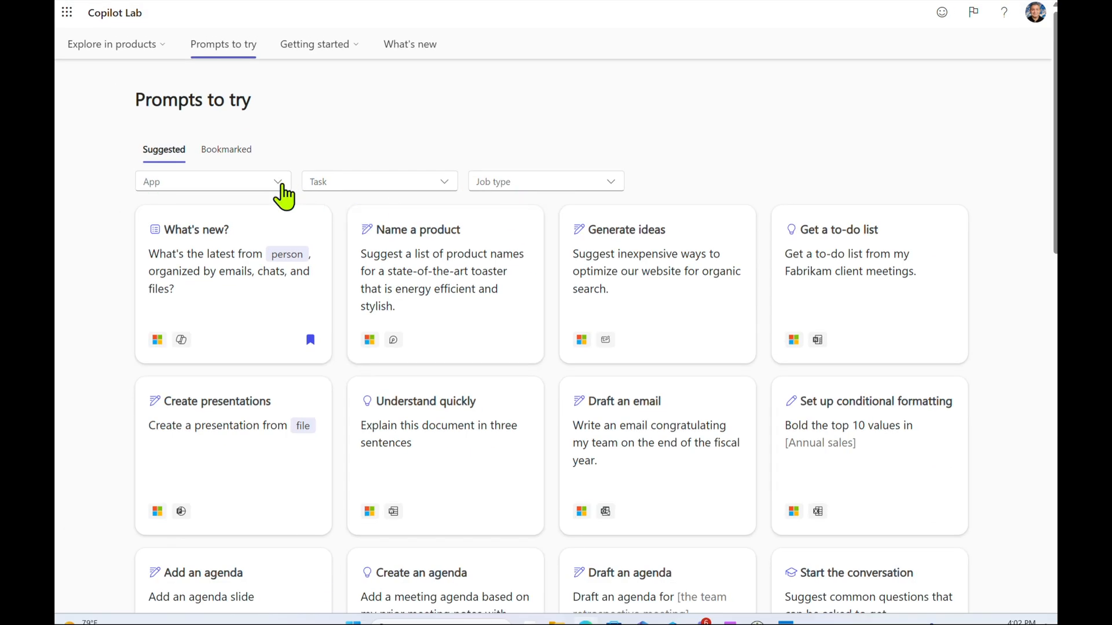
{"action": "left_click", "coordinate": [172, 250]}
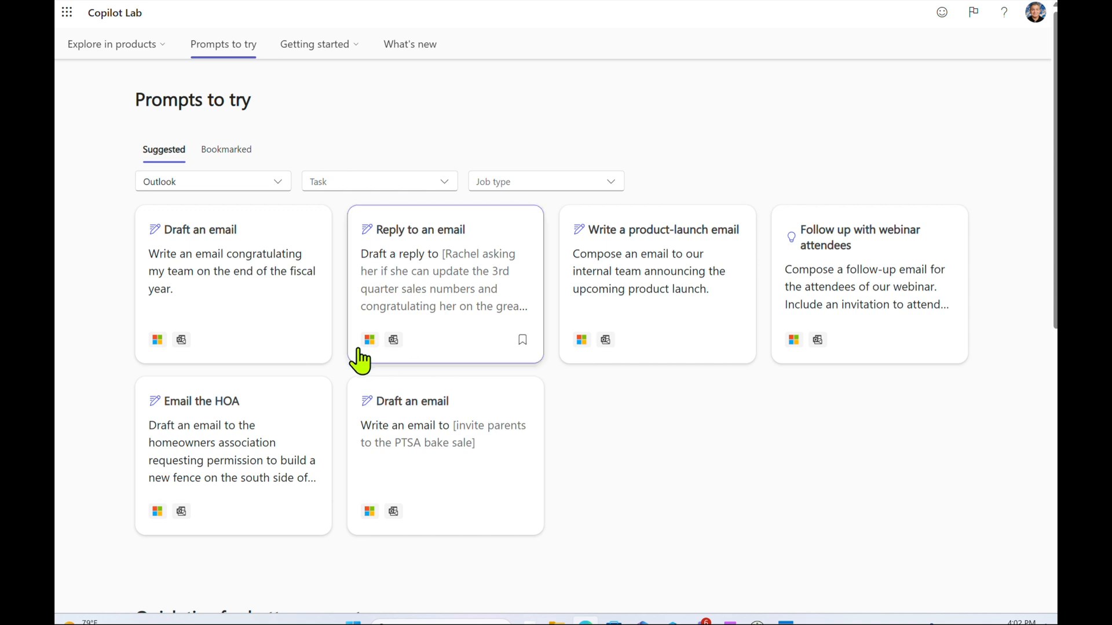
{"action": "mouse_move", "coordinate": [658, 296]}
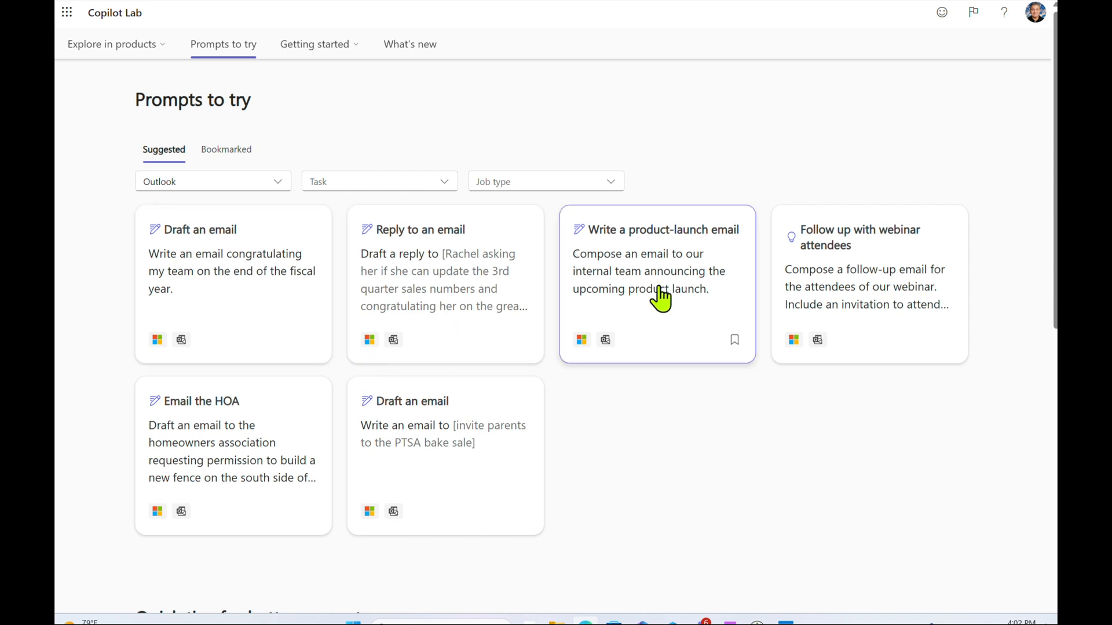
{"action": "left_click", "coordinate": [212, 180]}
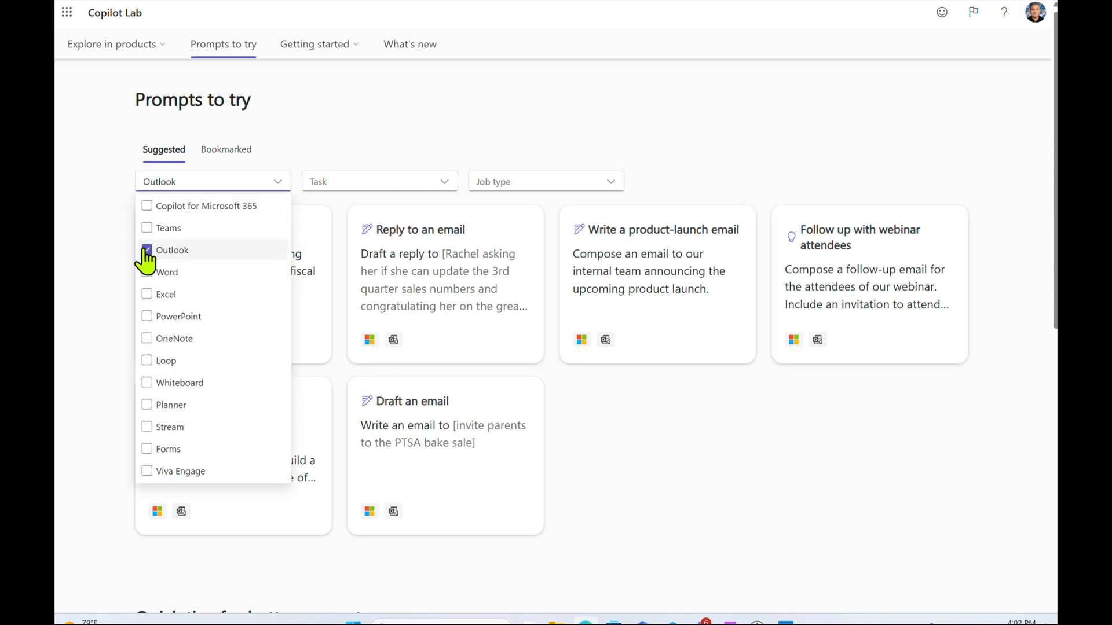
{"action": "left_click", "coordinate": [146, 316]}
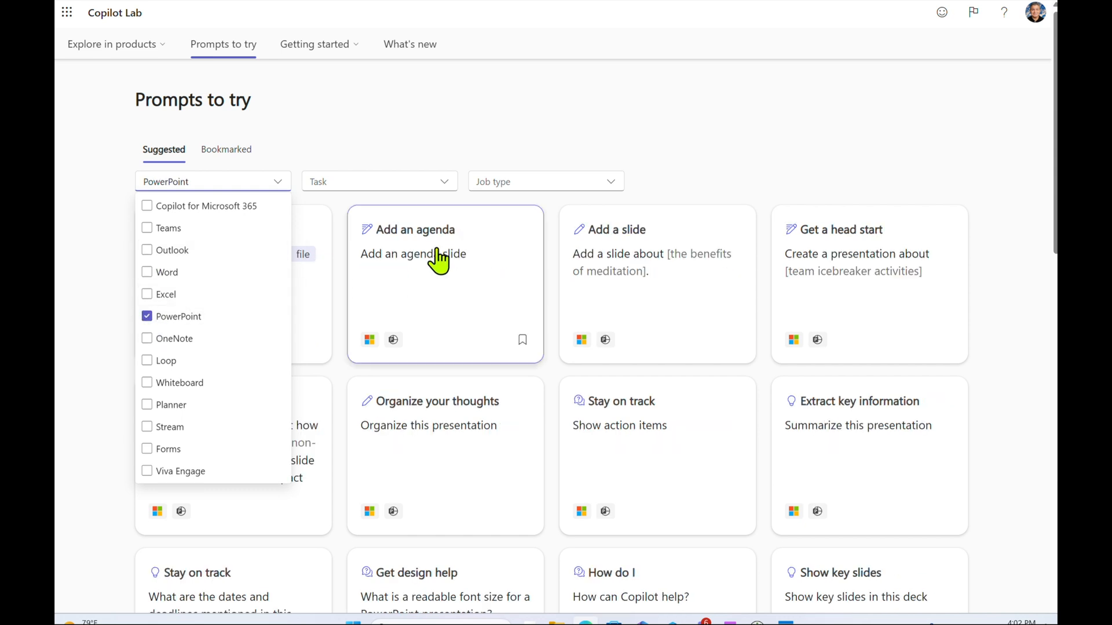
{"action": "scroll", "scroll_direction": "down", "scroll_amount": 3}
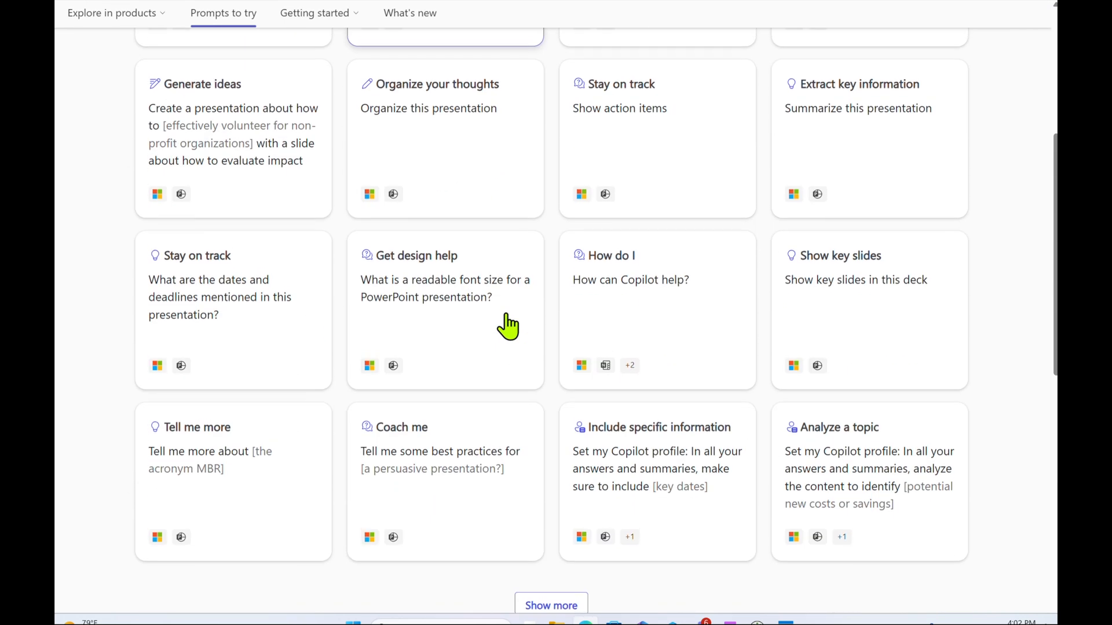
{"action": "left_click", "coordinate": [212, 180]}
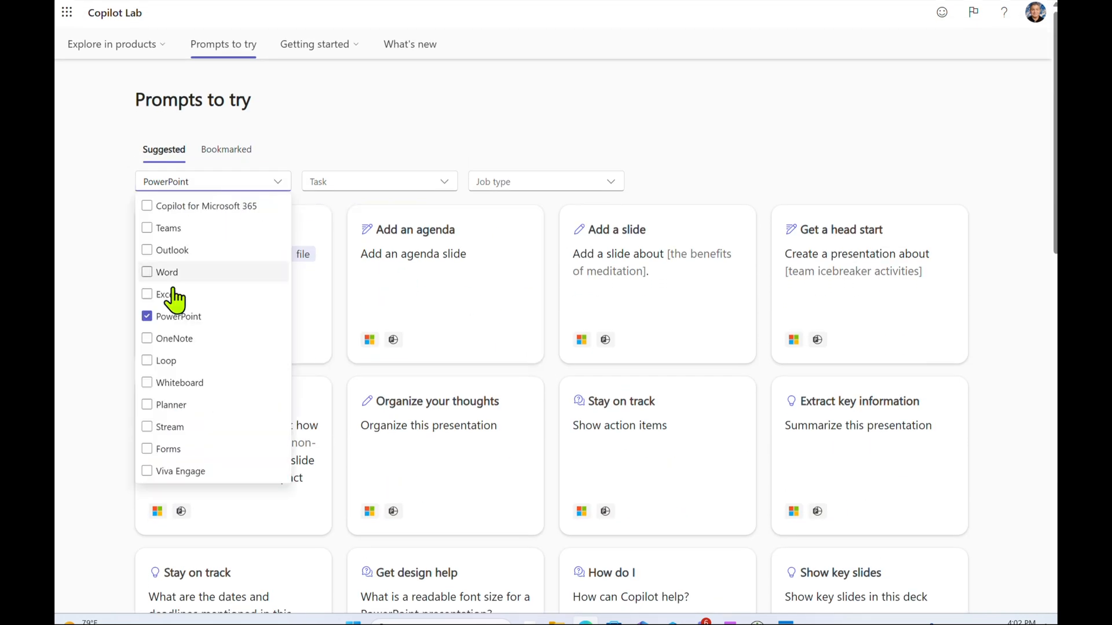
{"action": "left_click", "coordinate": [147, 316]}
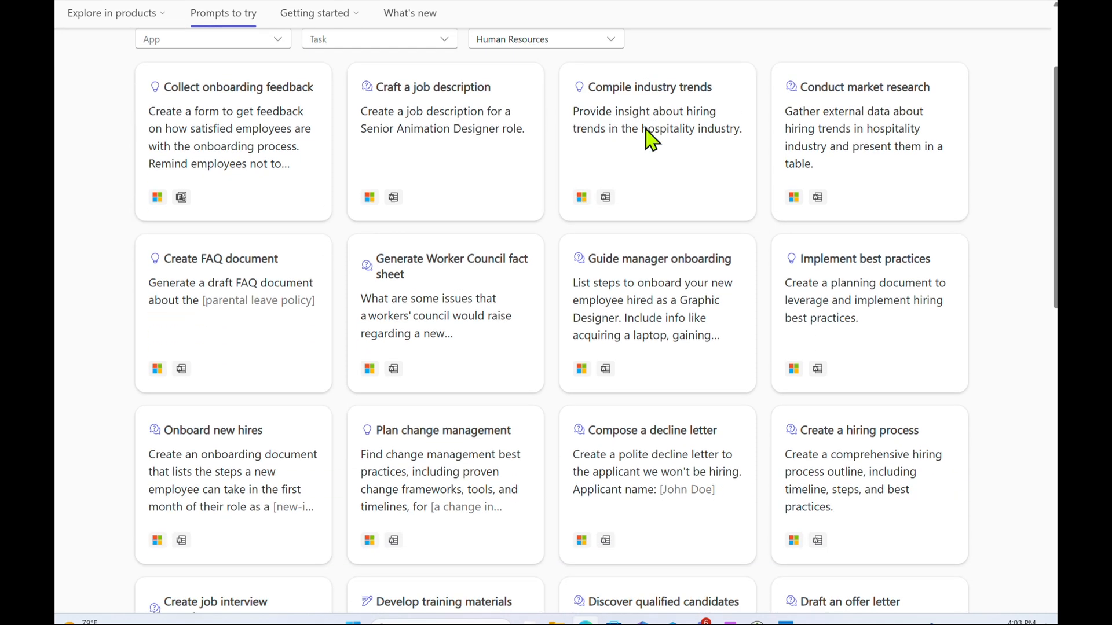
Scroll the Human Resources prompt results and load more suggestions.
{"action": "scroll", "scroll_direction": "down", "scroll_amount": 3}
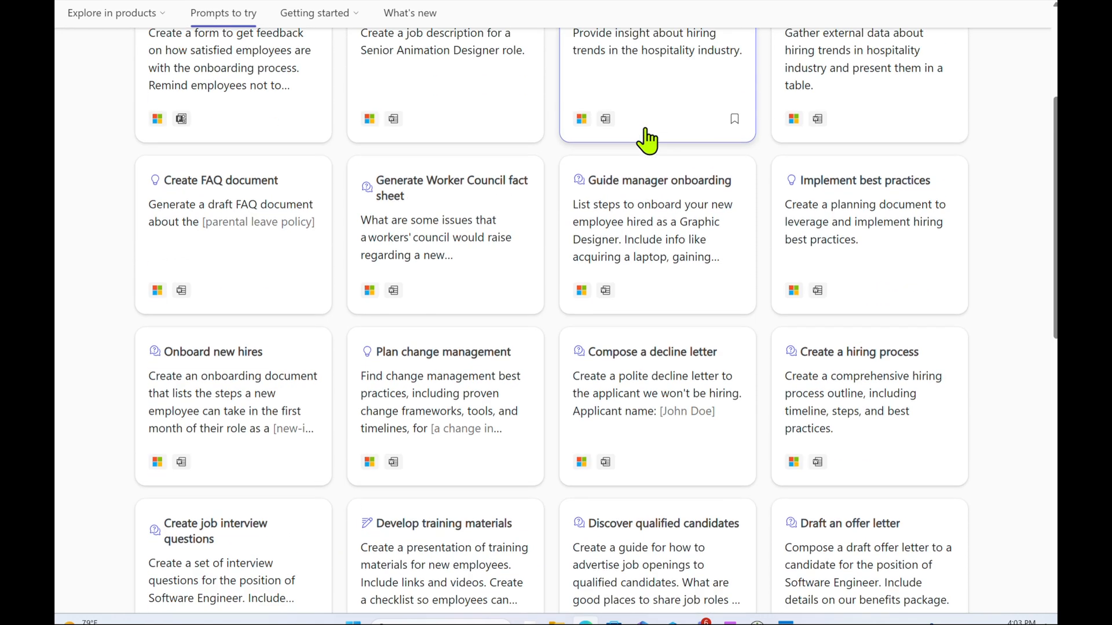
{"action": "scroll", "scroll_direction": "down", "scroll_amount": 3}
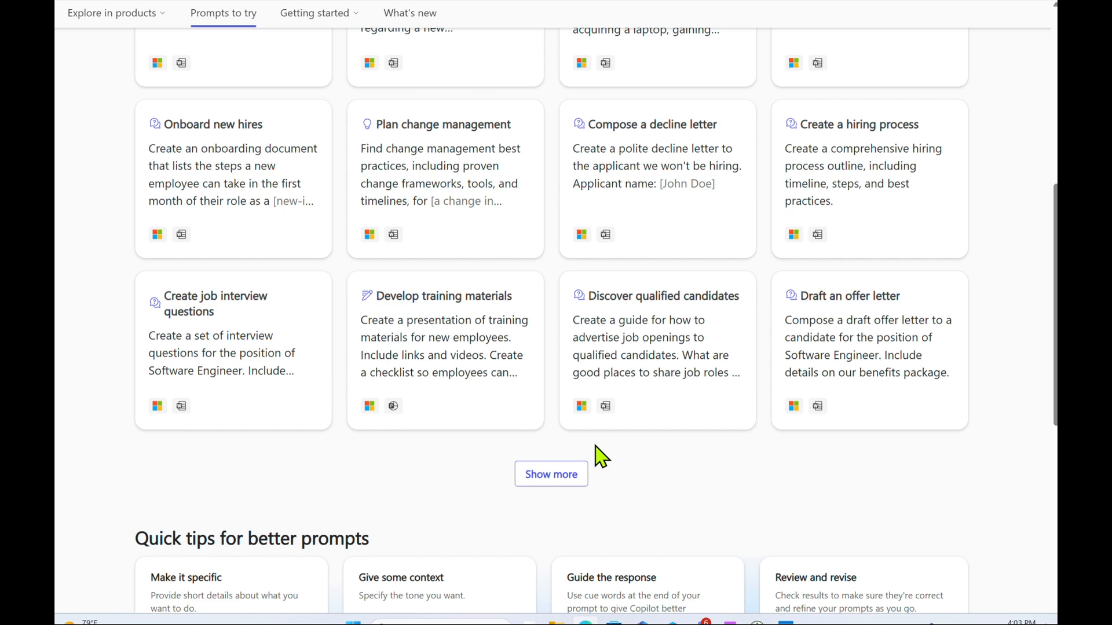
{"action": "mouse_move", "coordinate": [550, 474]}
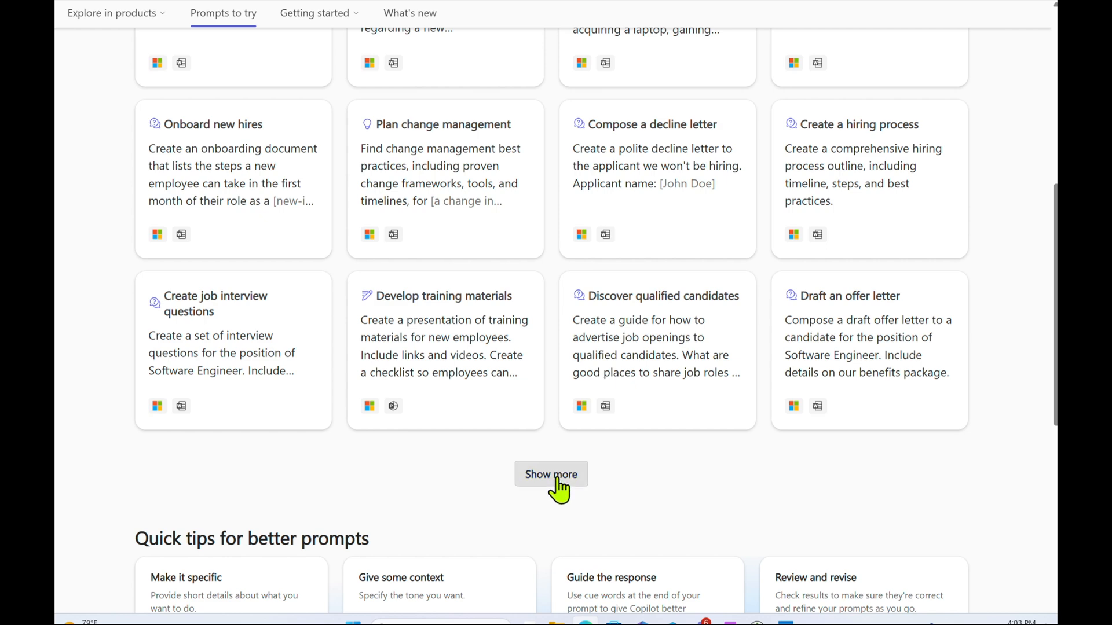
{"action": "left_click", "coordinate": [551, 474]}
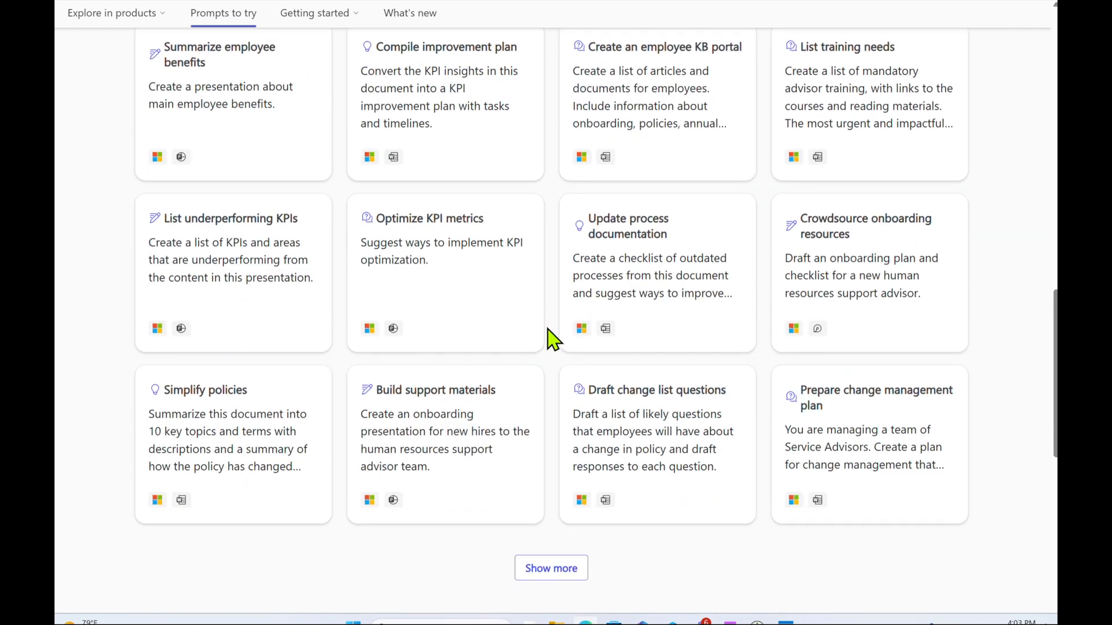
Apply and clear the Retail job-type filter, then browse the app filter list.
{"action": "left_click", "coordinate": [542, 181]}
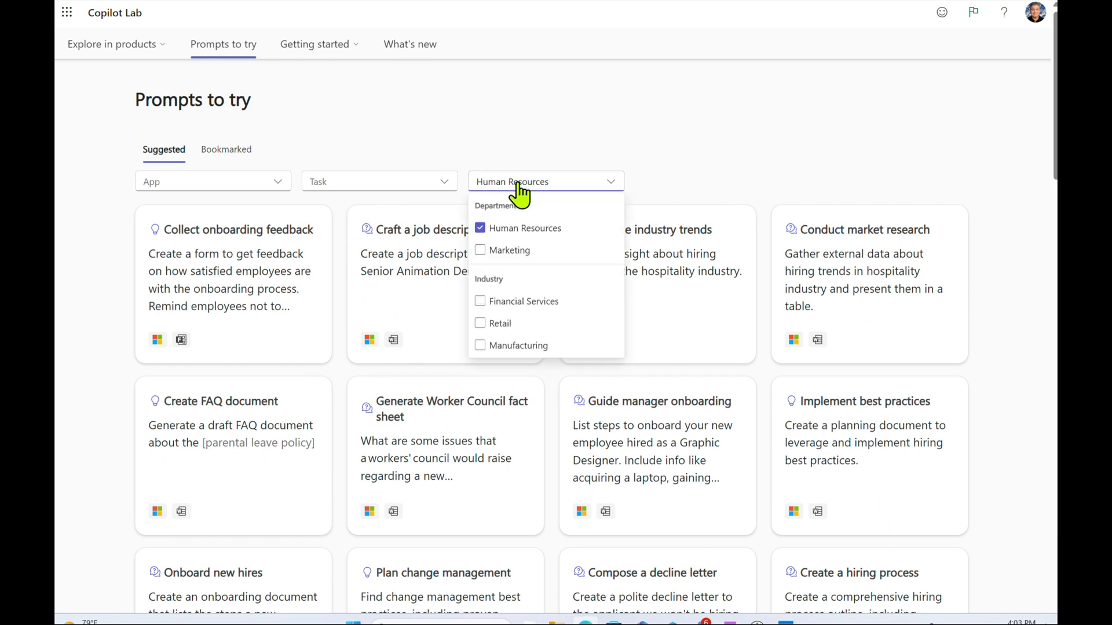
{"action": "left_click", "coordinate": [480, 323]}
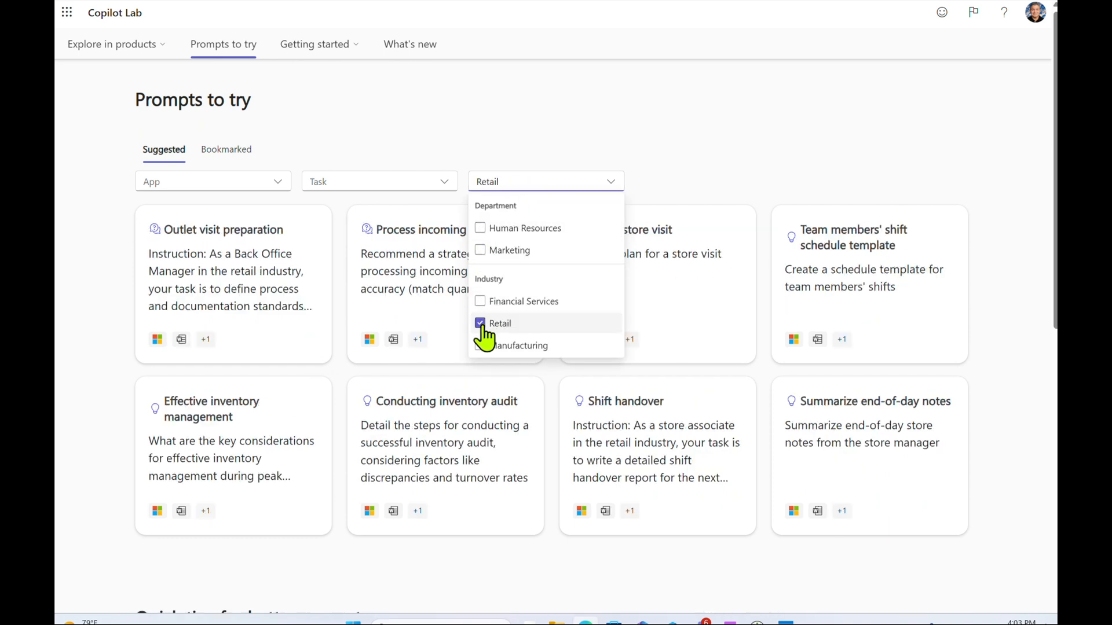
{"action": "left_click", "coordinate": [480, 323]}
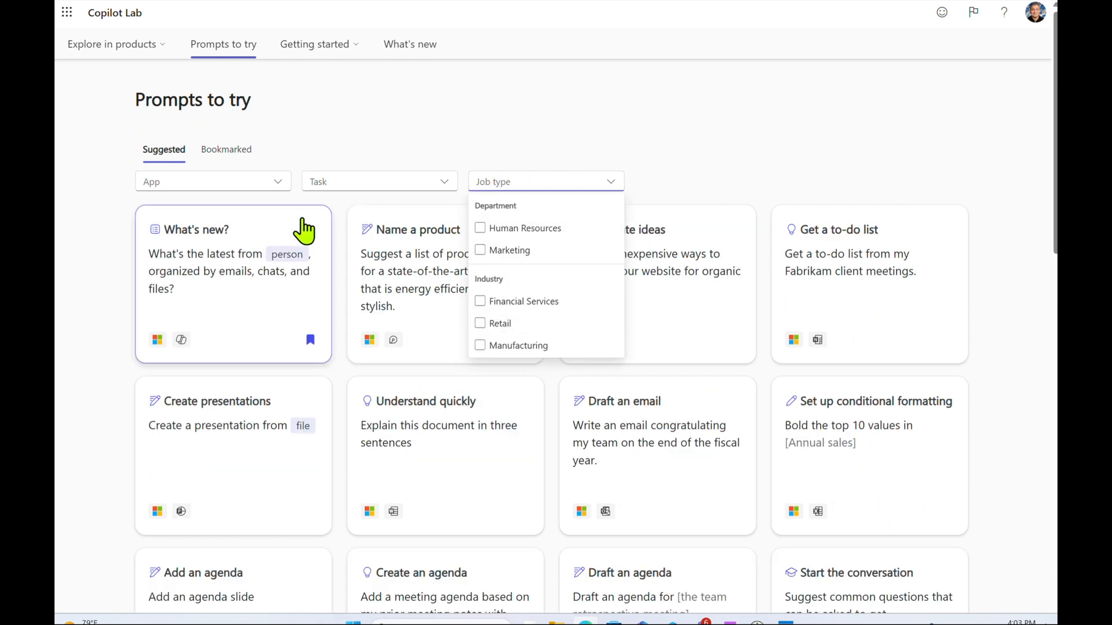
{"action": "left_click", "coordinate": [212, 181]}
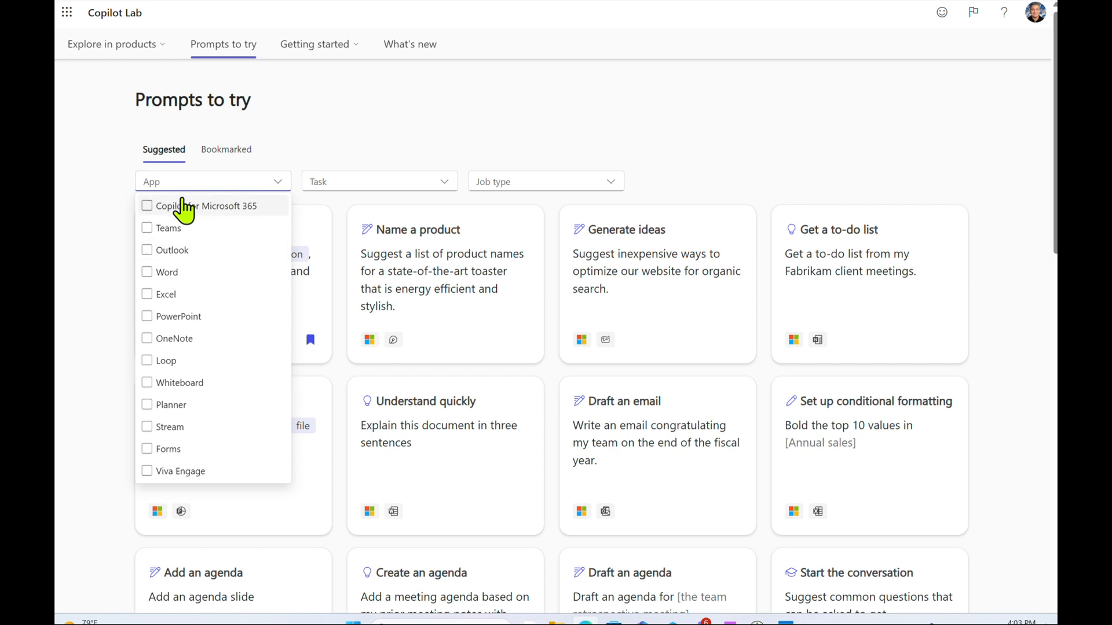
{"action": "scroll", "scroll_direction": "down", "scroll_amount": 3}
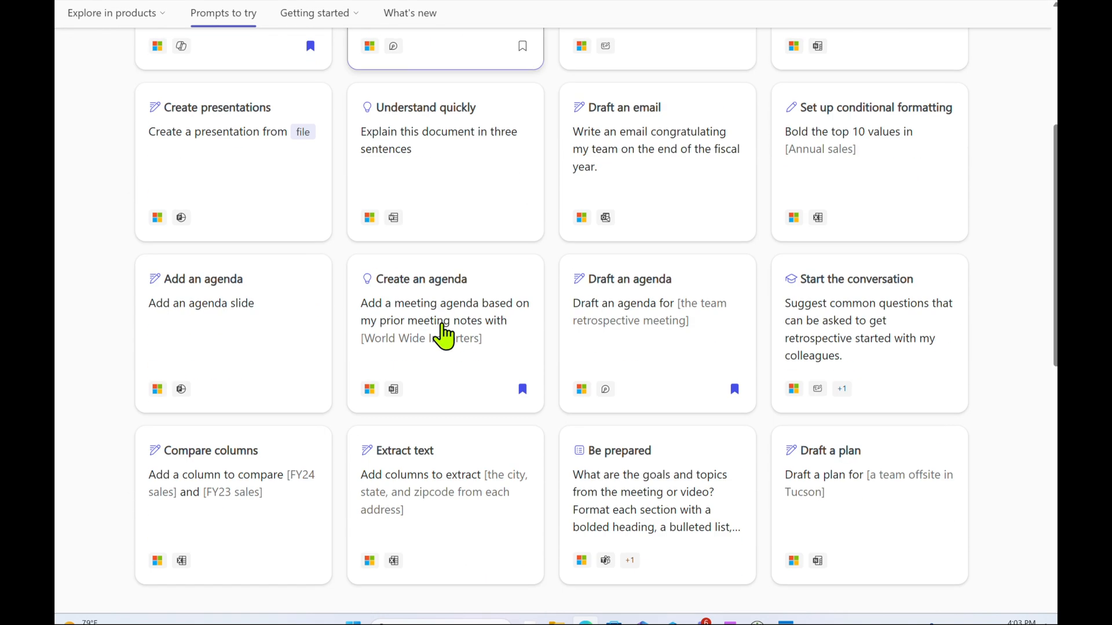
{"action": "scroll", "scroll_direction": "down", "scroll_amount": 3}
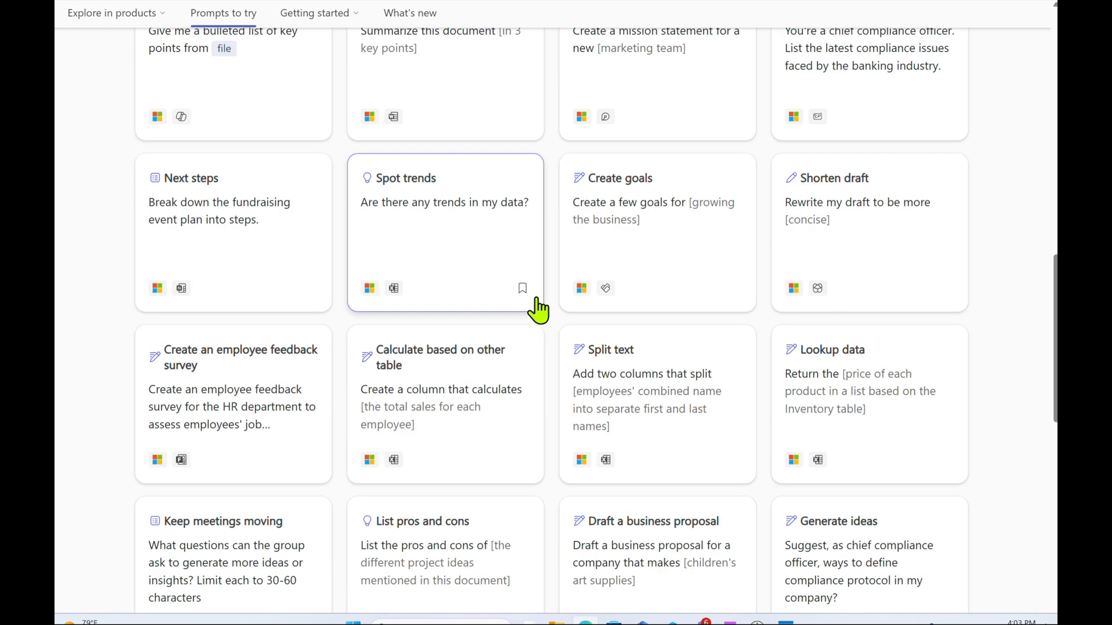
{"action": "scroll", "scroll_direction": "up", "scroll_amount": 3}
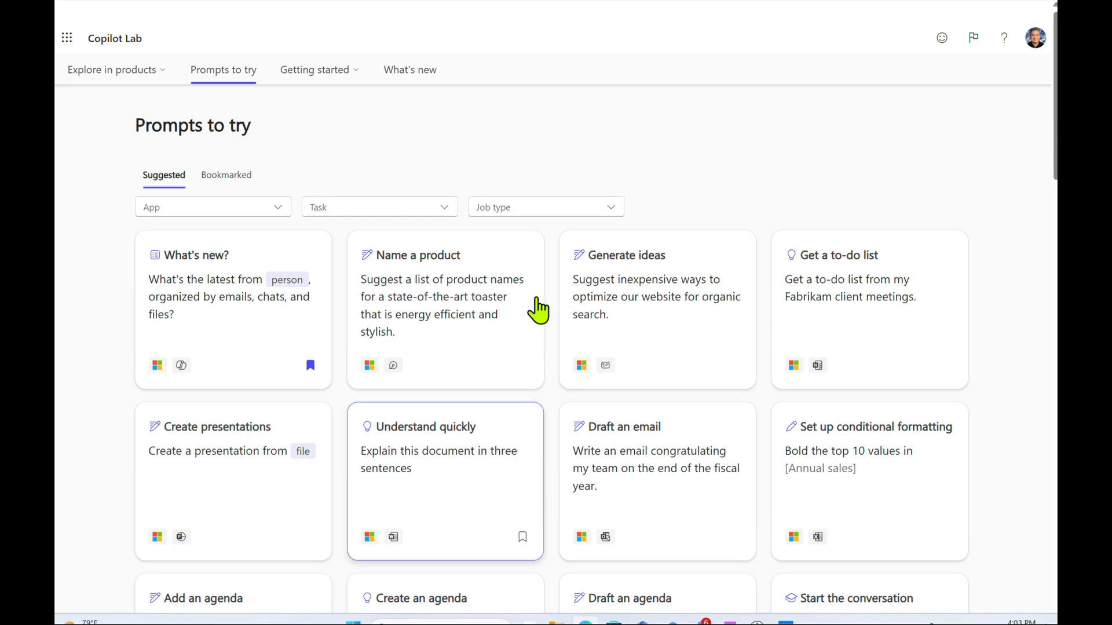
{"action": "scroll", "scroll_direction": "up", "scroll_amount": 3}
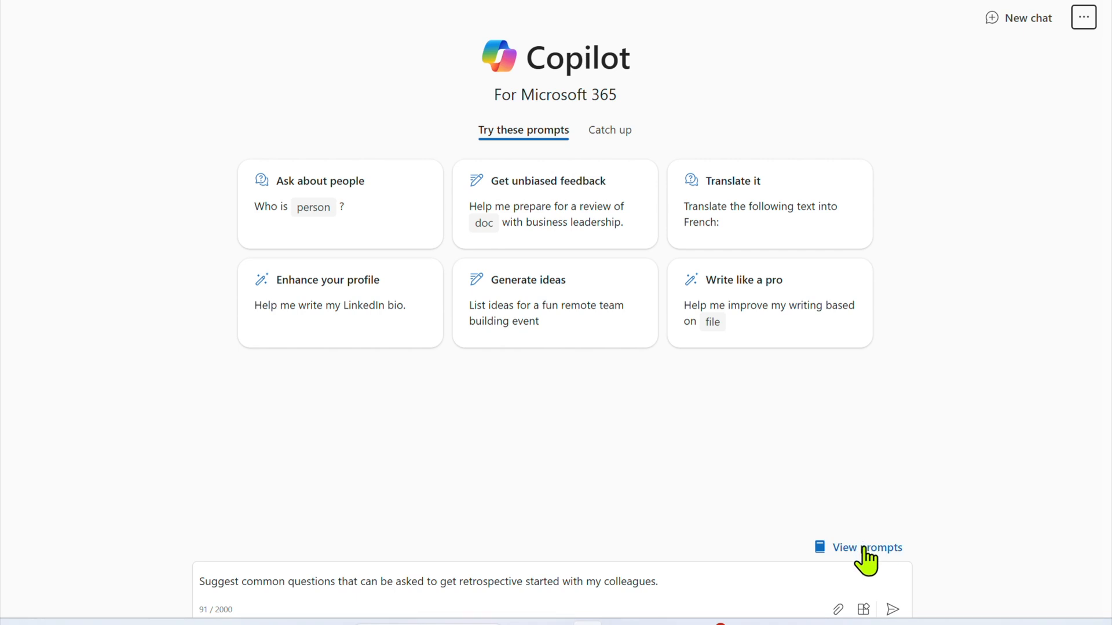
Open the Copilot Lab prompt gallery in Microsoft 365 Copilot.
{"action": "left_click", "coordinate": [857, 547]}
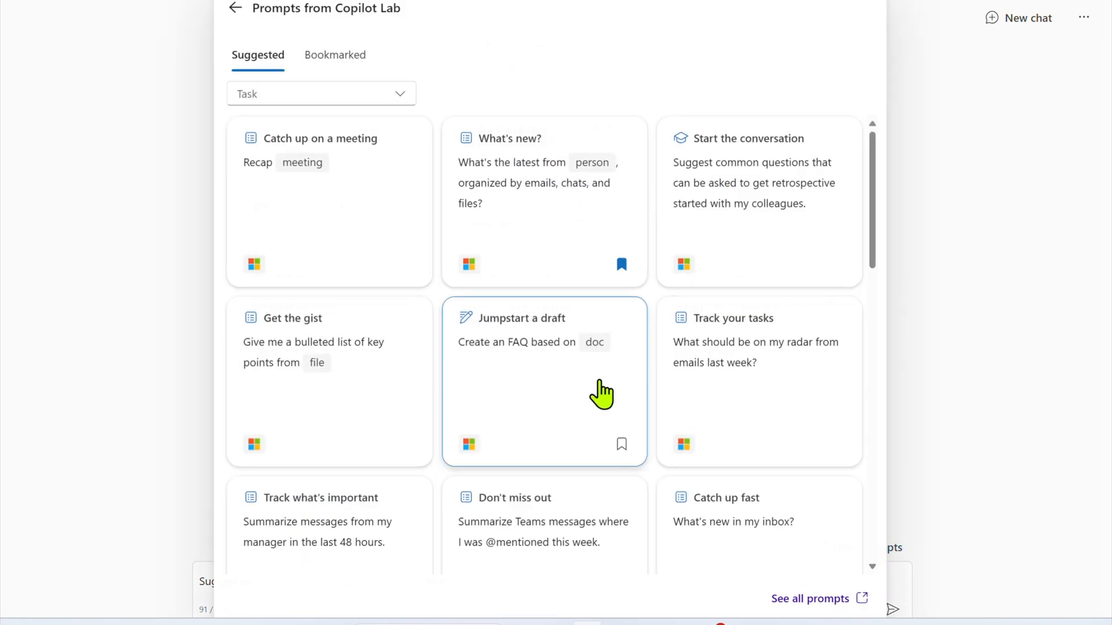
{"action": "mouse_move", "coordinate": [367, 269]}
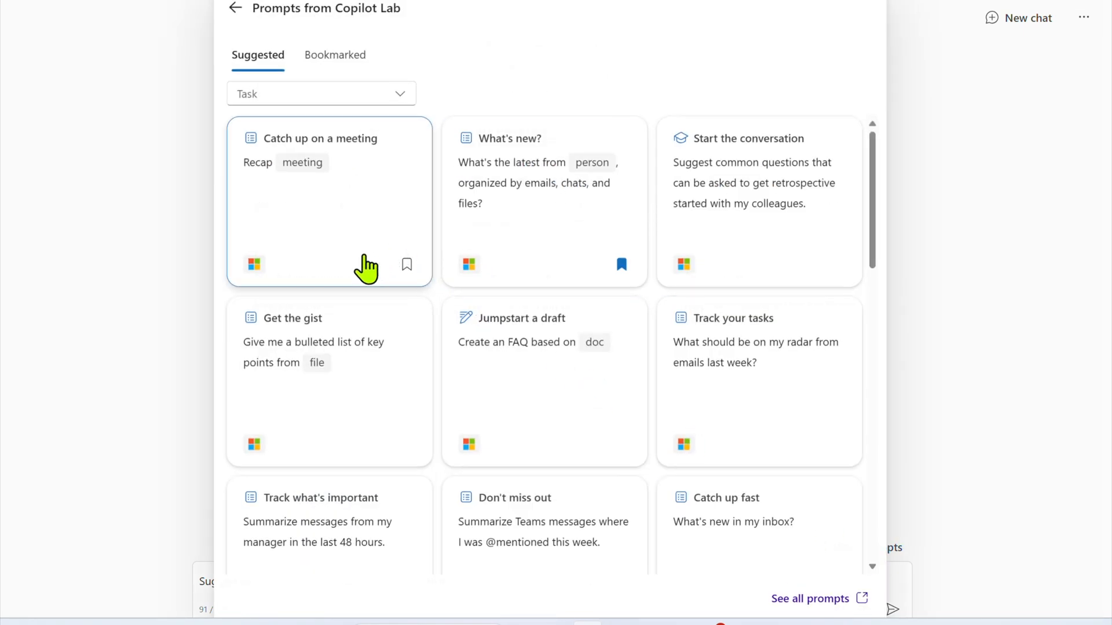
{"action": "mouse_move", "coordinate": [406, 265]}
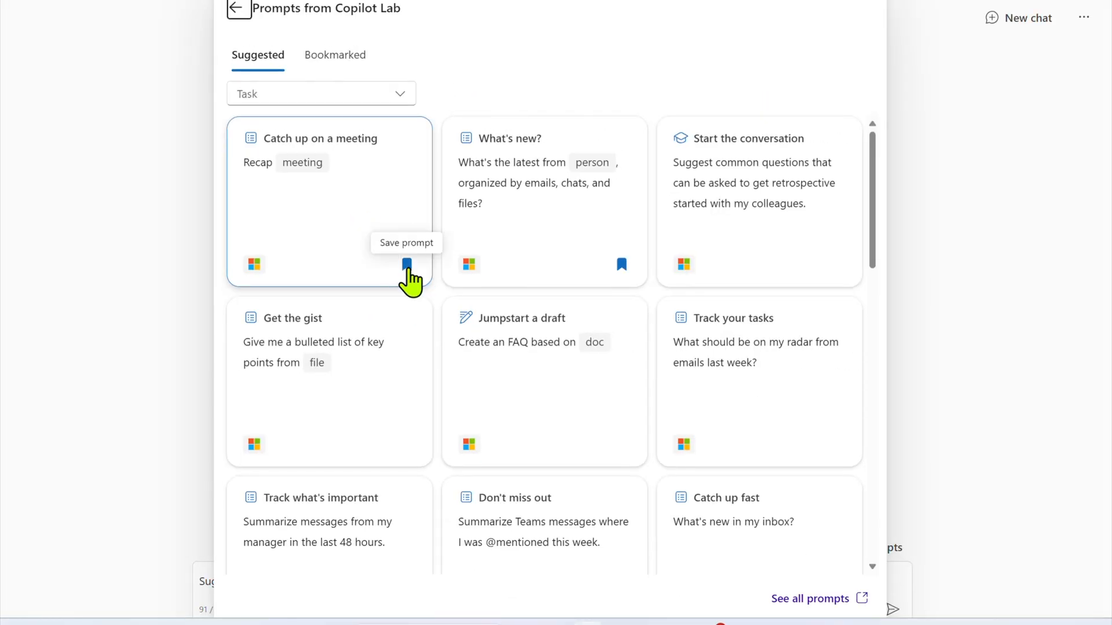
{"action": "mouse_move", "coordinate": [313, 83]}
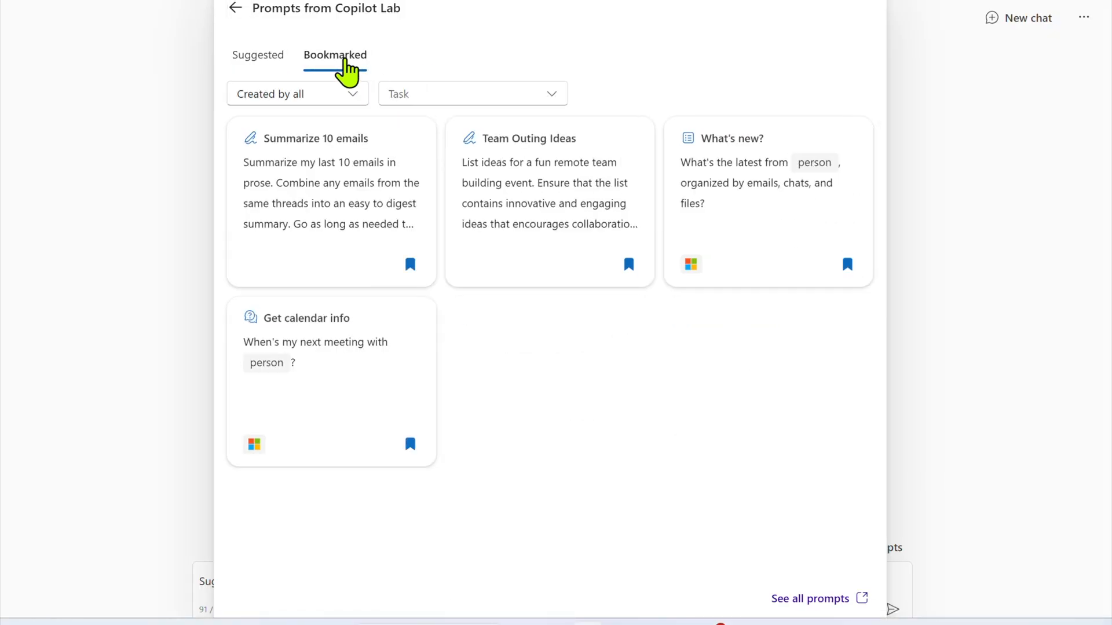
{"action": "mouse_move", "coordinate": [482, 294]}
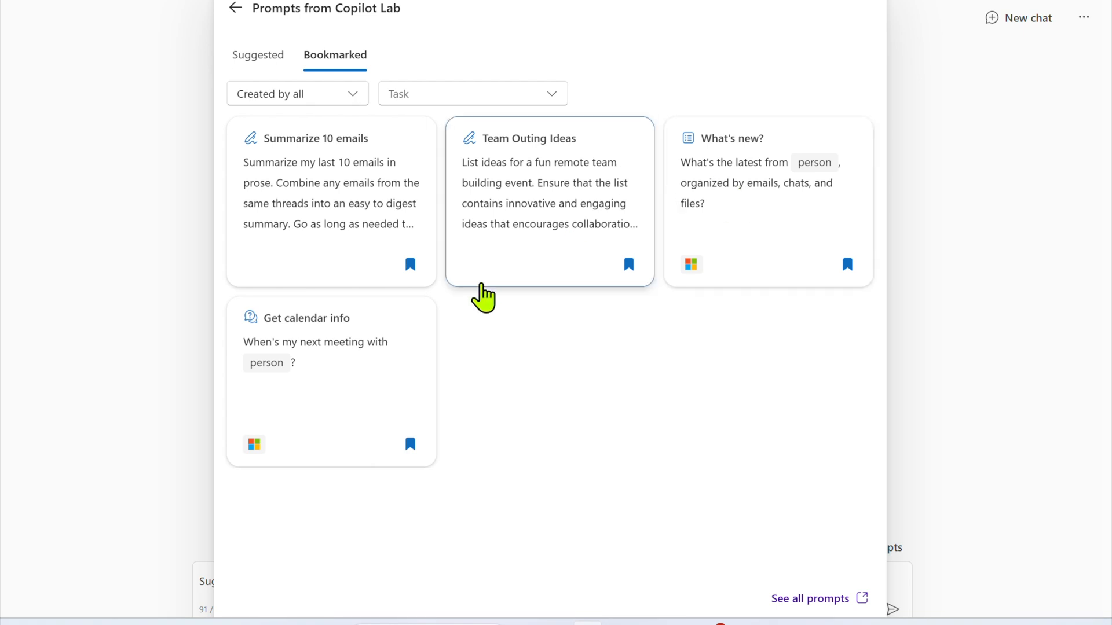
{"action": "mouse_move", "coordinate": [285, 171]}
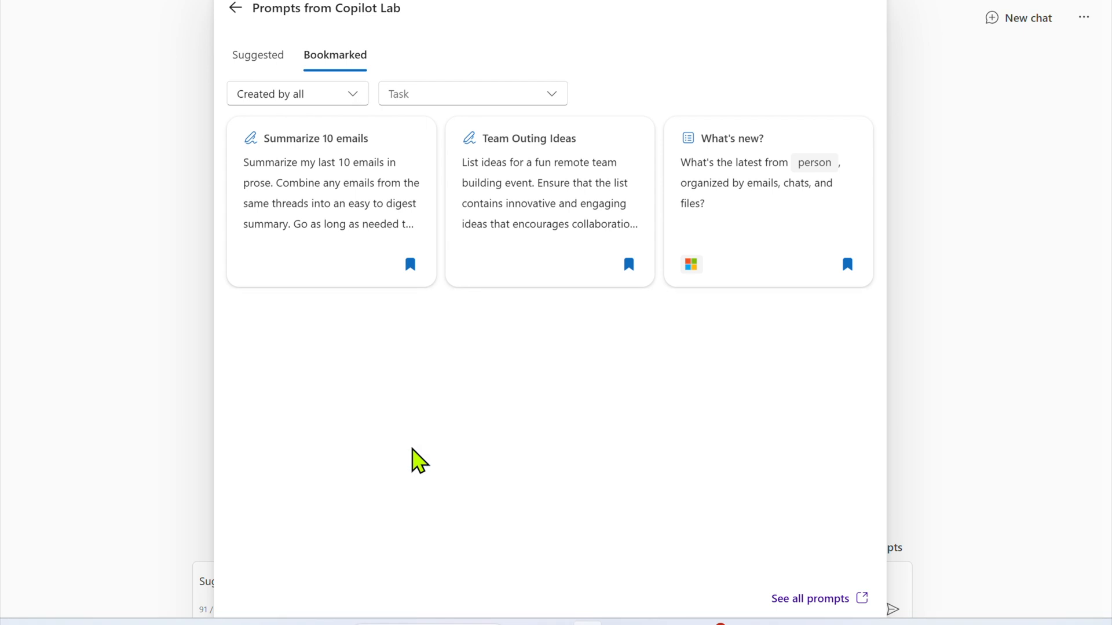
{"action": "mouse_move", "coordinate": [257, 55]}
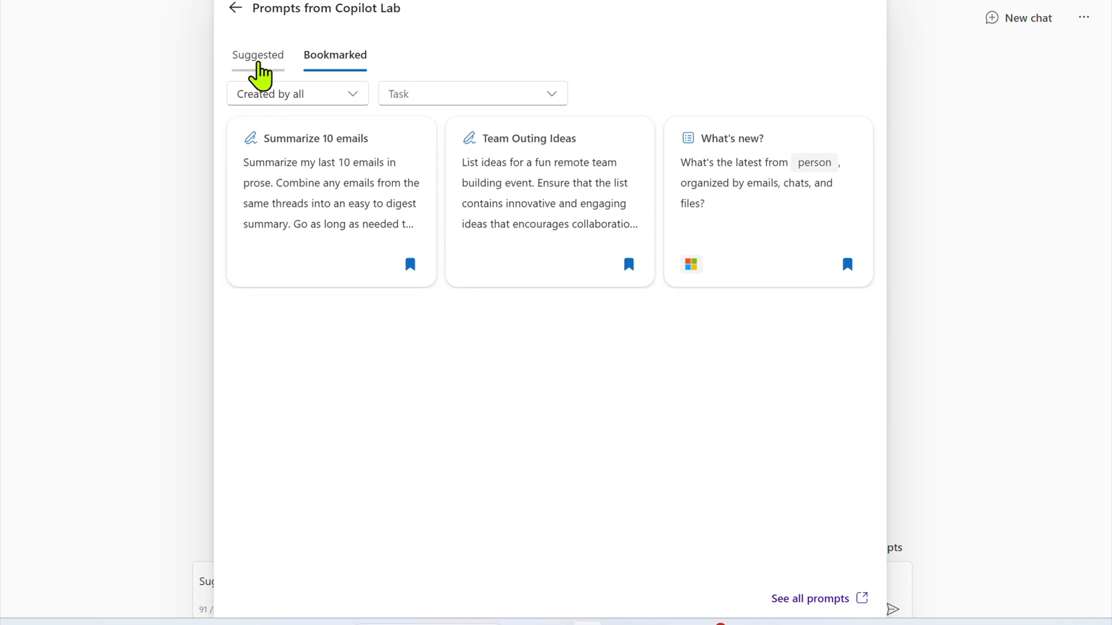
Bookmark the Jumpstart a draft prompt from Suggested and check the Bookmarked tab.
{"action": "left_click", "coordinate": [257, 55]}
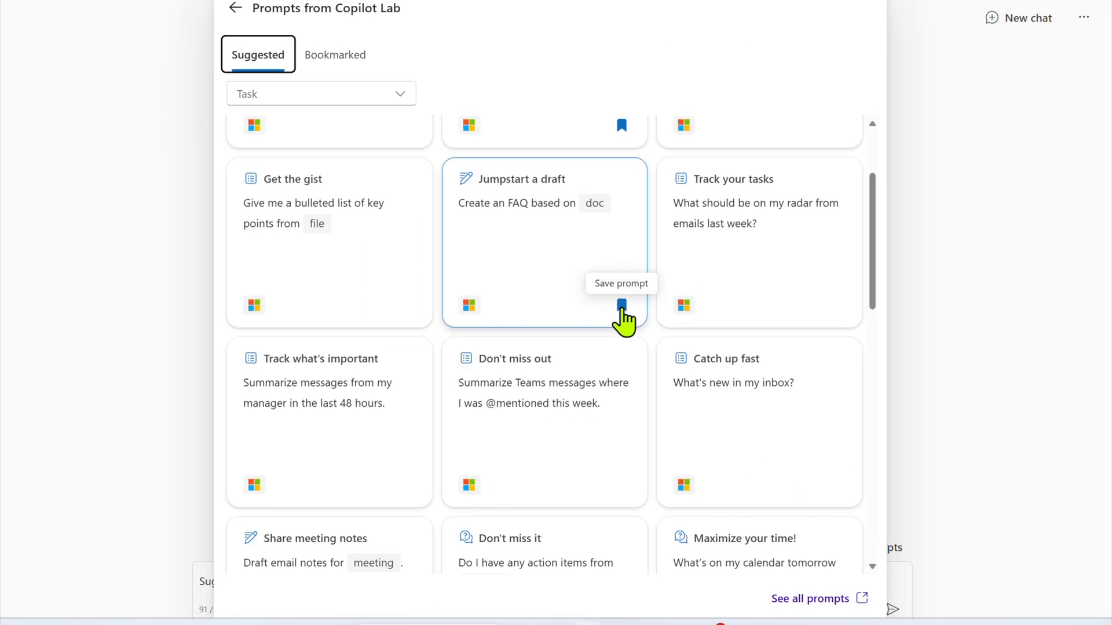
{"action": "left_click", "coordinate": [621, 305]}
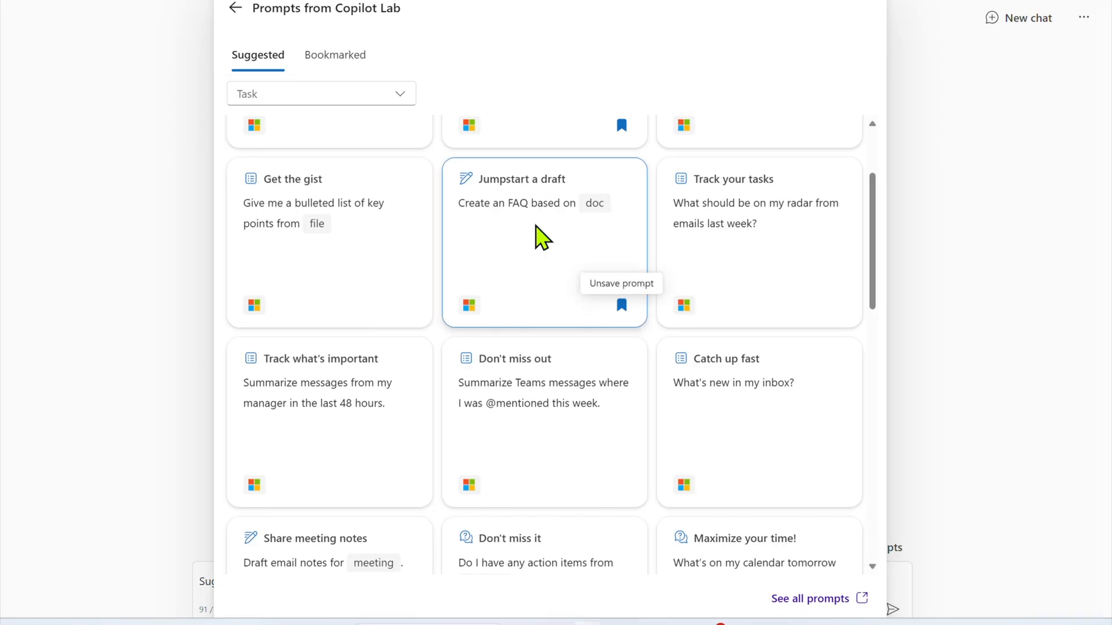
{"action": "left_click", "coordinate": [334, 56]}
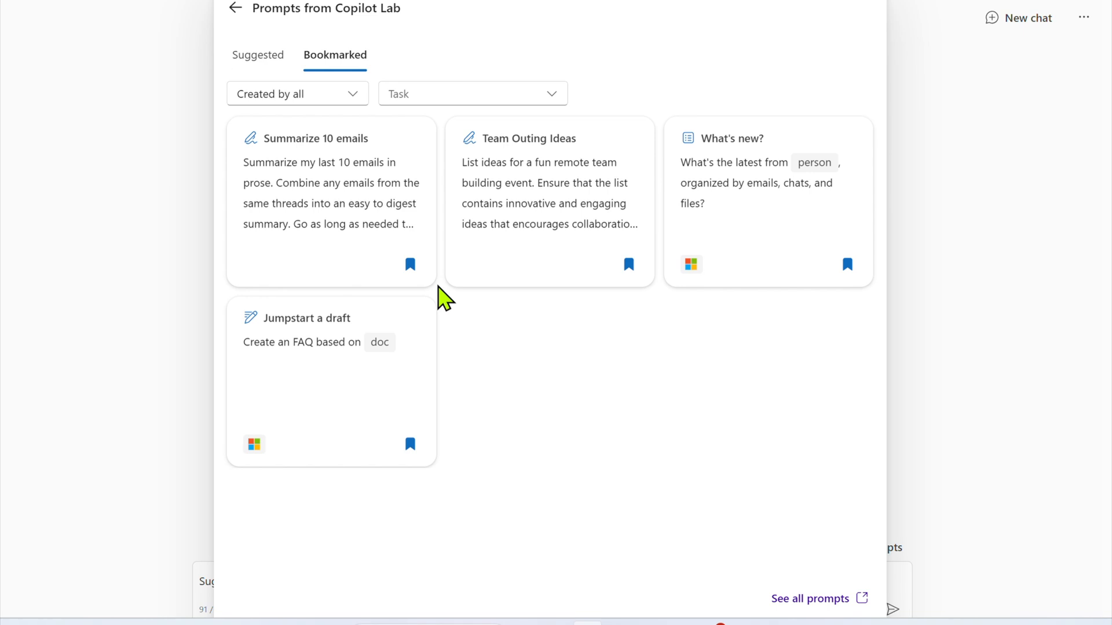
{"action": "mouse_move", "coordinate": [331, 404]}
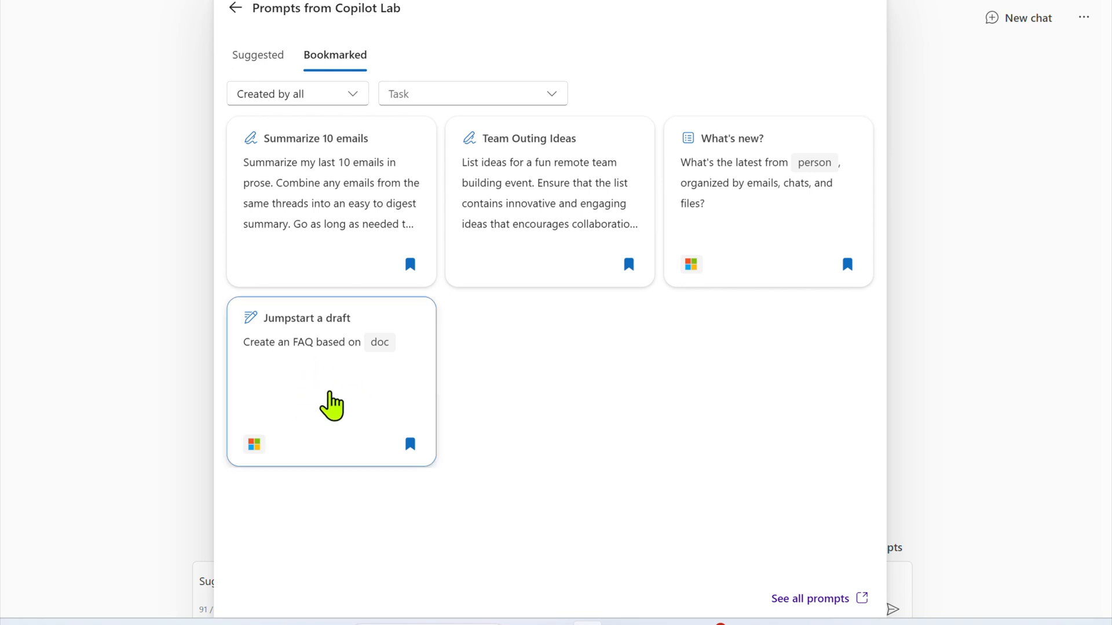
{"action": "left_click", "coordinate": [811, 598]}
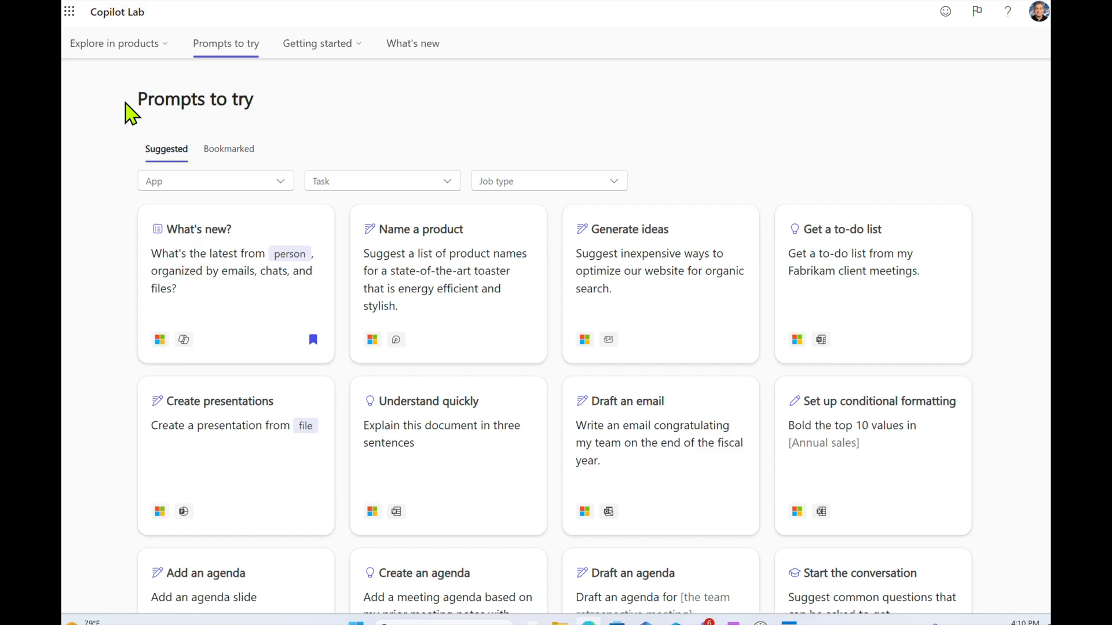
{"action": "mouse_move", "coordinate": [110, 34]}
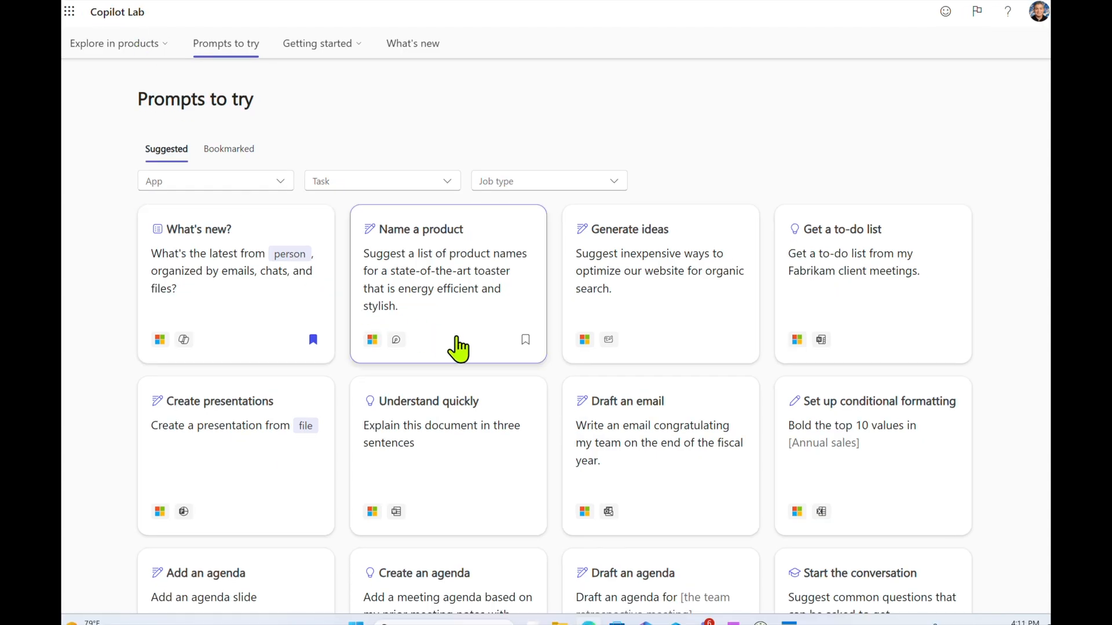
{"action": "mouse_move", "coordinate": [742, 339]}
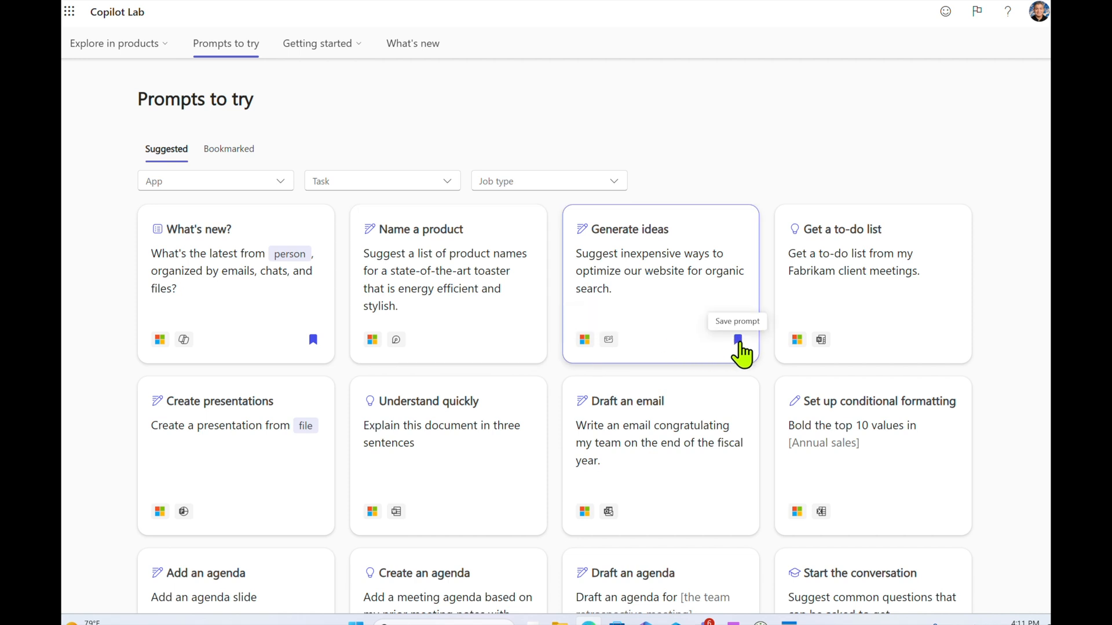
{"action": "mouse_move", "coordinate": [865, 517]}
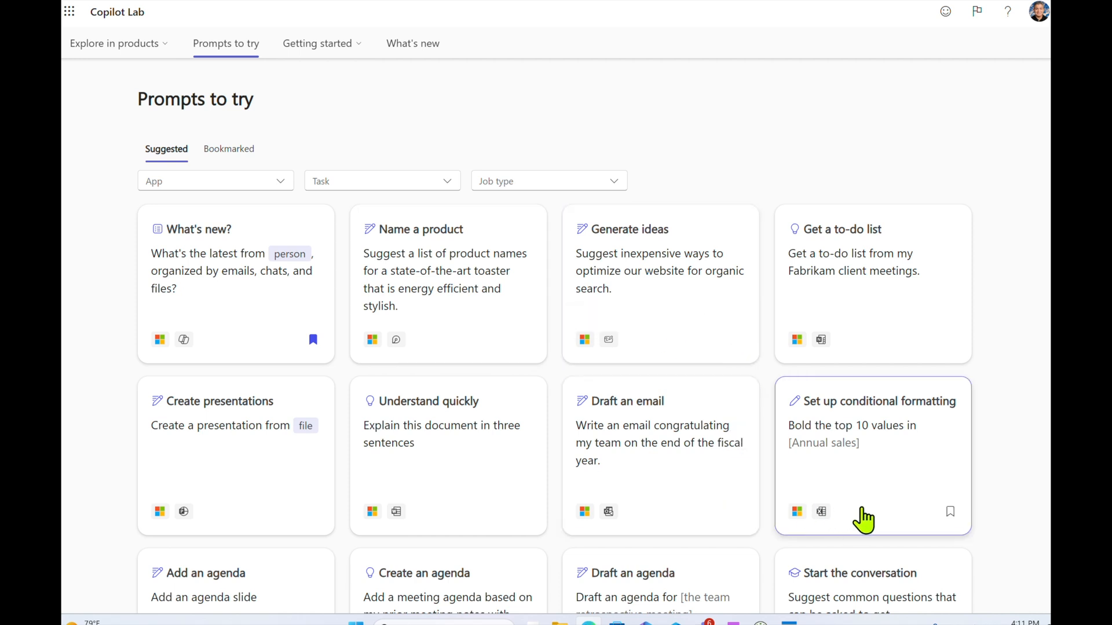
{"action": "mouse_move", "coordinate": [250, 193]}
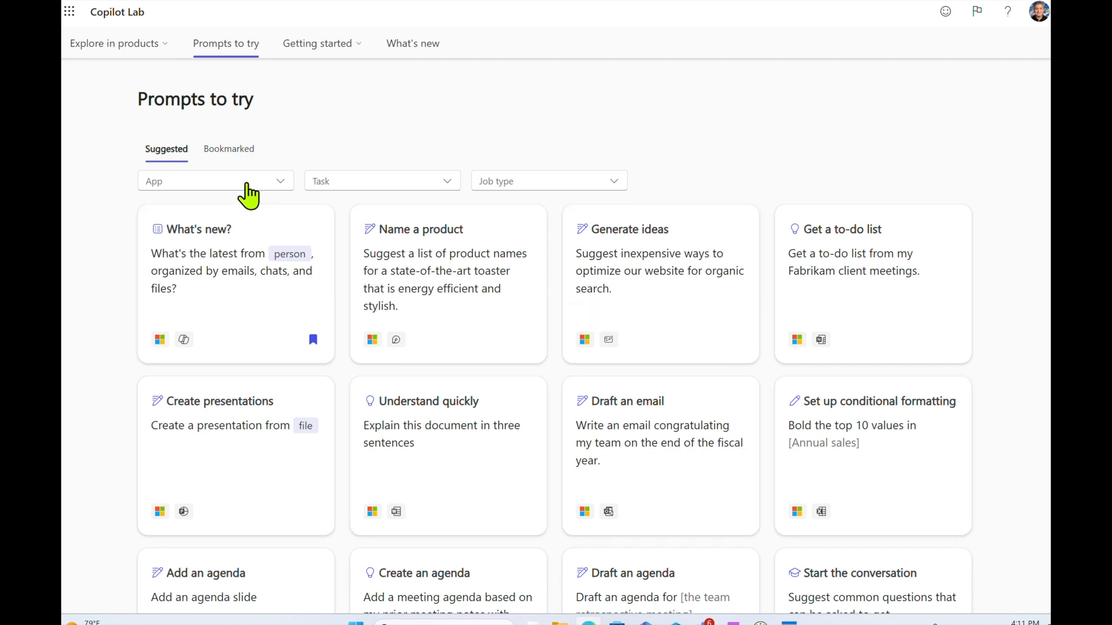
Filter Copilot Lab prompts to Word and bookmark the Summarize this doc card.
{"action": "left_click", "coordinate": [215, 181]}
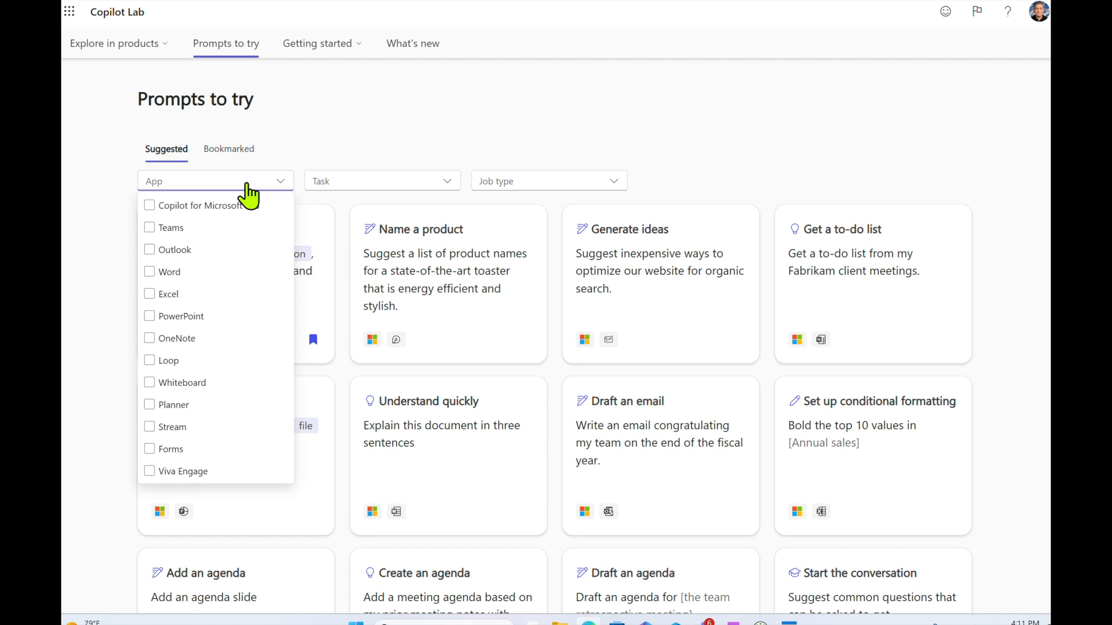
{"action": "mouse_move", "coordinate": [167, 271]}
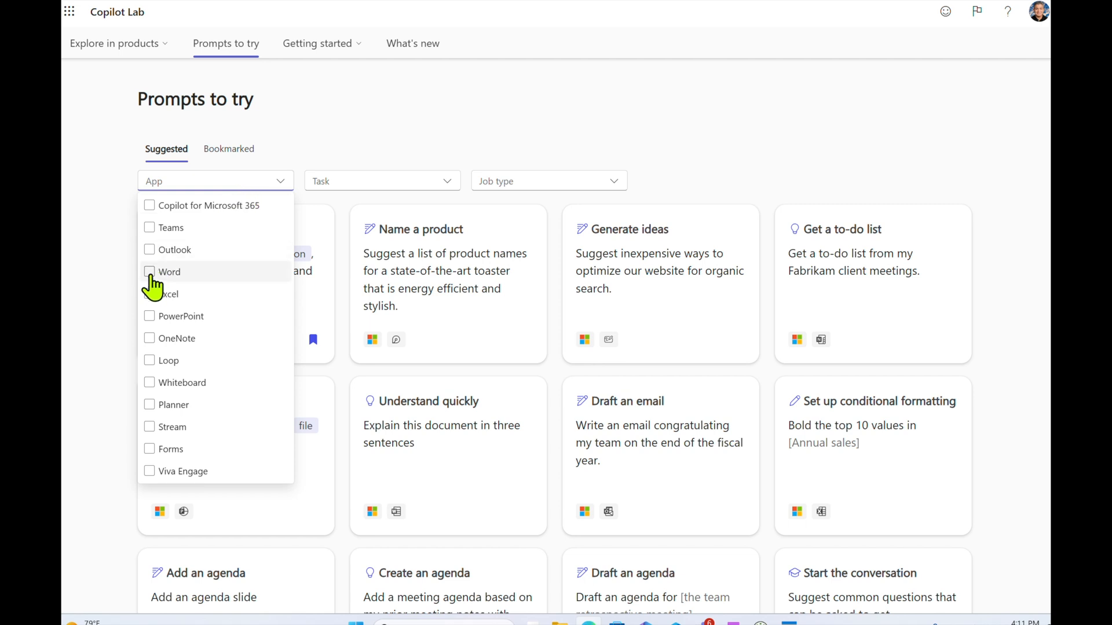
{"action": "left_click", "coordinate": [149, 272]}
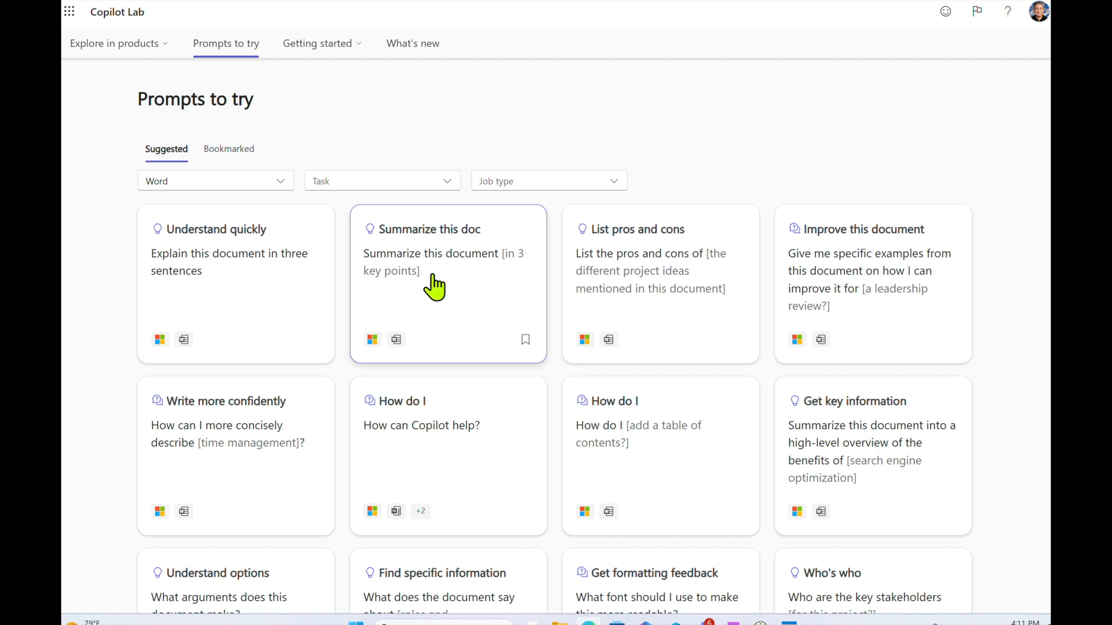
{"action": "mouse_move", "coordinate": [517, 275]}
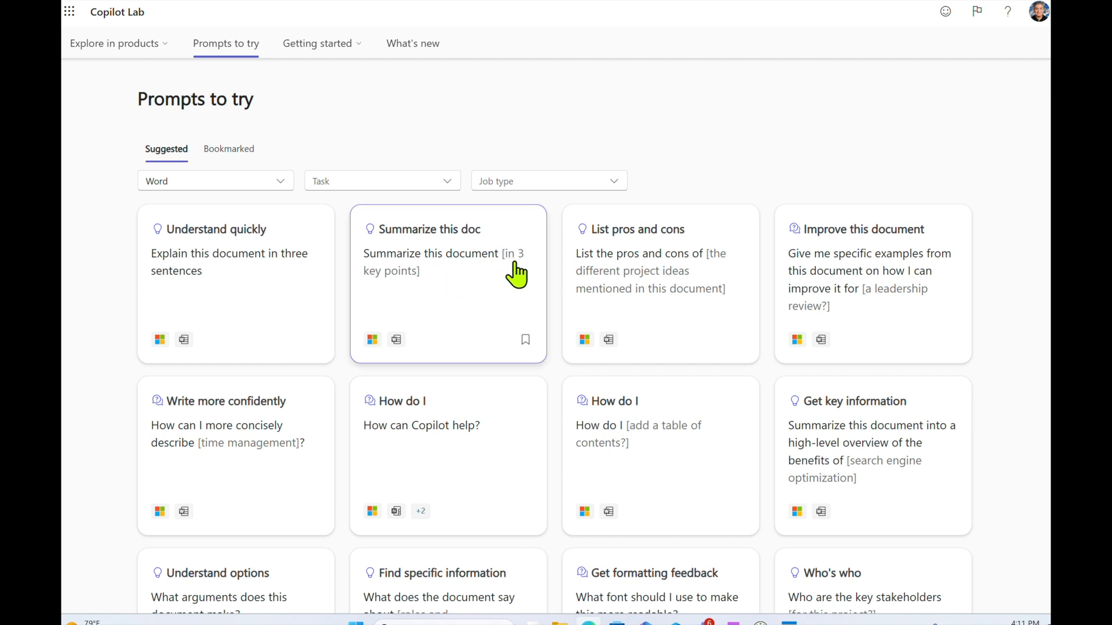
{"action": "left_click", "coordinate": [525, 340]}
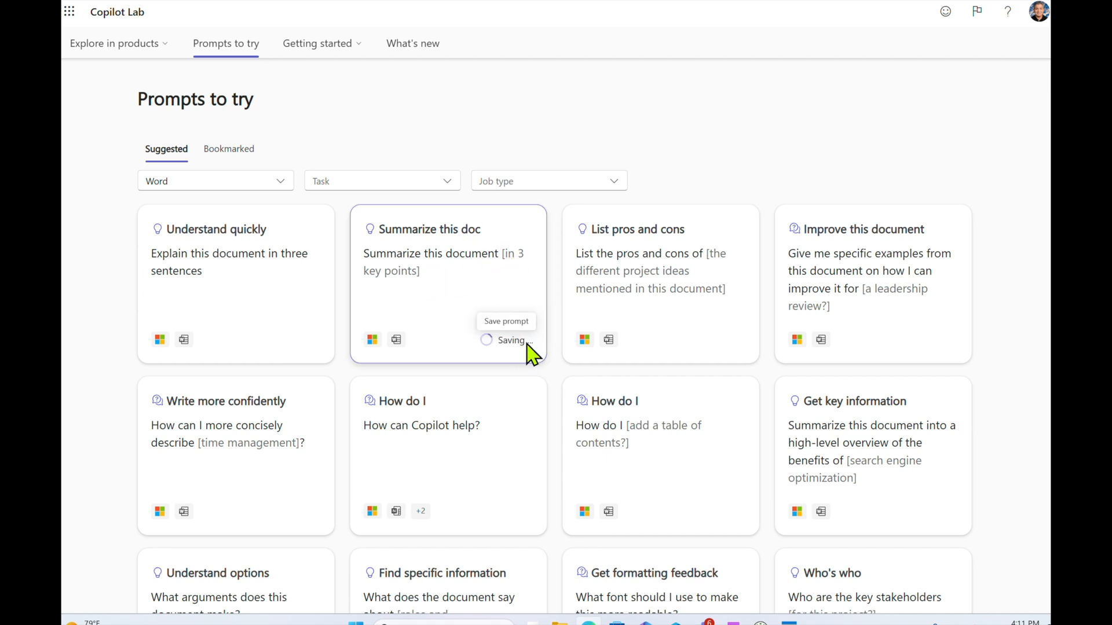
{"action": "left_click", "coordinate": [524, 340]}
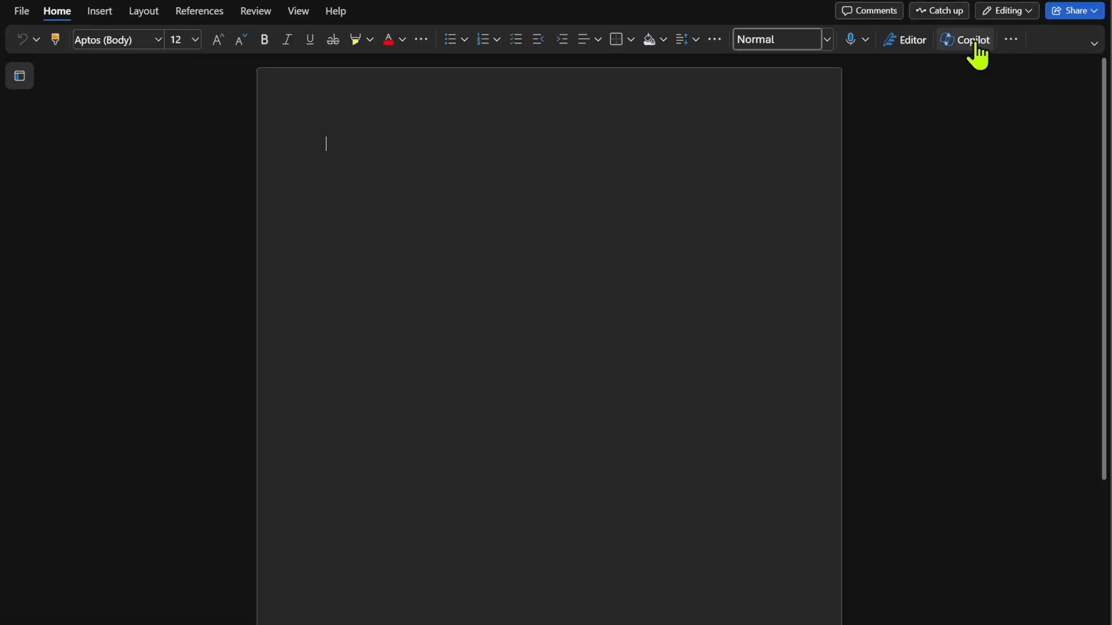
In Word's Copilot pane, choose the saved Summarize this doc prompt and send it.
{"action": "left_click", "coordinate": [970, 39]}
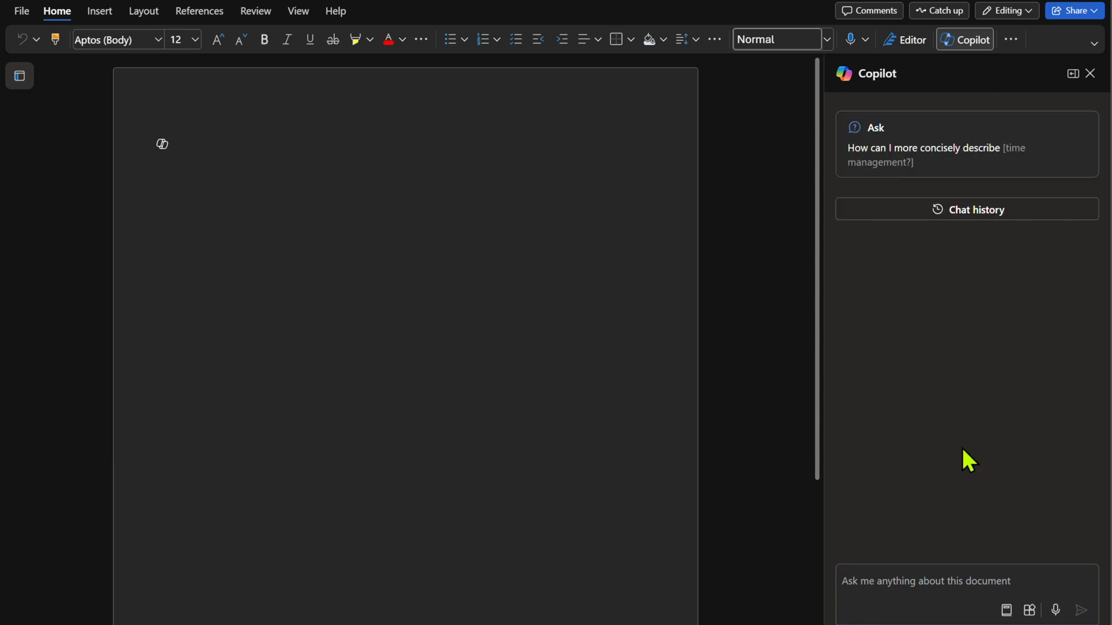
{"action": "mouse_move", "coordinate": [1006, 611]}
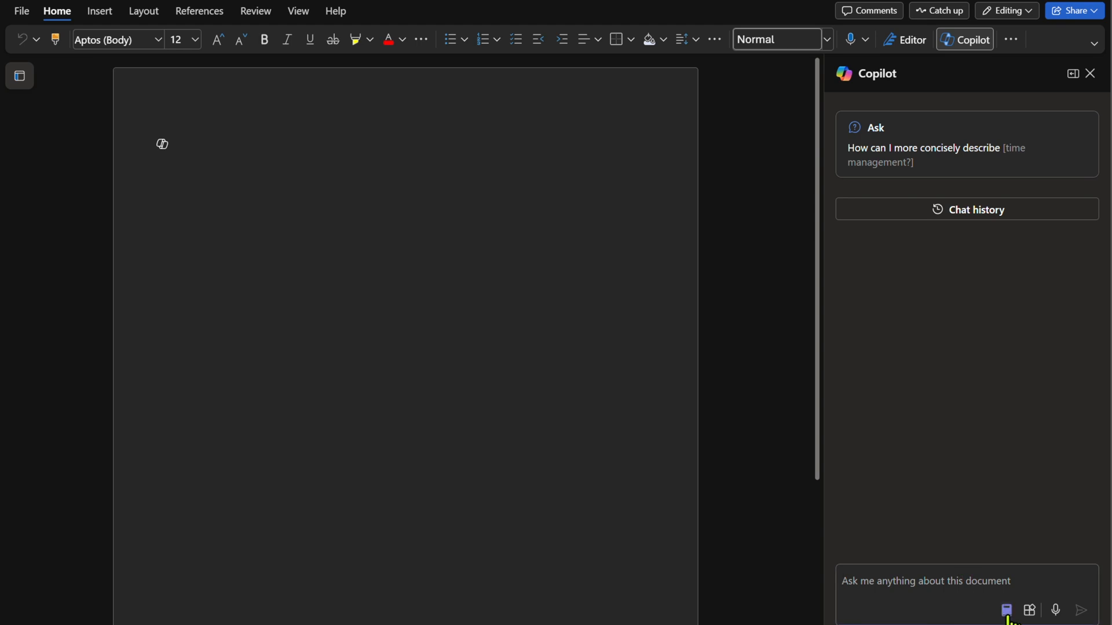
{"action": "left_click", "coordinate": [1005, 611]}
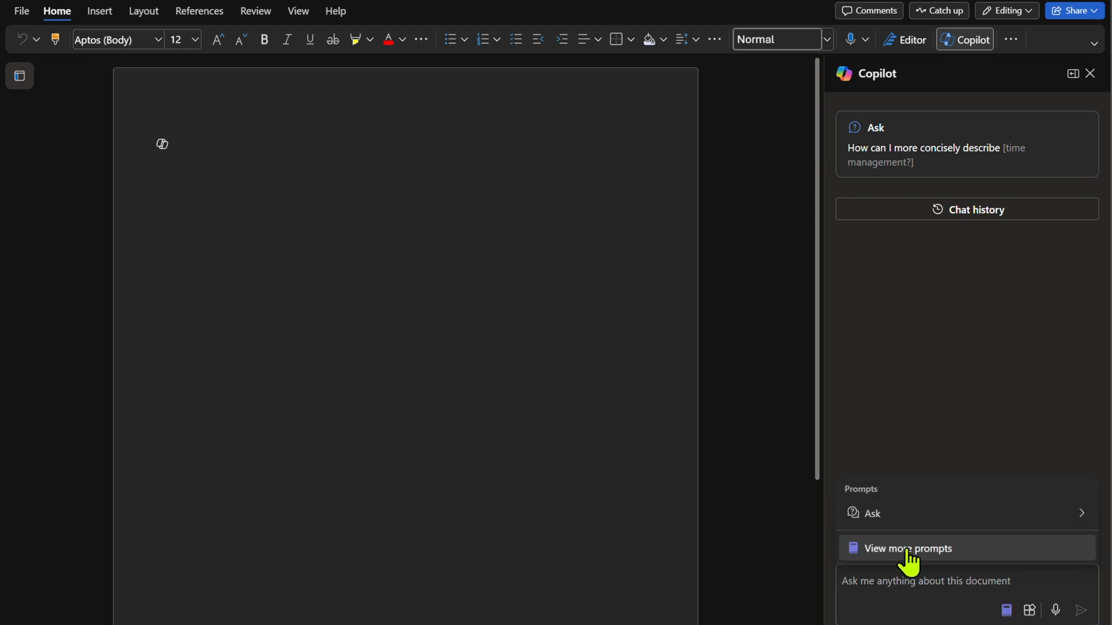
{"action": "left_click", "coordinate": [906, 547]}
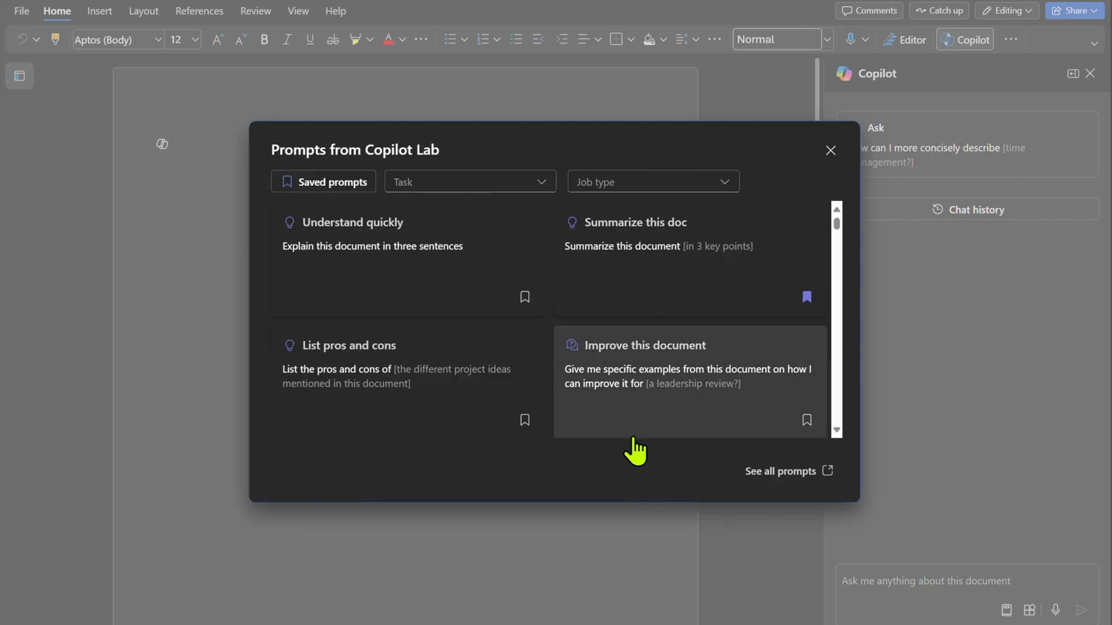
{"action": "mouse_move", "coordinate": [337, 189]}
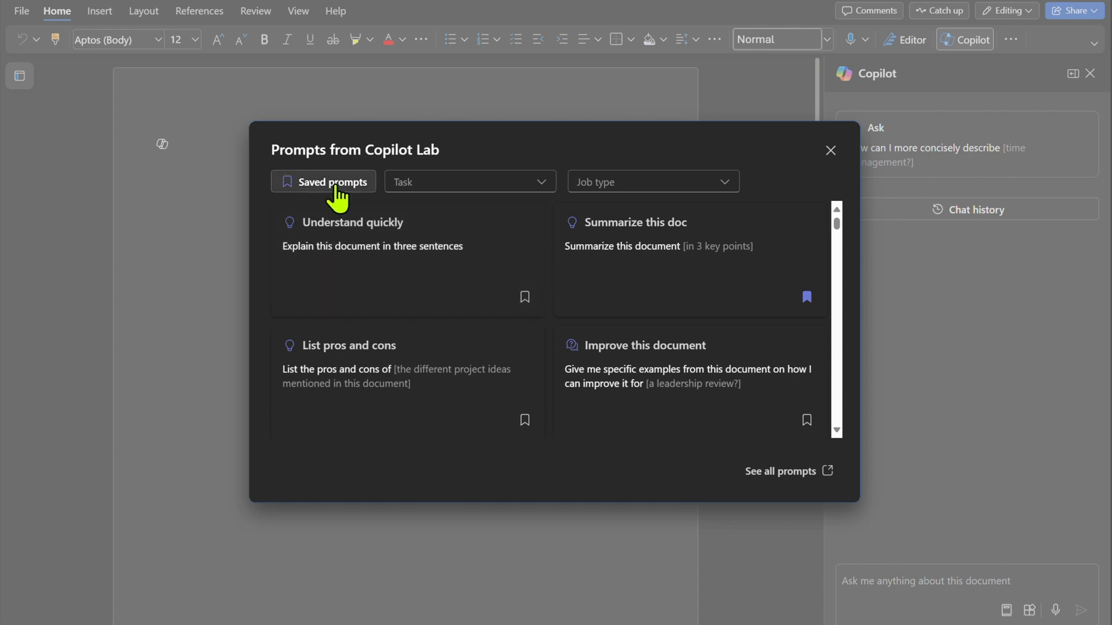
{"action": "left_click", "coordinate": [323, 181]}
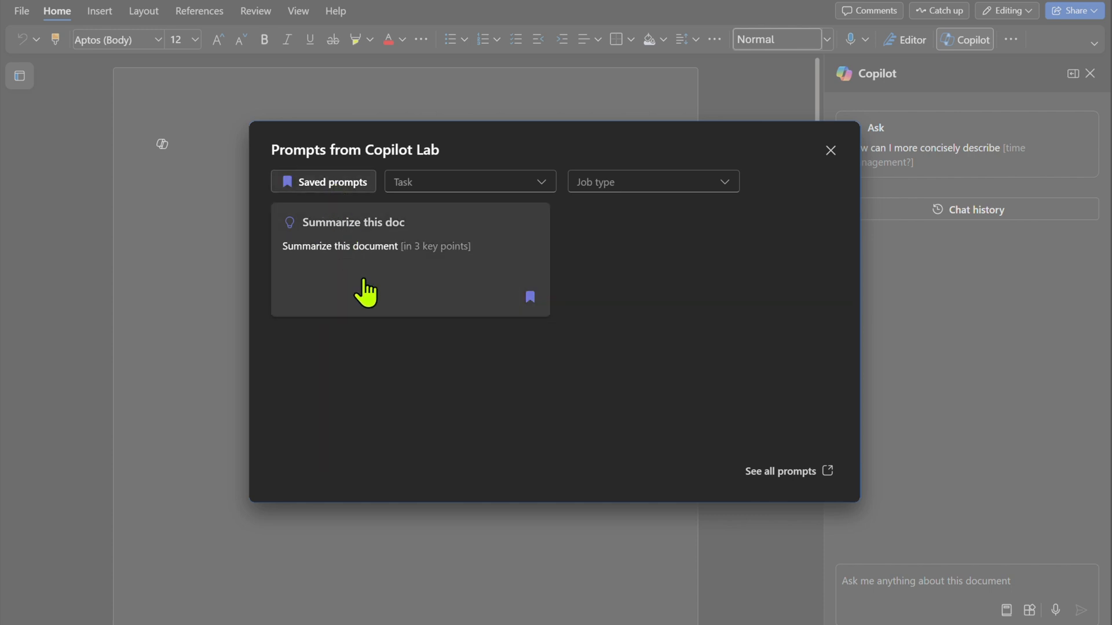
{"action": "mouse_move", "coordinate": [367, 300]}
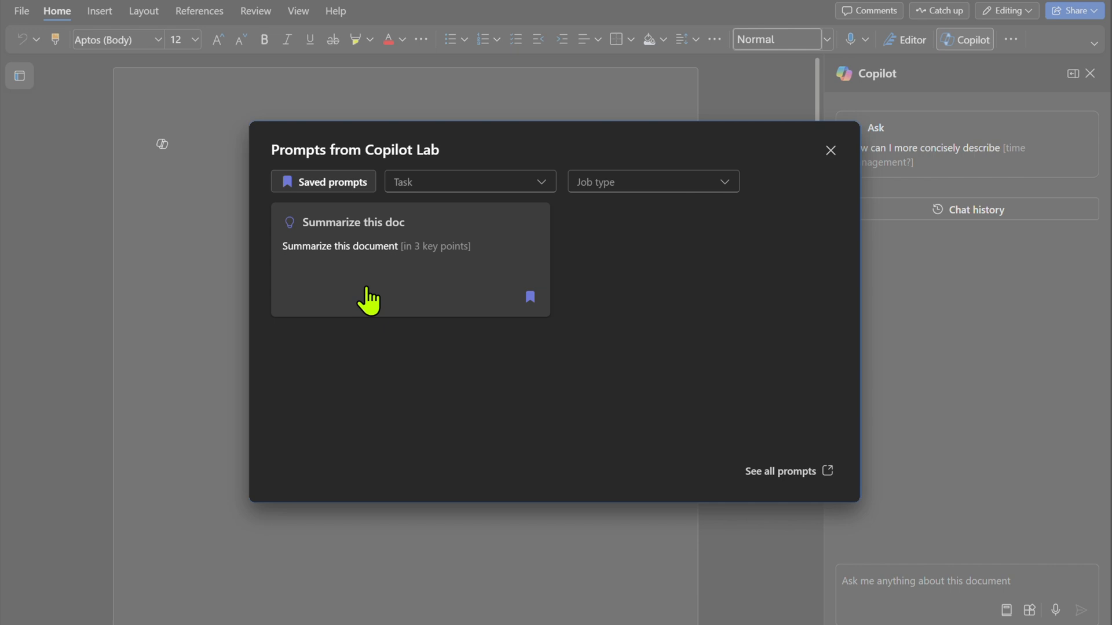
{"action": "mouse_move", "coordinate": [353, 260]}
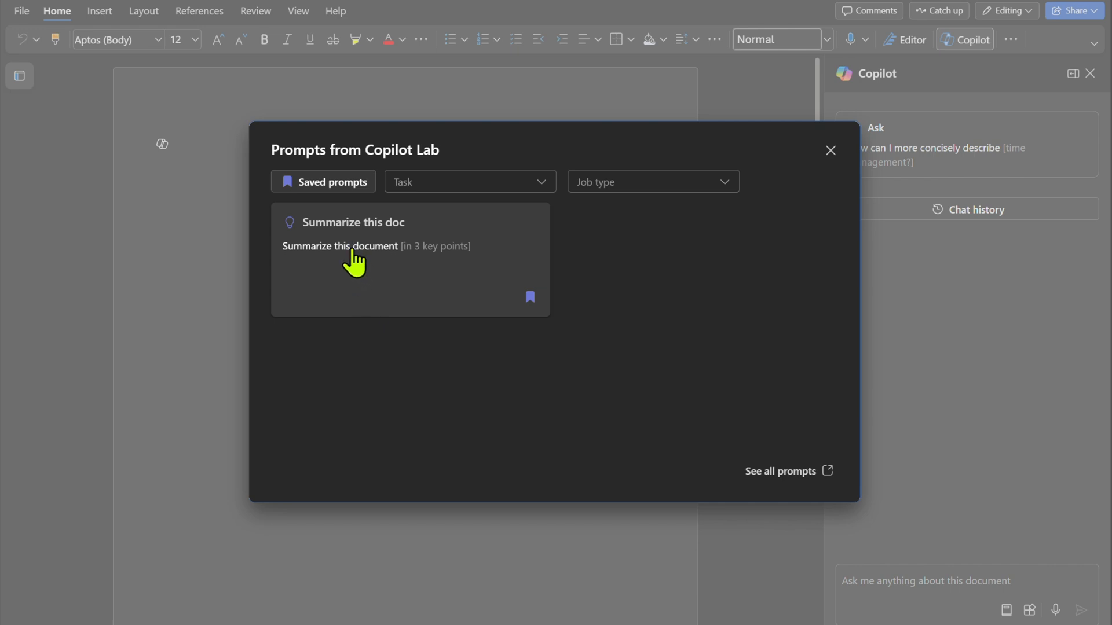
{"action": "left_click", "coordinate": [830, 151]}
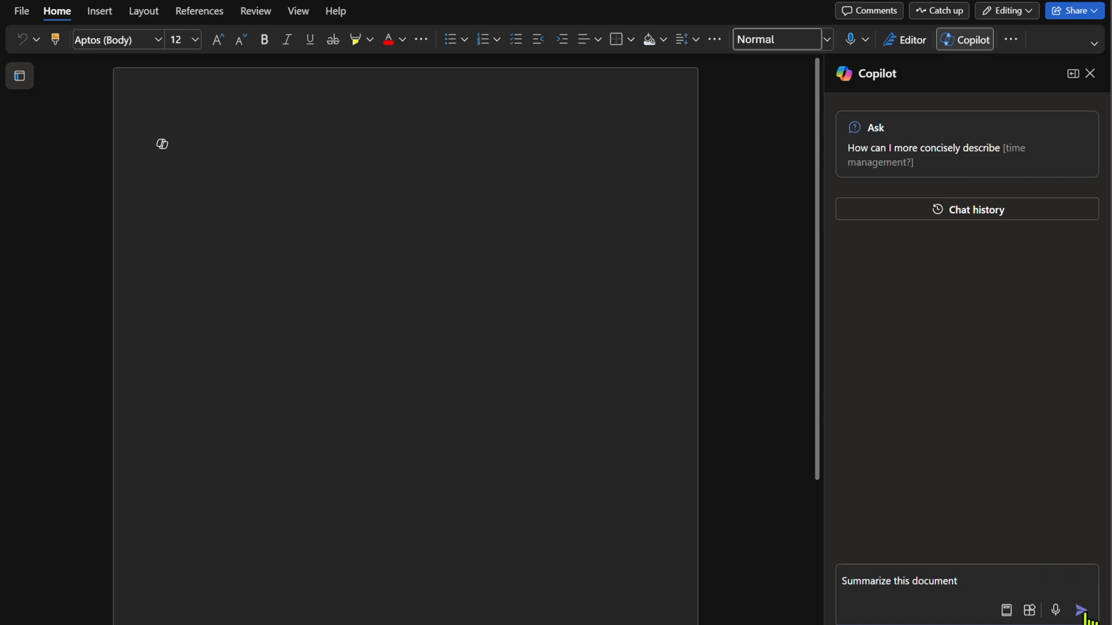
{"action": "left_click", "coordinate": [1073, 73]}
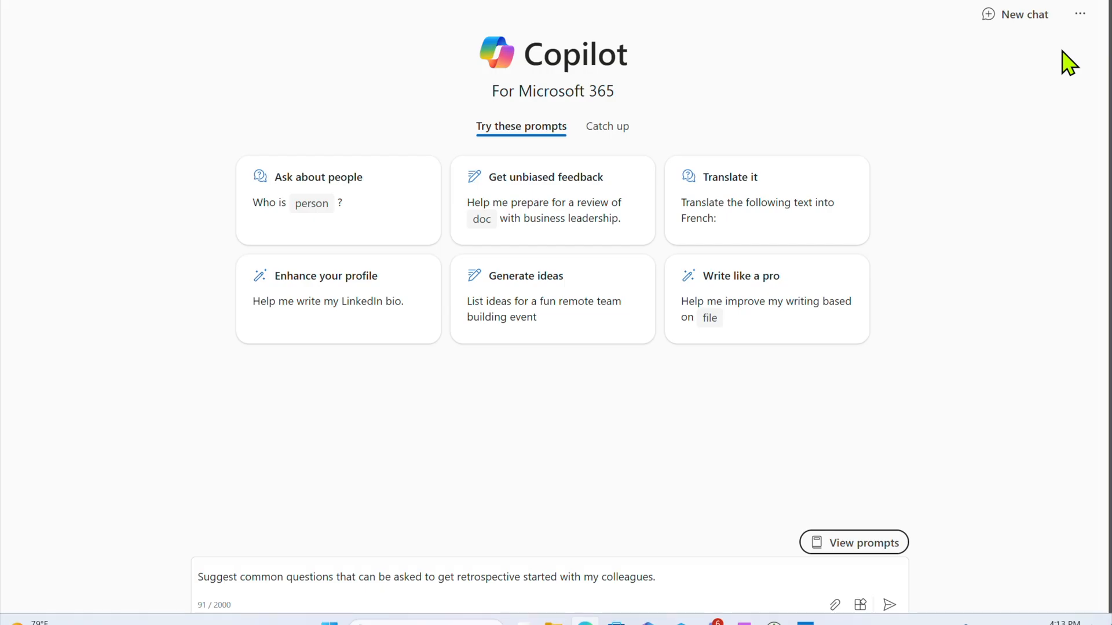
{"action": "mouse_move", "coordinate": [1080, 14]}
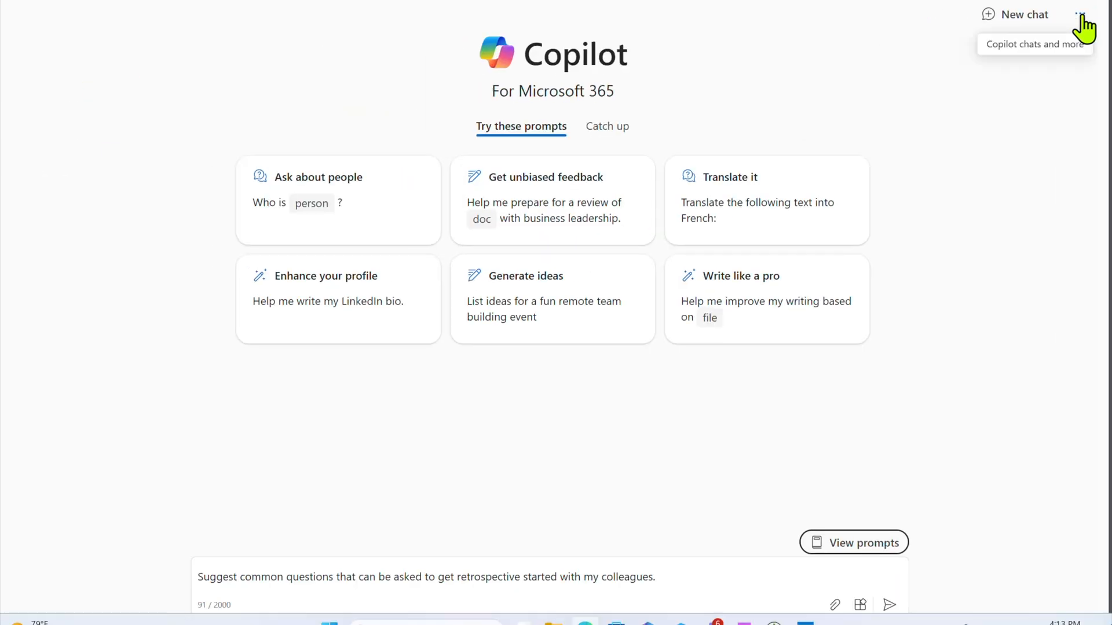
Open the Copilot chats history from the top-right more options menu.
{"action": "left_click", "coordinate": [1078, 14]}
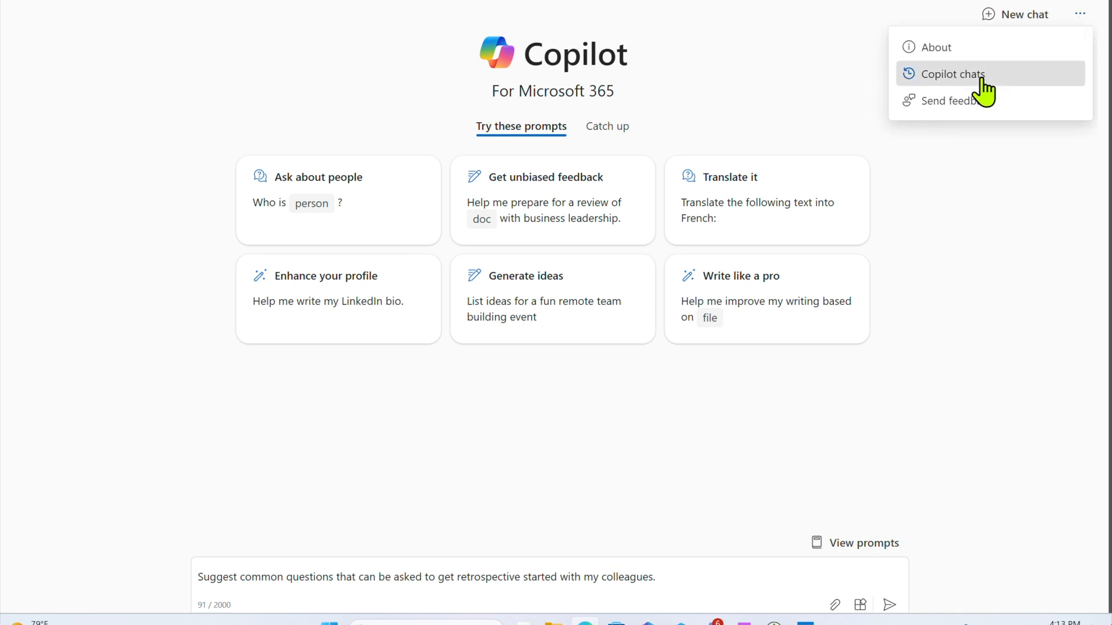
{"action": "left_click", "coordinate": [951, 74]}
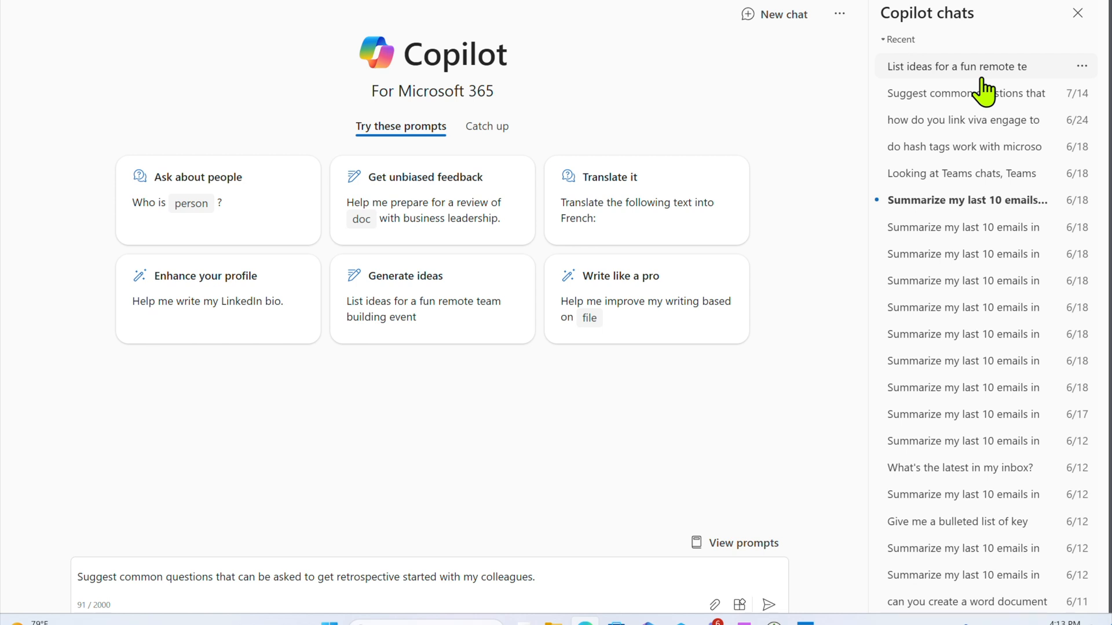
{"action": "mouse_move", "coordinate": [985, 93]}
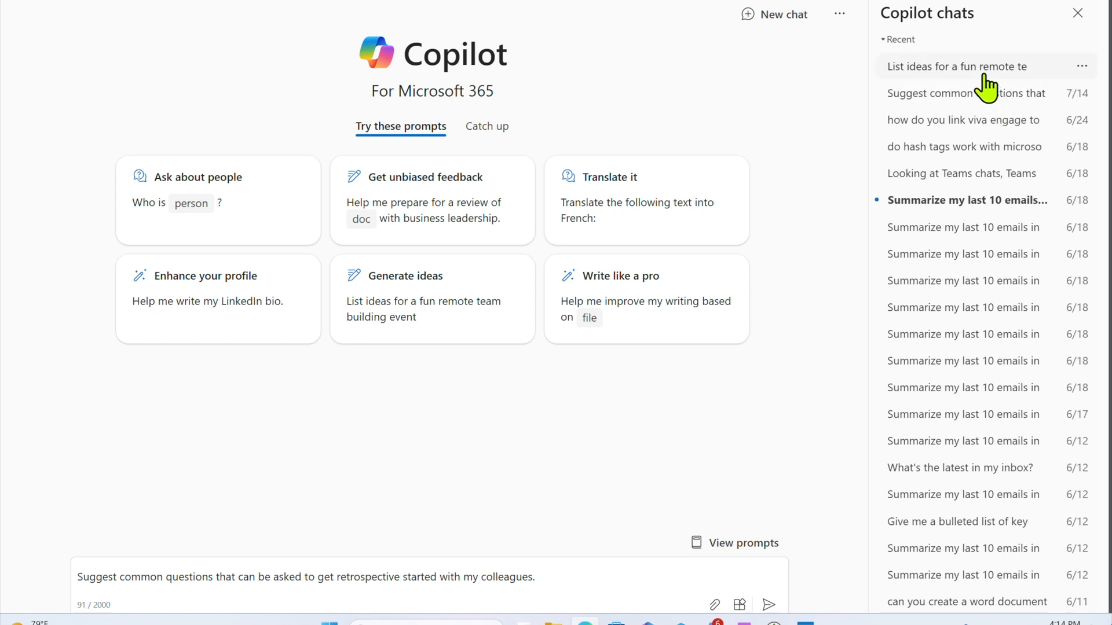
{"action": "mouse_move", "coordinate": [969, 80]}
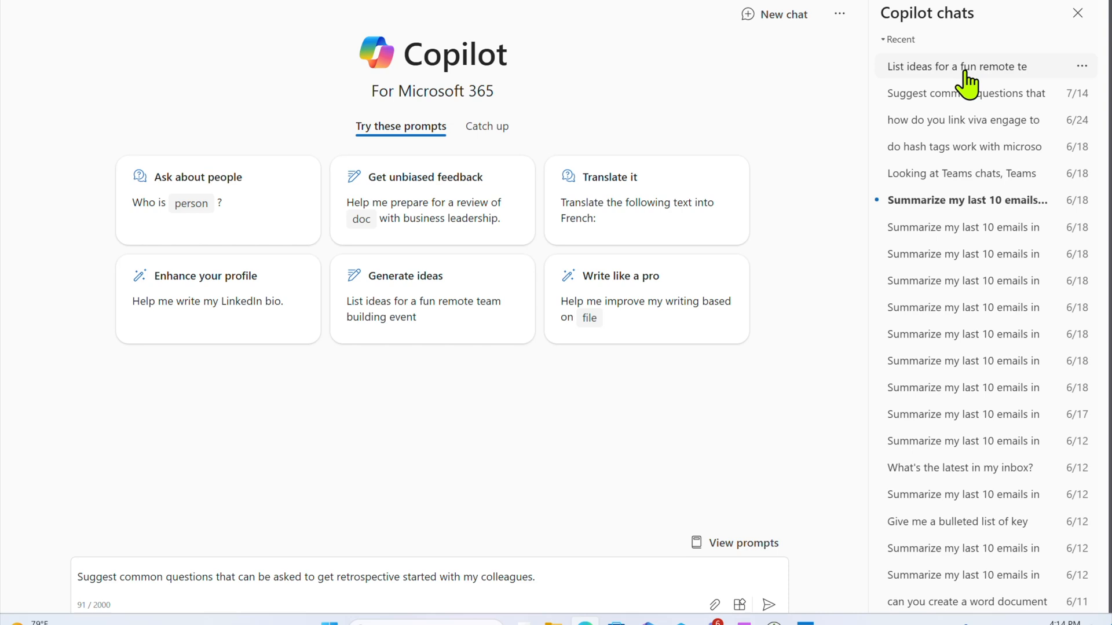
Reopen the 'List ideas for a fun remote team' chat and scroll to its top.
{"action": "left_click", "coordinate": [956, 66]}
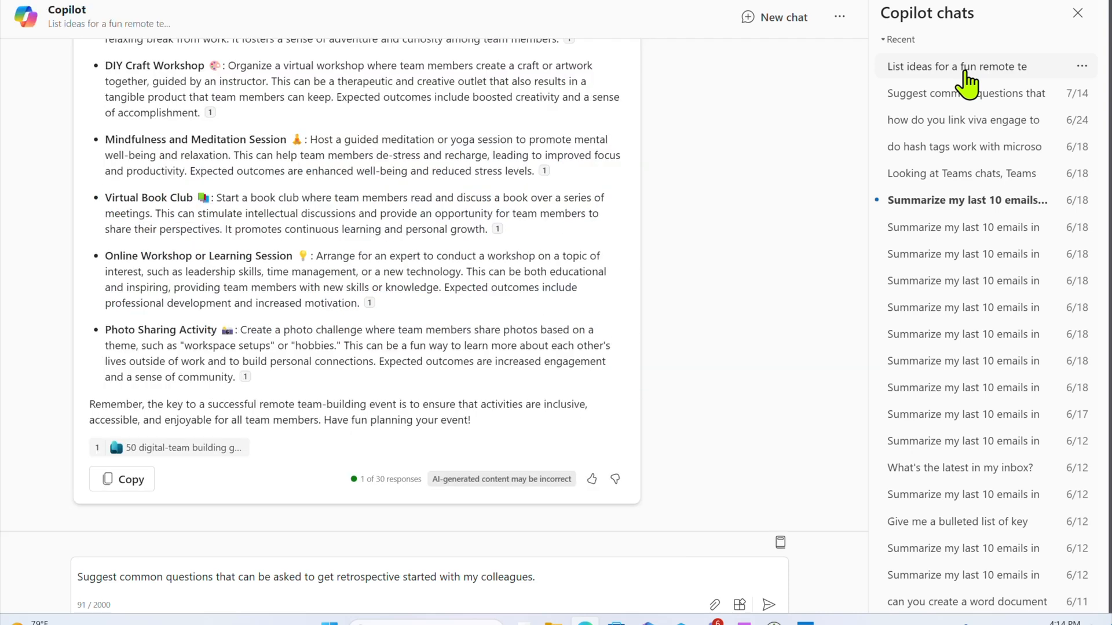
{"action": "scroll", "scroll_direction": "up", "scroll_amount": 3}
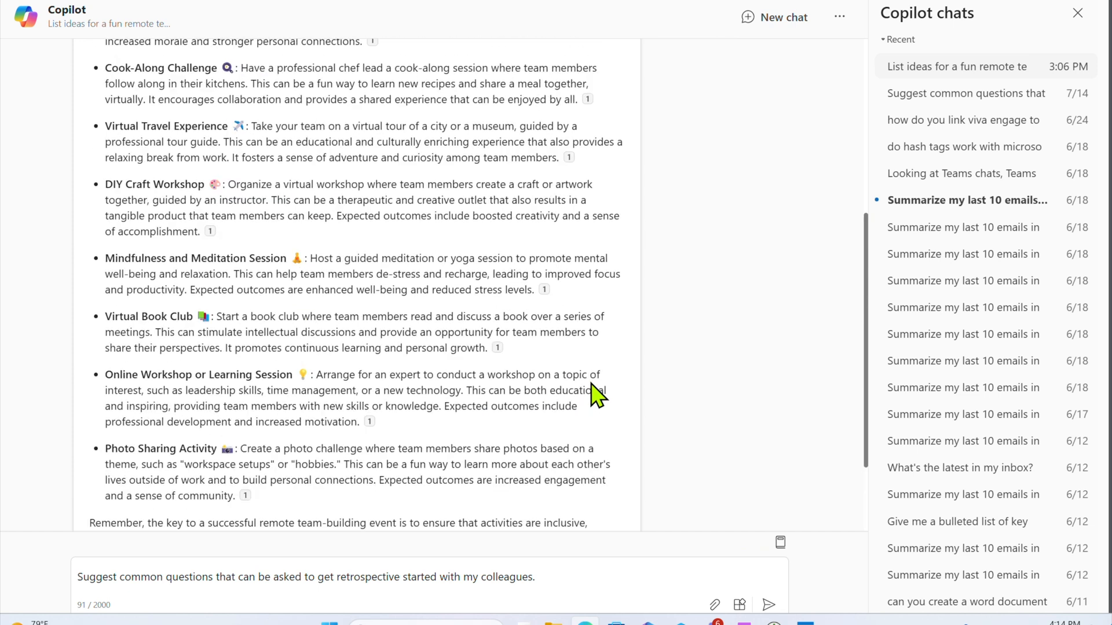
{"action": "scroll", "scroll_direction": "up", "scroll_amount": 3}
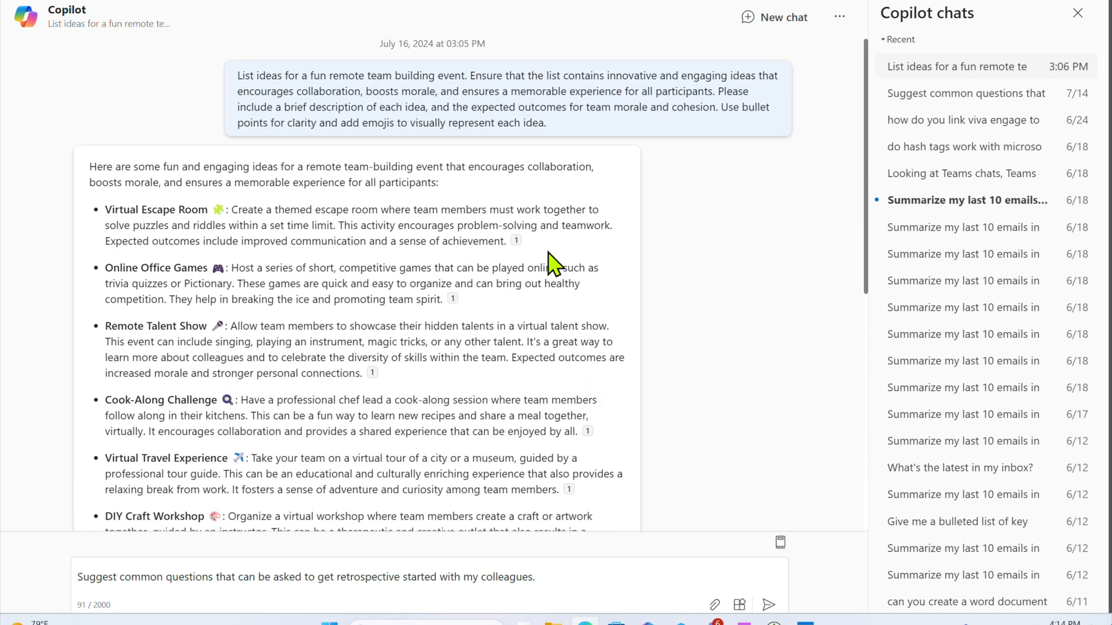
{"action": "mouse_move", "coordinate": [544, 108]}
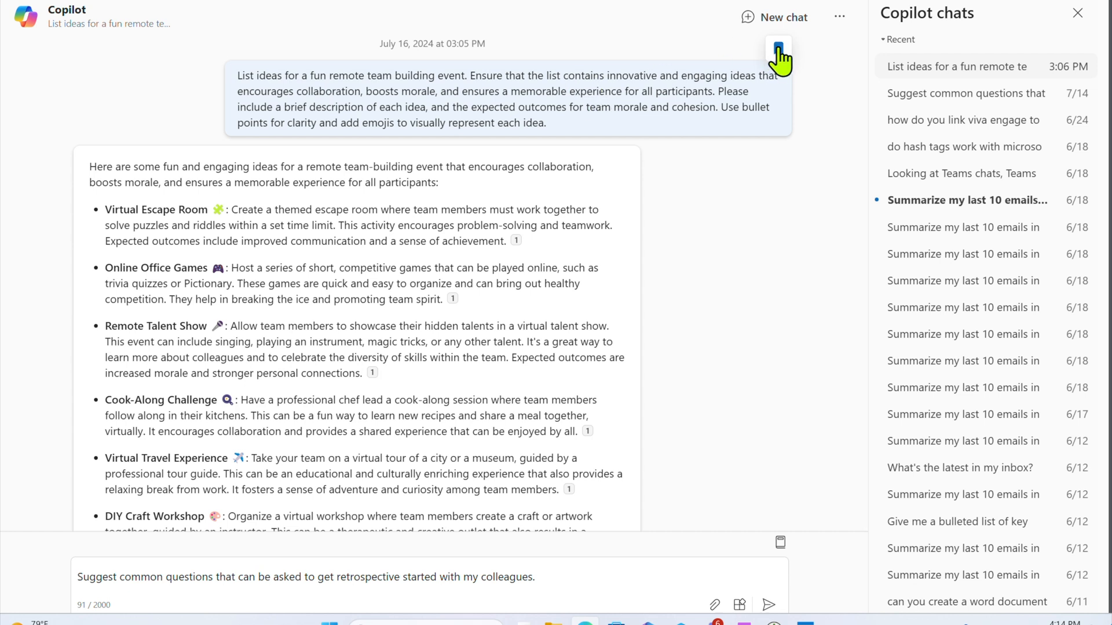
{"action": "mouse_move", "coordinate": [777, 56]}
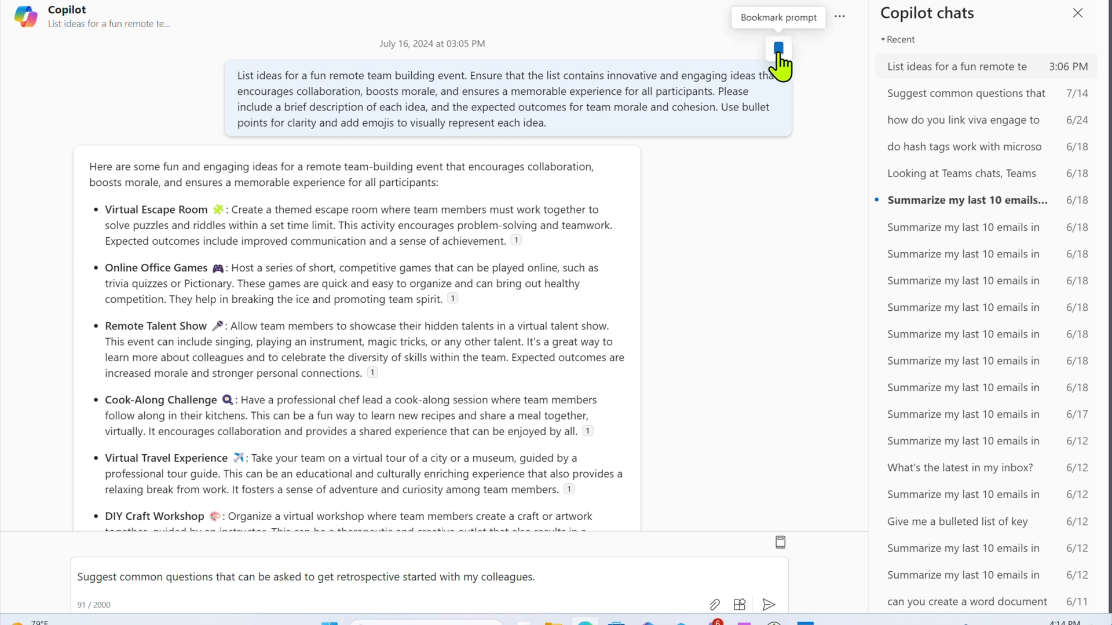
Bookmark the remote team-building prompt with the title 'Fun event prompt'.
{"action": "left_click", "coordinate": [777, 50]}
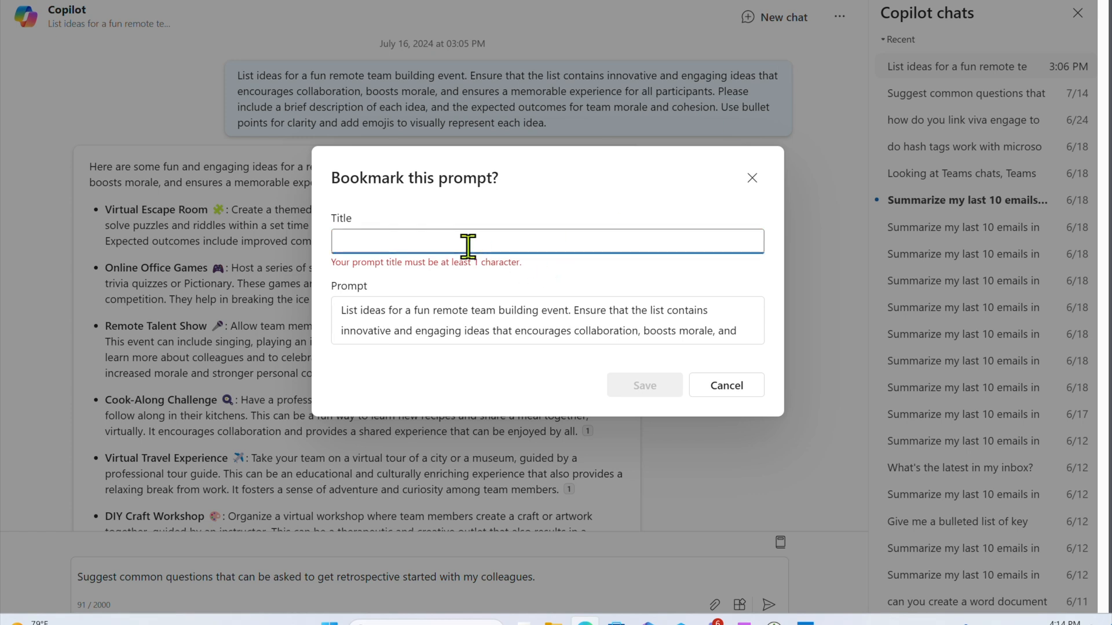
{"action": "type", "text": "Fun e"}
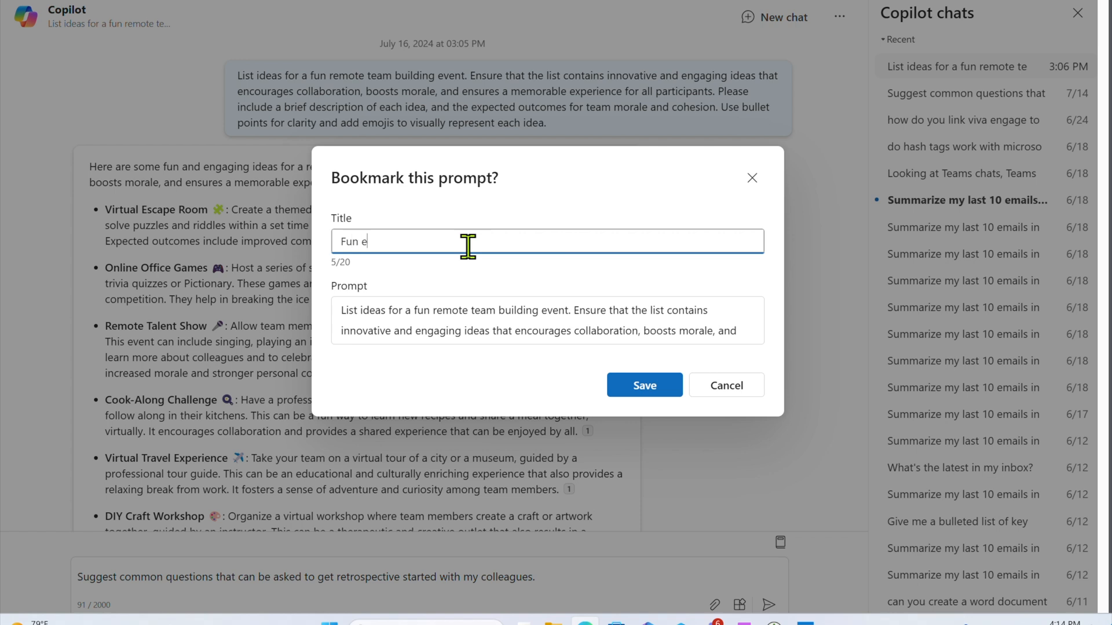
{"action": "type", "text": "vent pr"}
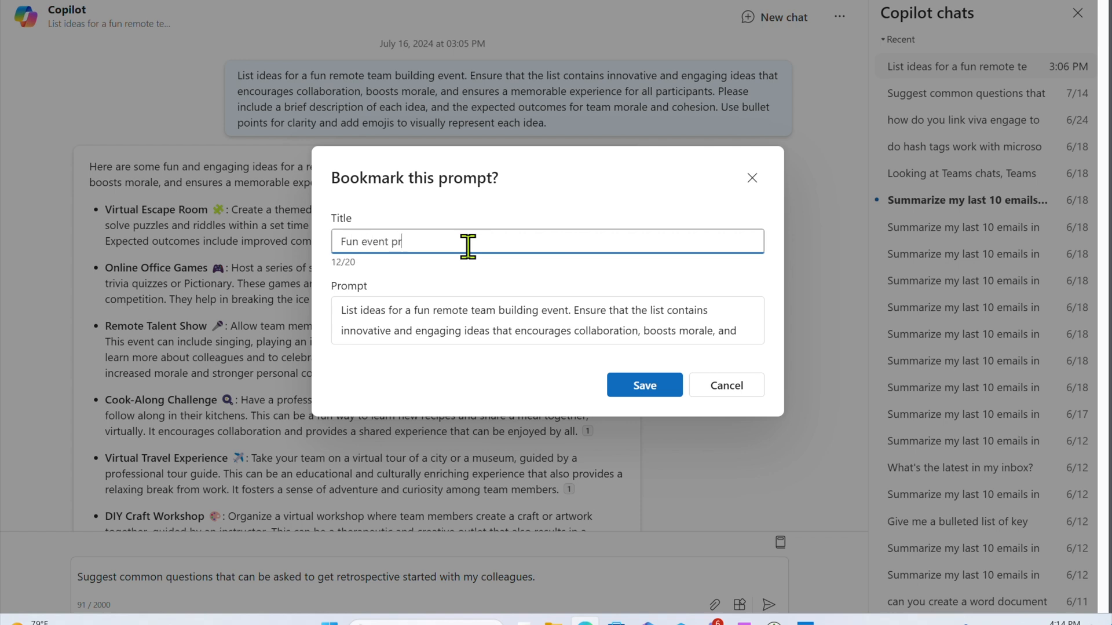
{"action": "type", "text": "ompt"}
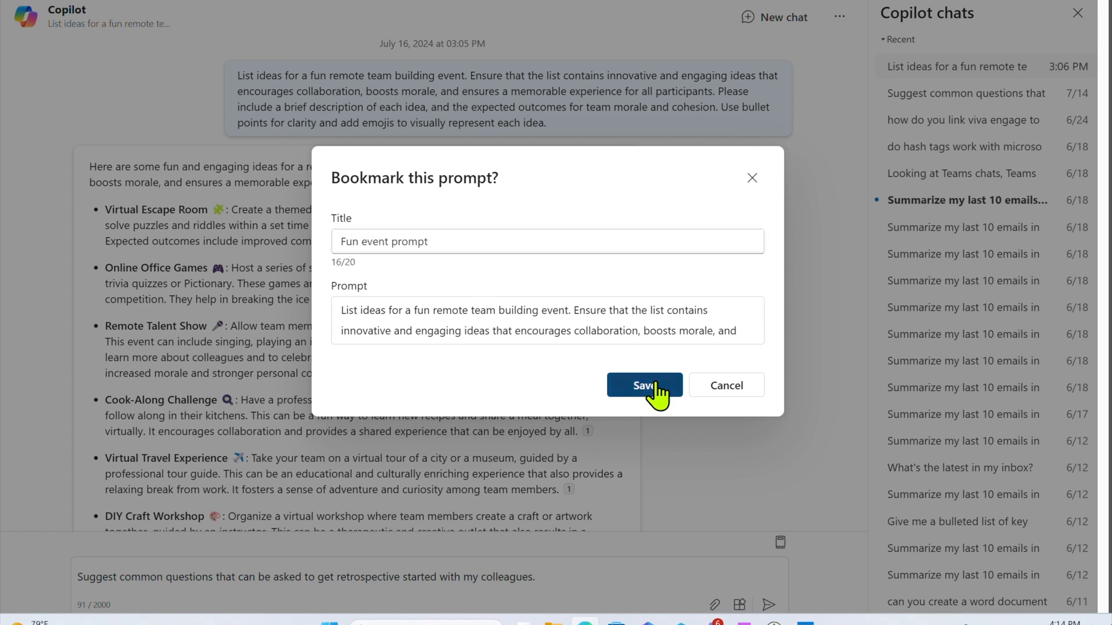
{"action": "left_click", "coordinate": [643, 385]}
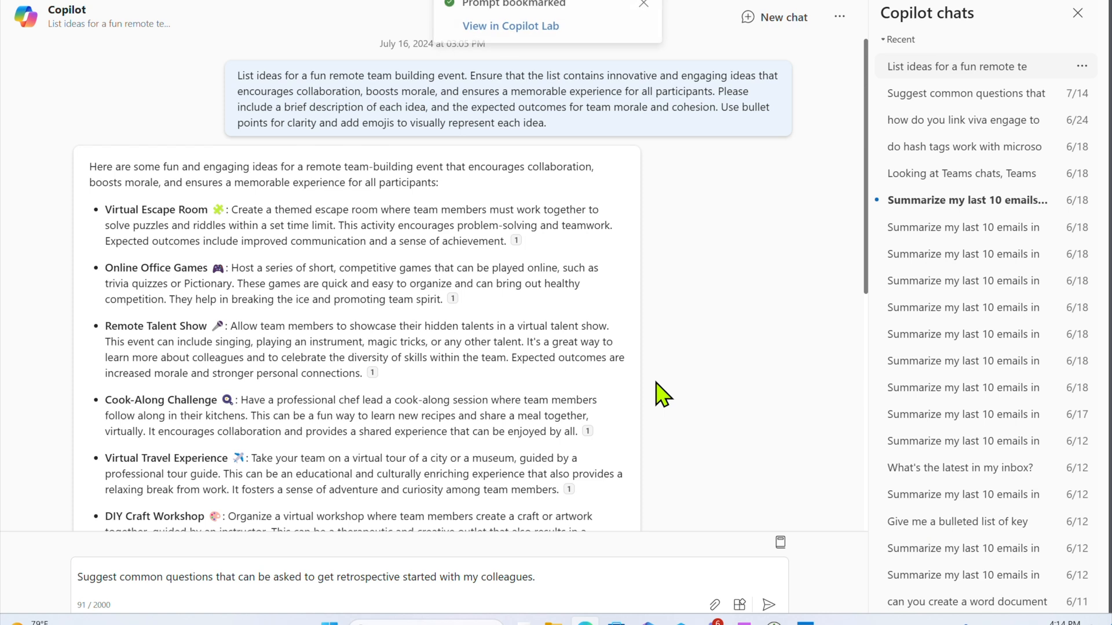
{"action": "left_click", "coordinate": [641, 4]}
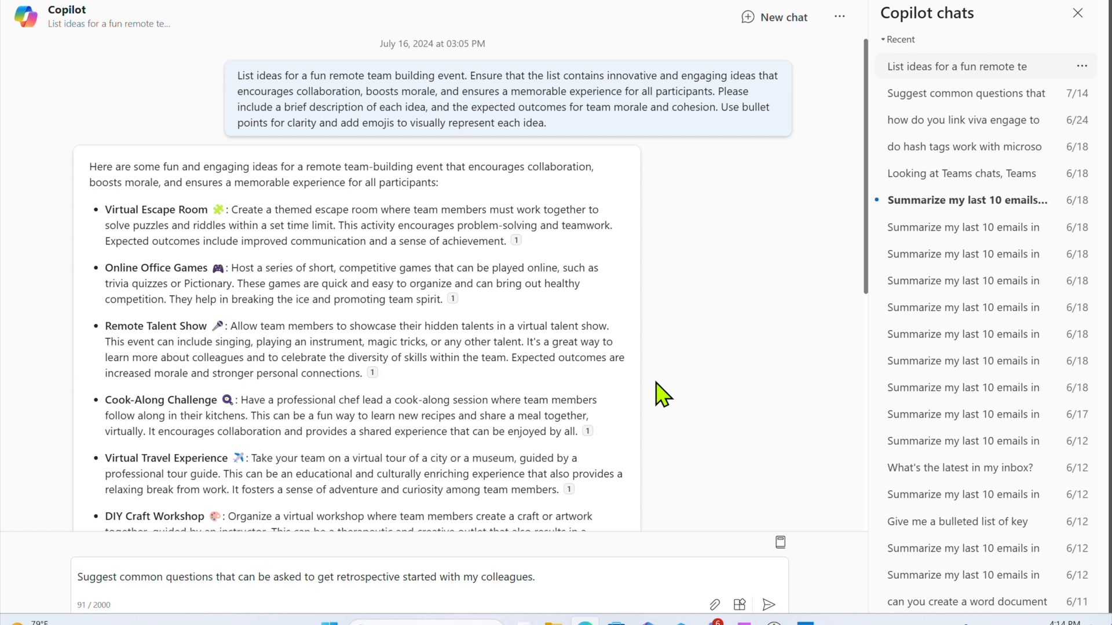
{"action": "mouse_move", "coordinate": [863, 299]}
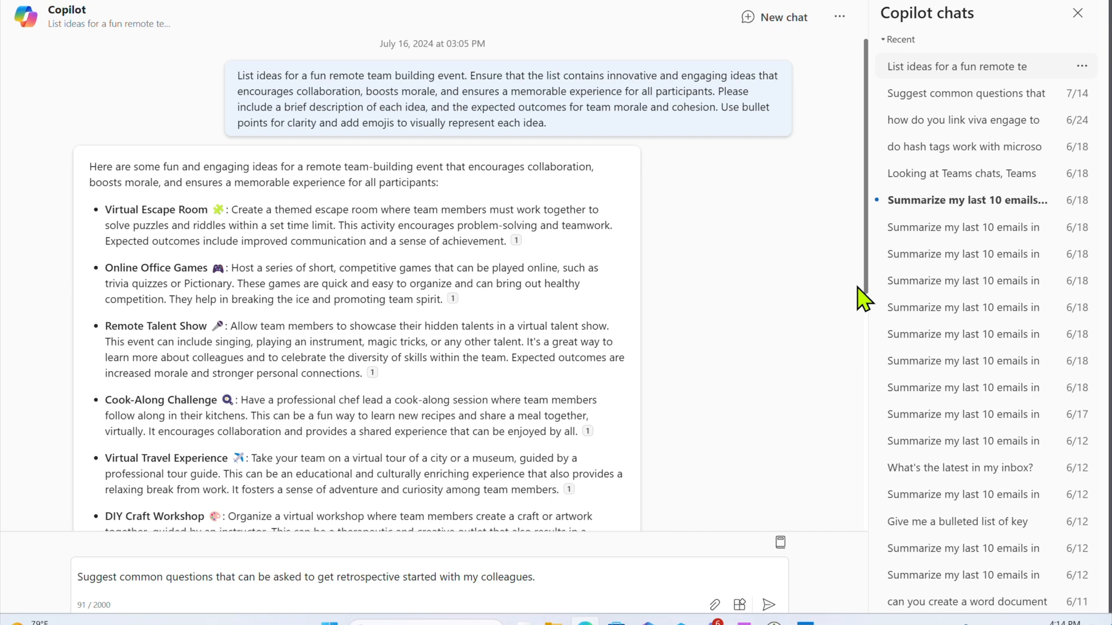
Load 'Fun event prompt' from the Bookmarked prompts tab and send it.
{"action": "left_click", "coordinate": [1077, 13]}
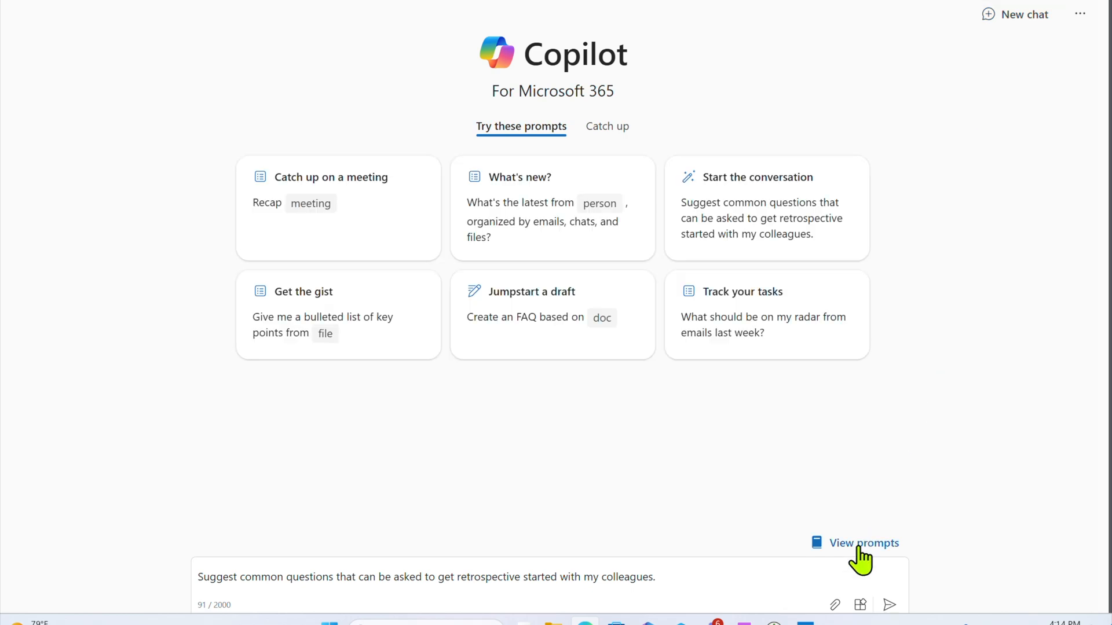
{"action": "left_click", "coordinate": [864, 543]}
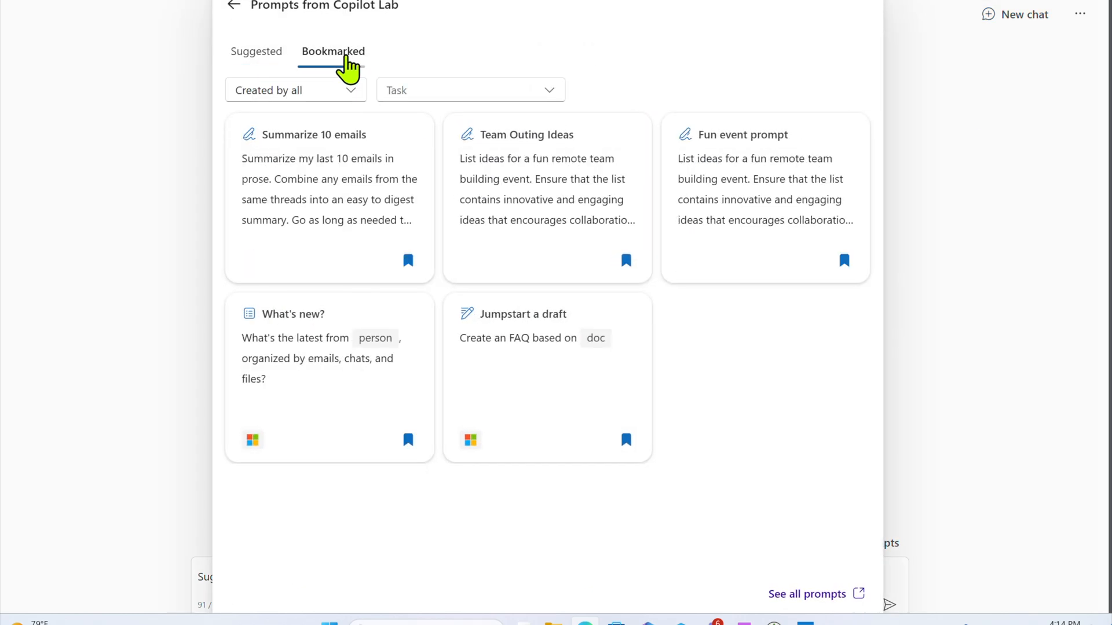
{"action": "mouse_move", "coordinate": [447, 403]}
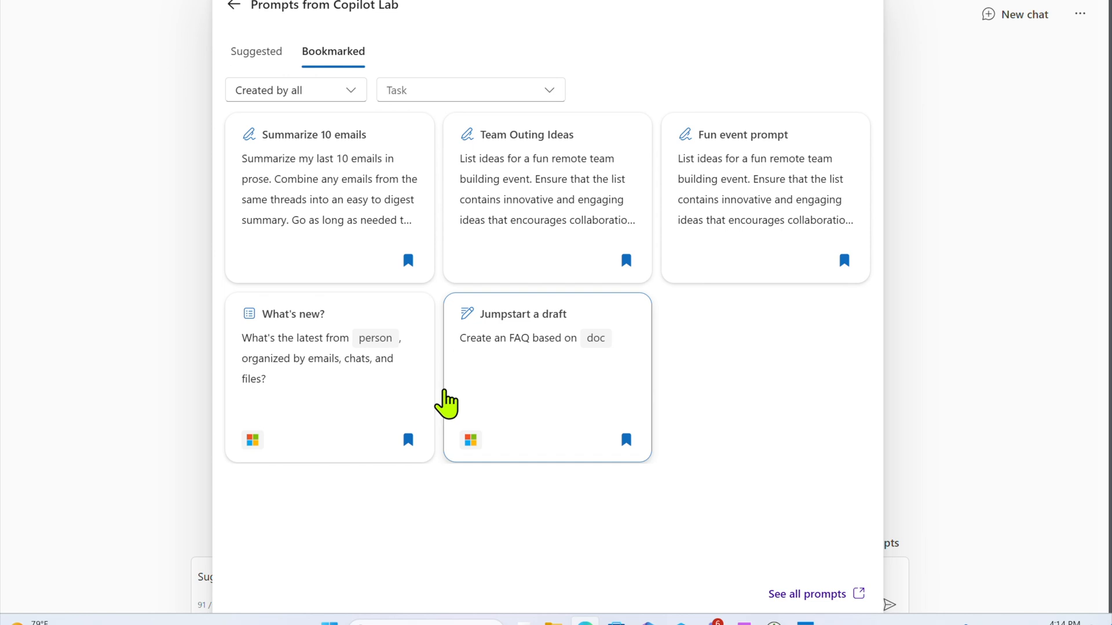
{"action": "mouse_move", "coordinate": [722, 423]}
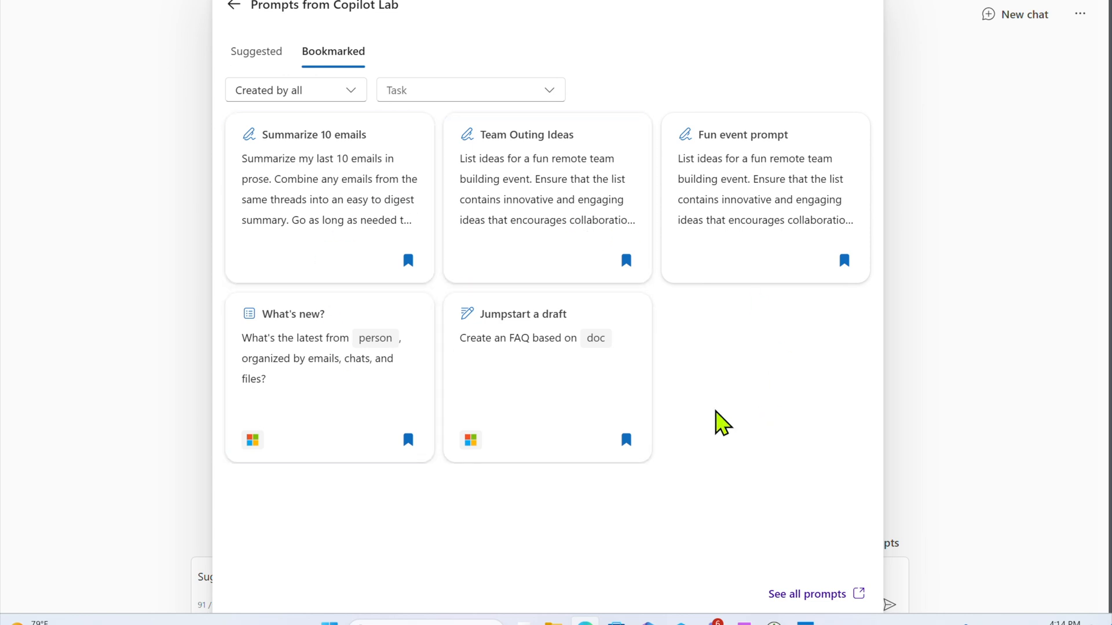
{"action": "mouse_move", "coordinate": [737, 212]}
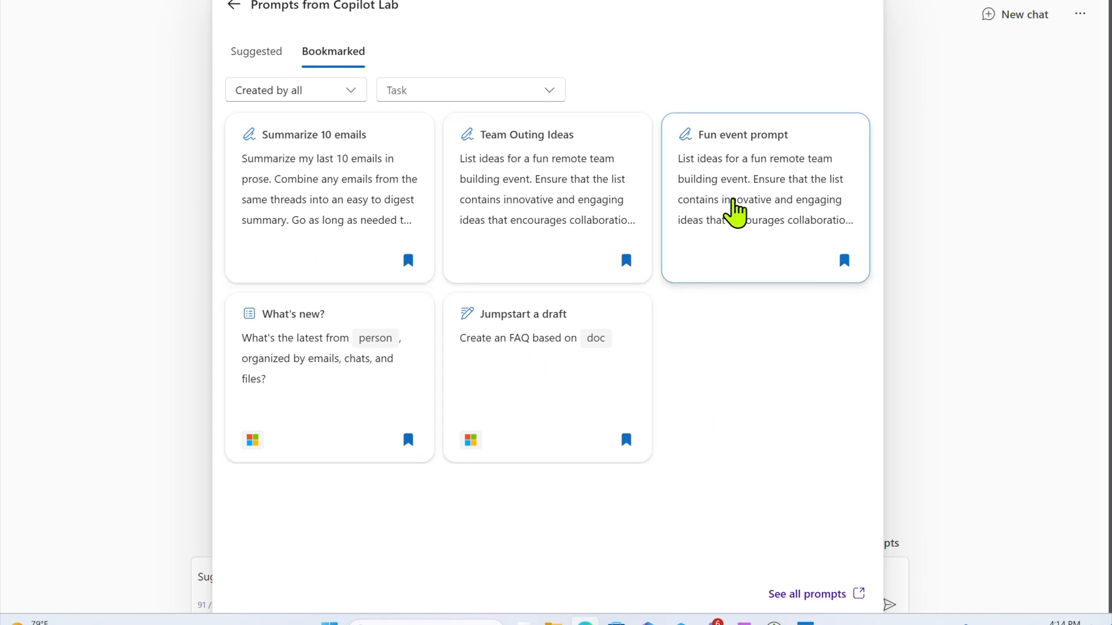
{"action": "left_click", "coordinate": [764, 197]}
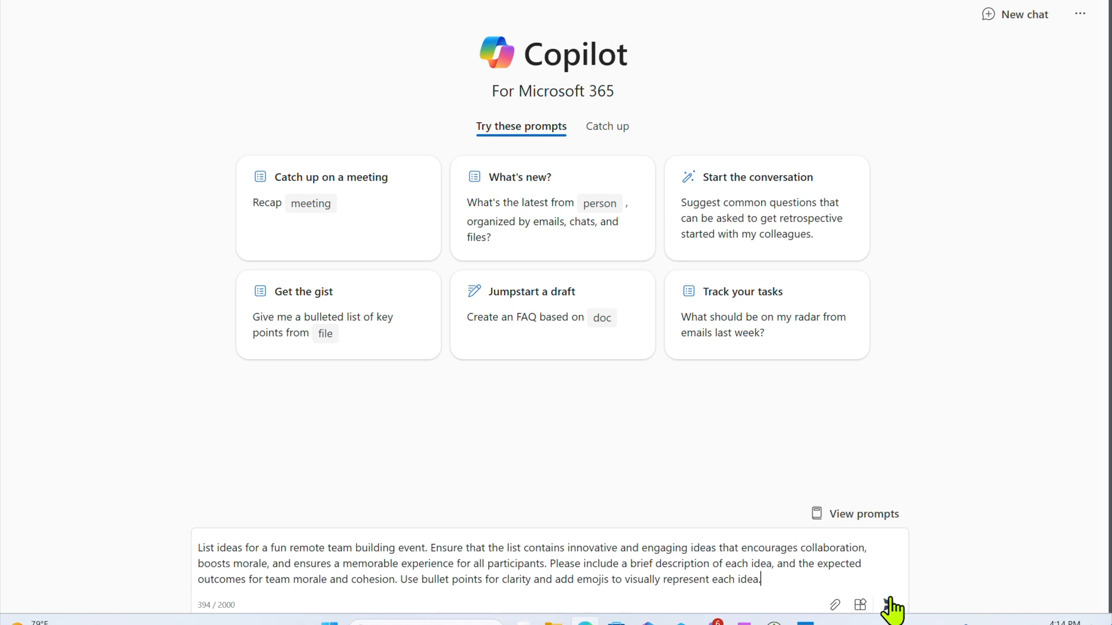
{"action": "left_click", "coordinate": [890, 605]}
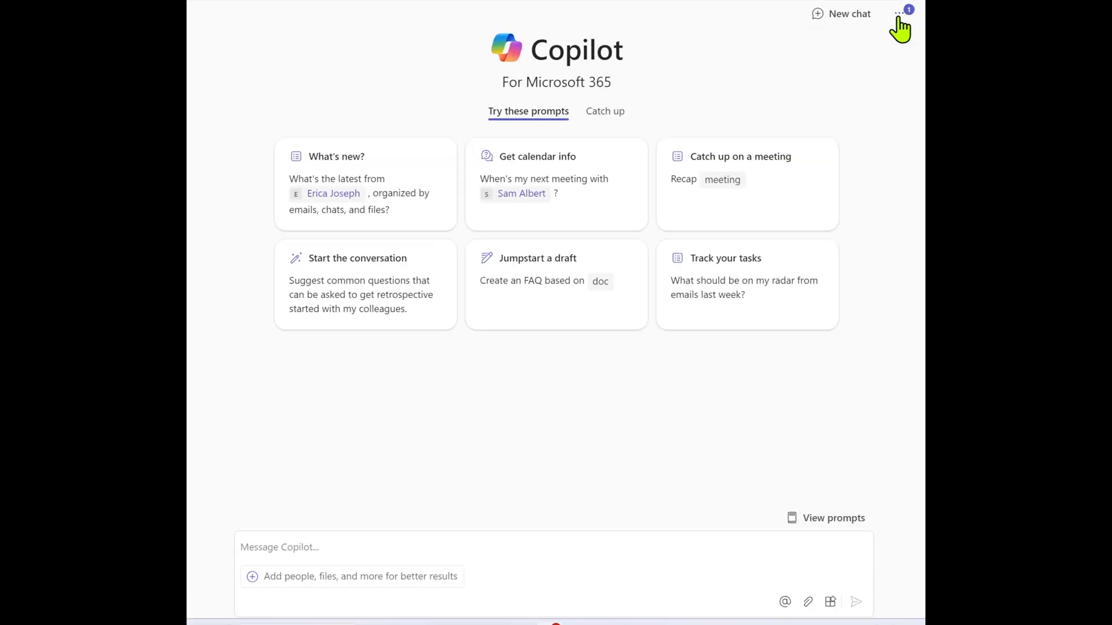
Reopen the 'List ideas for a fun remote te…' chat from Copilot chats history.
{"action": "left_click", "coordinate": [899, 13]}
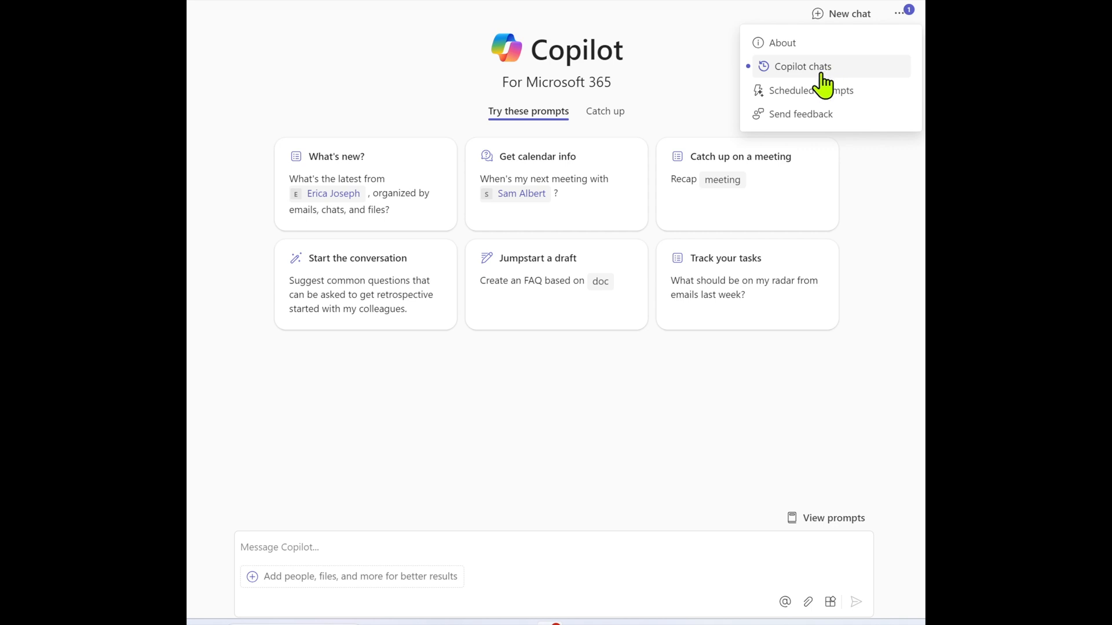
{"action": "left_click", "coordinate": [802, 66]}
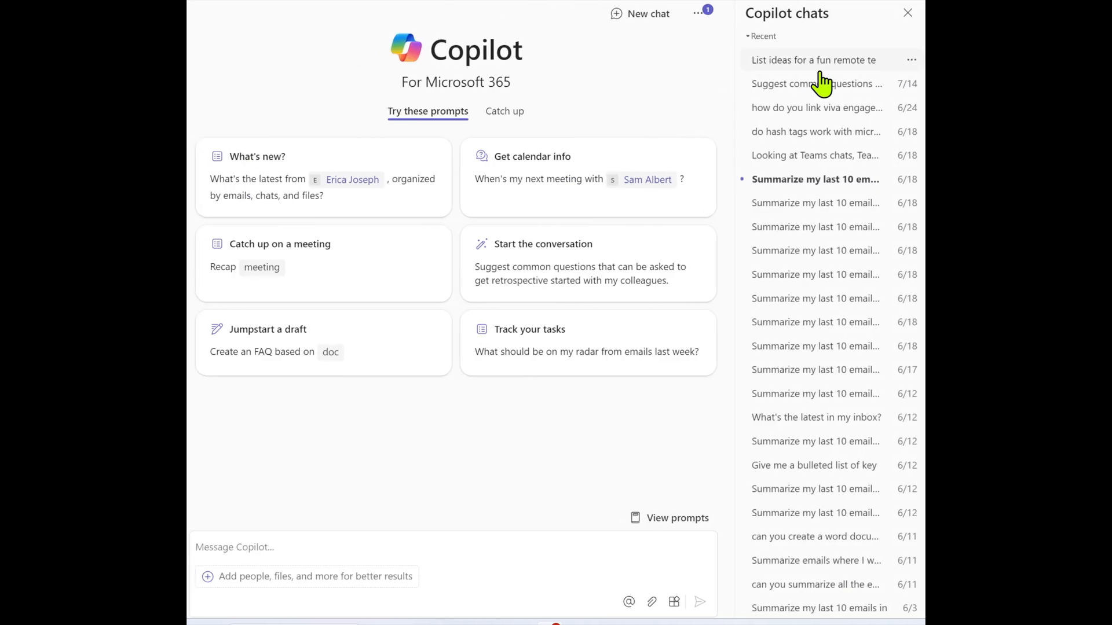
{"action": "mouse_move", "coordinate": [813, 71]}
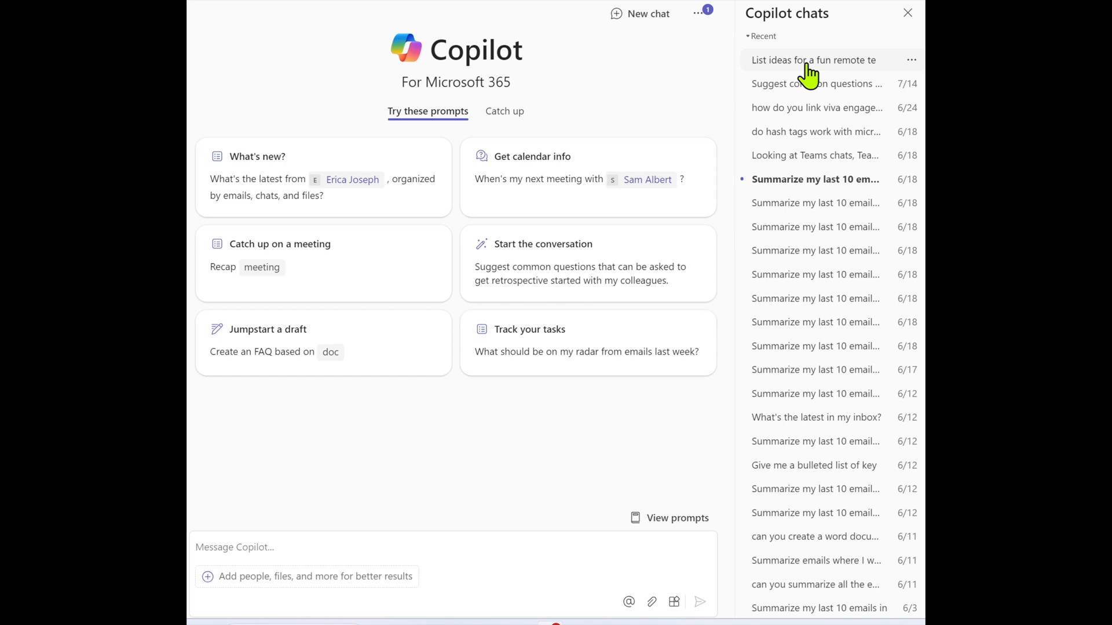
{"action": "left_click", "coordinate": [812, 60]}
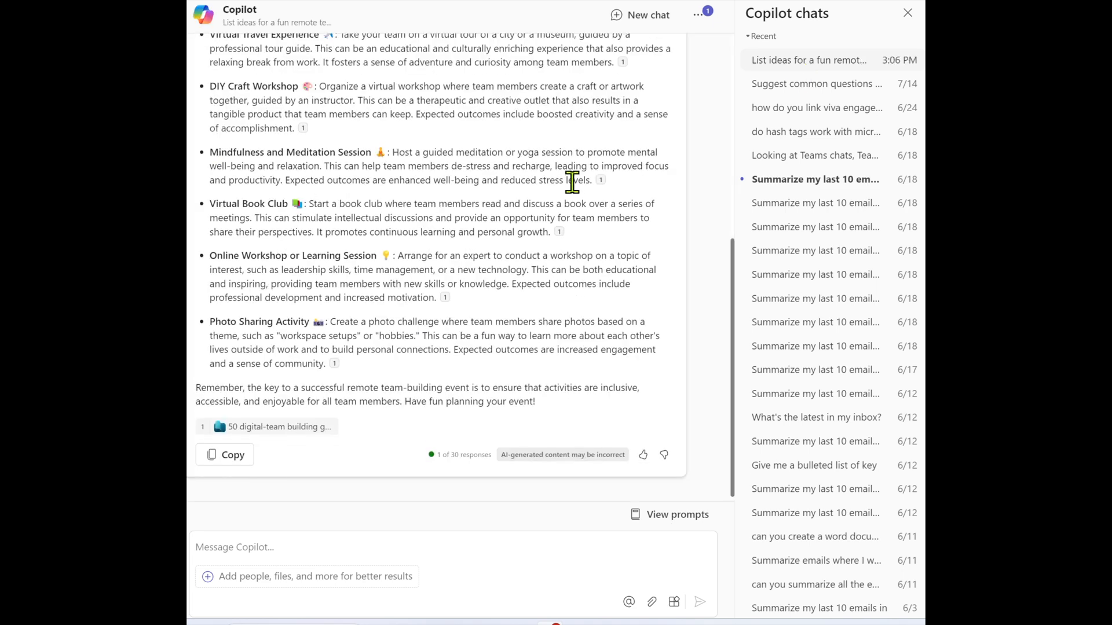
Start scheduling the team-building prompt with an 08:00 AM start time.
{"action": "scroll", "scroll_direction": "up", "scroll_amount": 3}
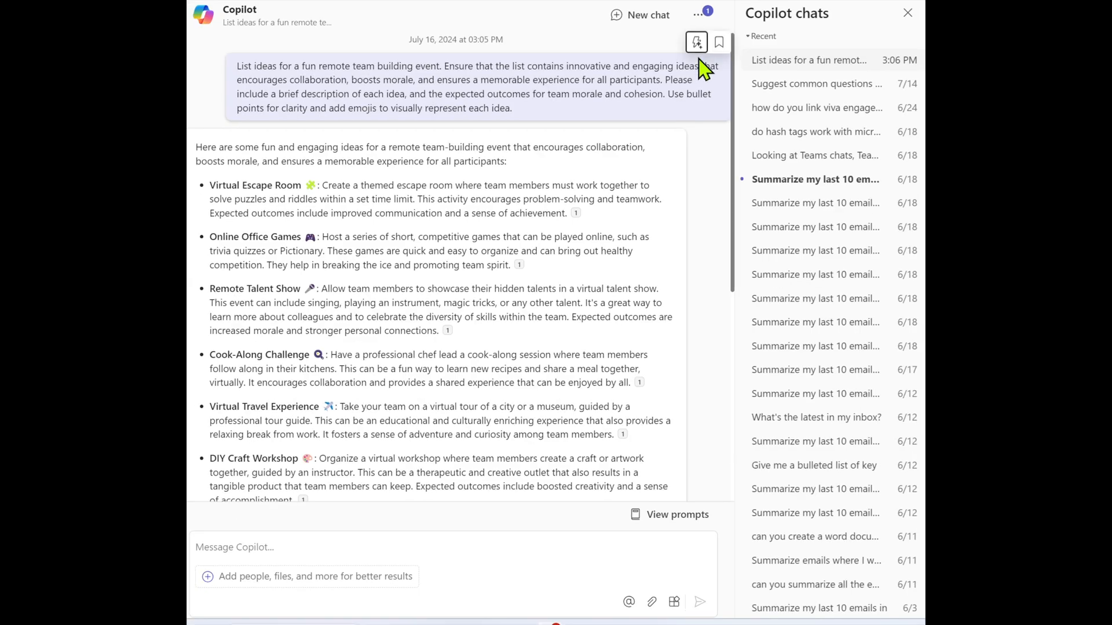
{"action": "mouse_move", "coordinate": [695, 41]}
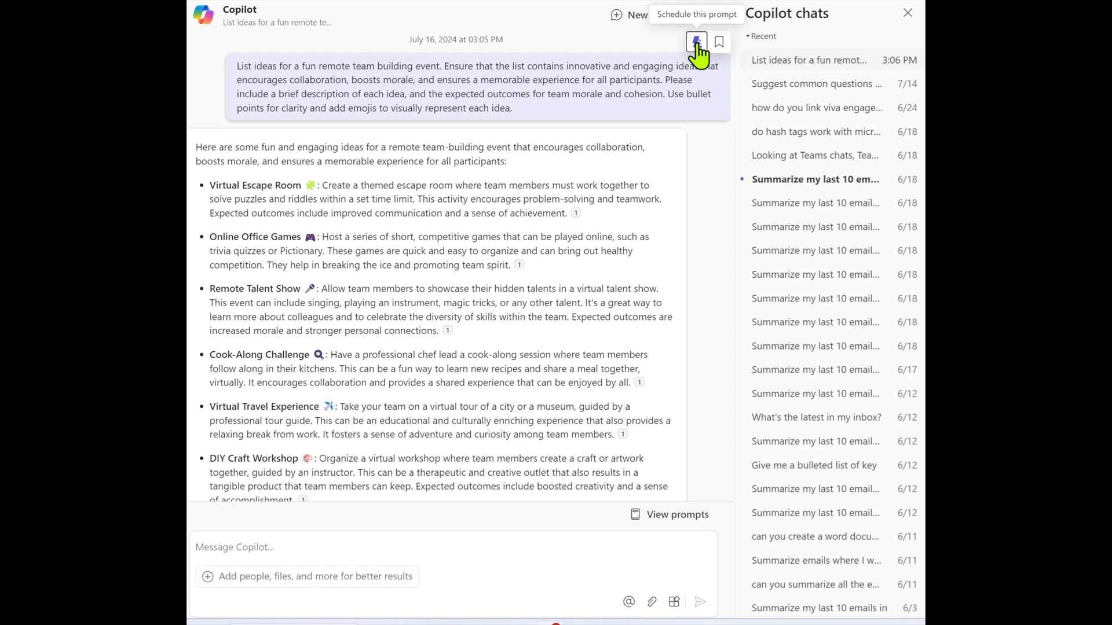
{"action": "left_click", "coordinate": [695, 42]}
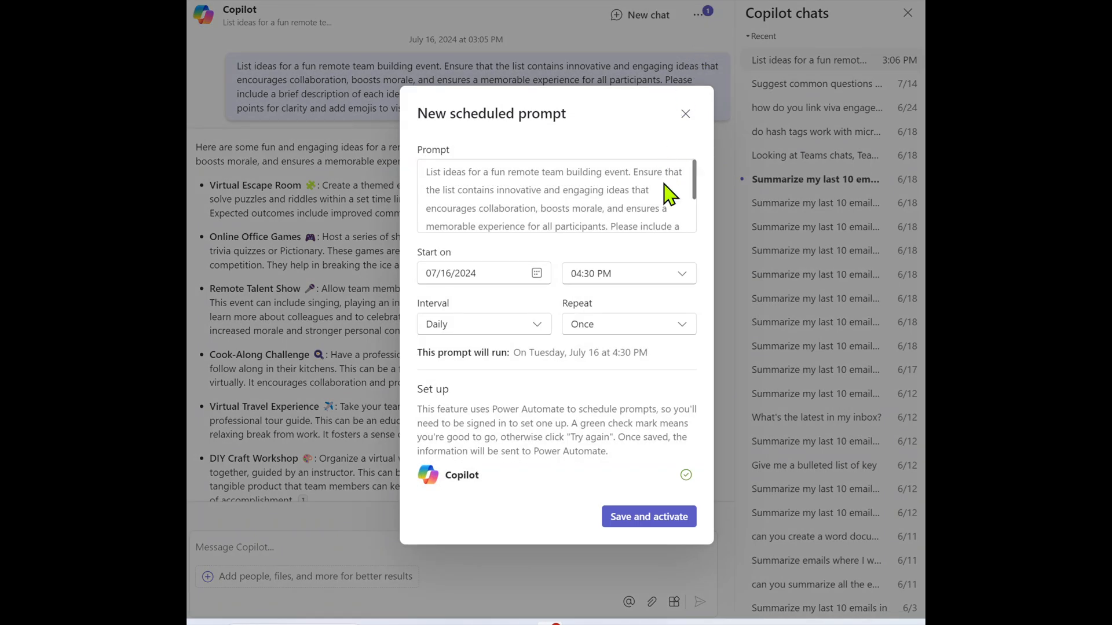
{"action": "mouse_move", "coordinate": [495, 203]}
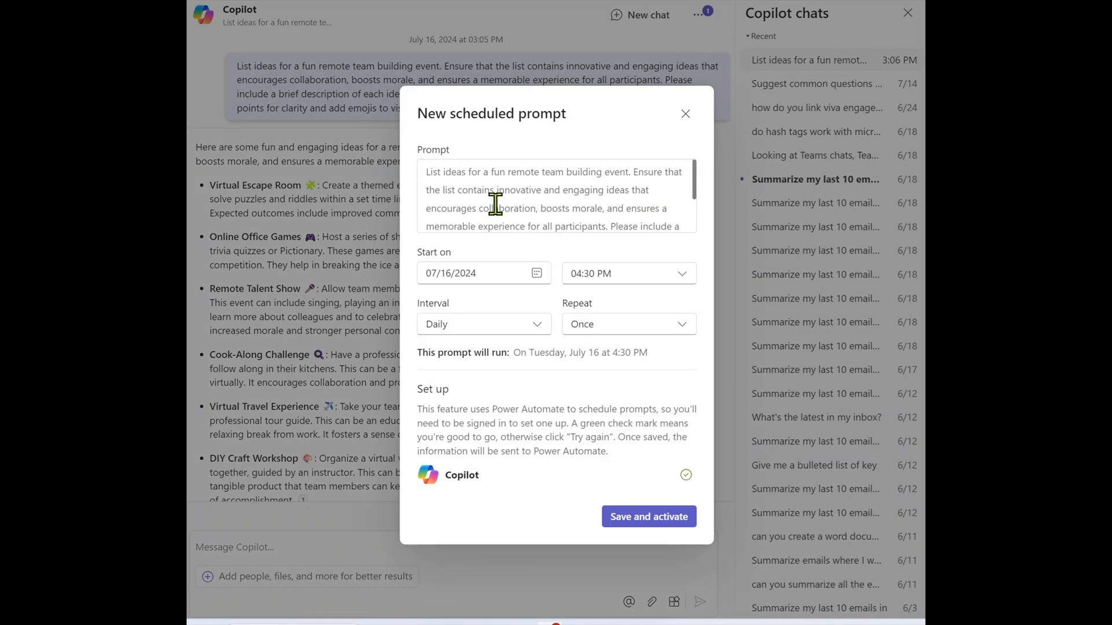
{"action": "mouse_move", "coordinate": [594, 275]}
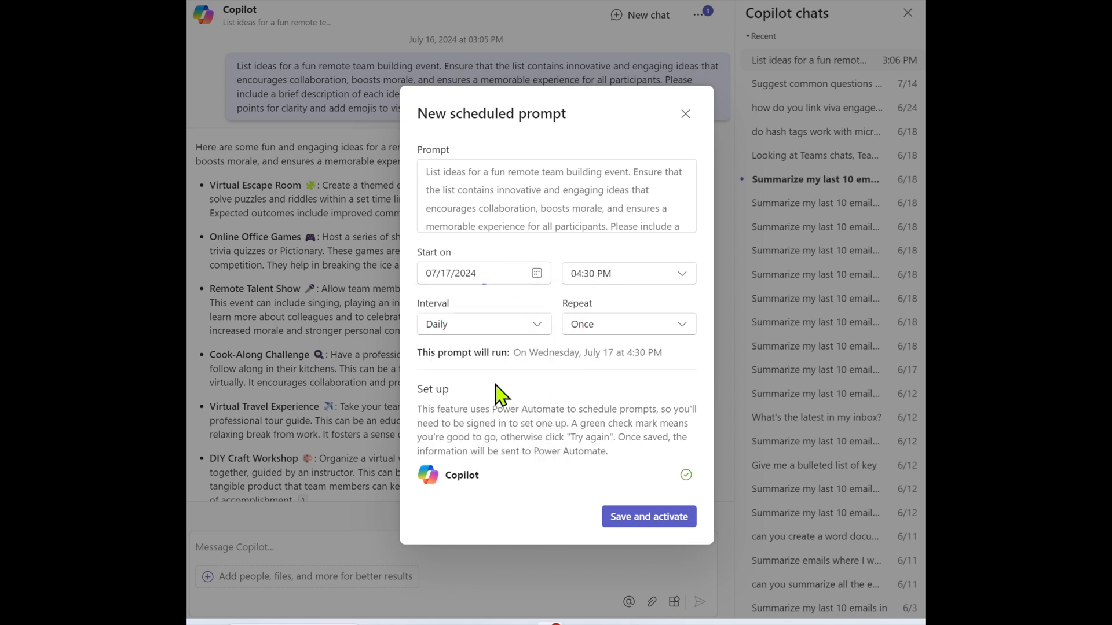
{"action": "left_click", "coordinate": [626, 273]}
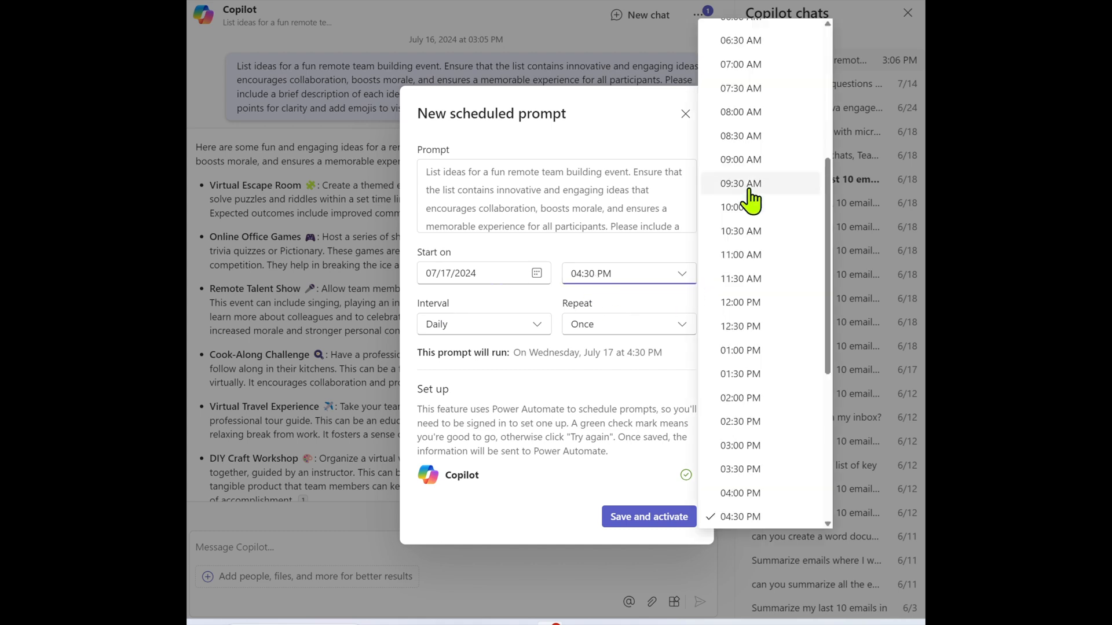
{"action": "left_click", "coordinate": [740, 111]}
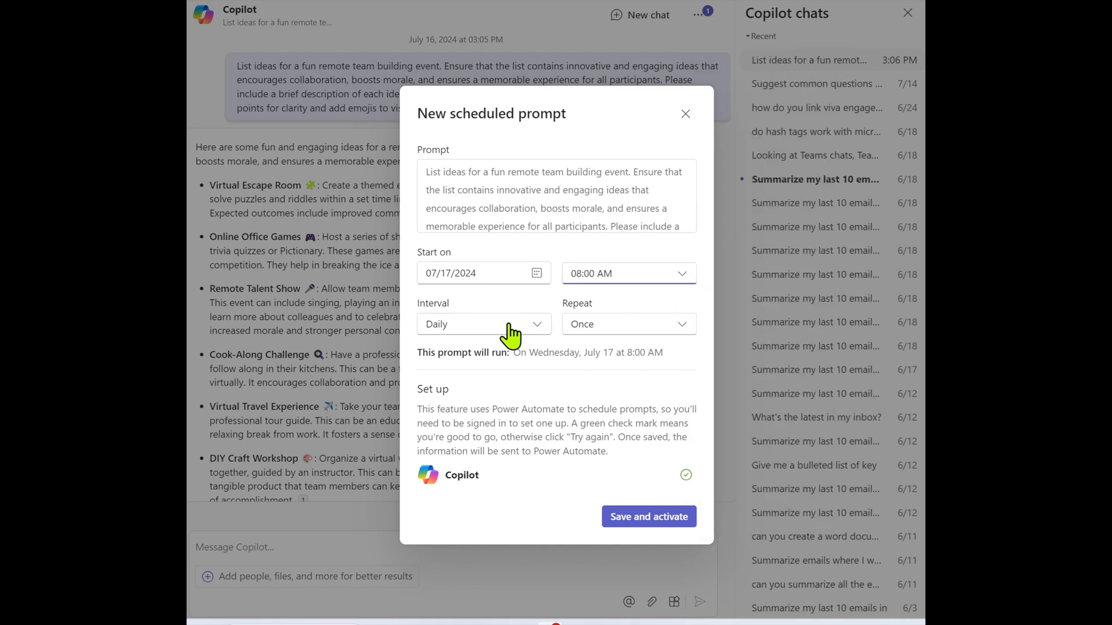
Set the schedule to daily, repeating twice, and save and activate it.
{"action": "left_click", "coordinate": [483, 324]}
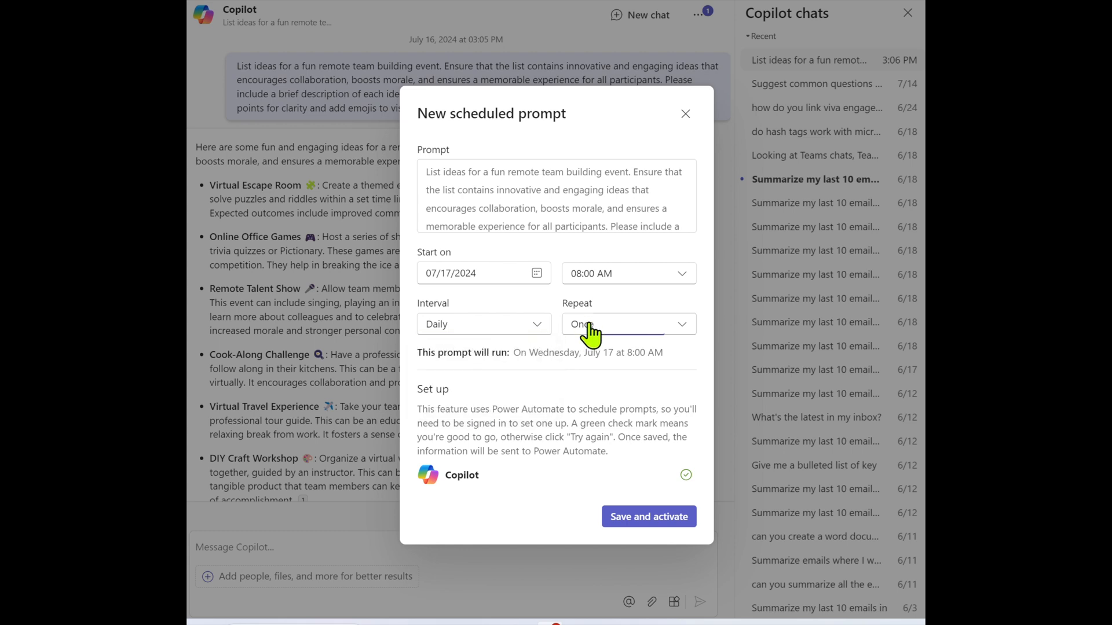
{"action": "left_click", "coordinate": [626, 325]}
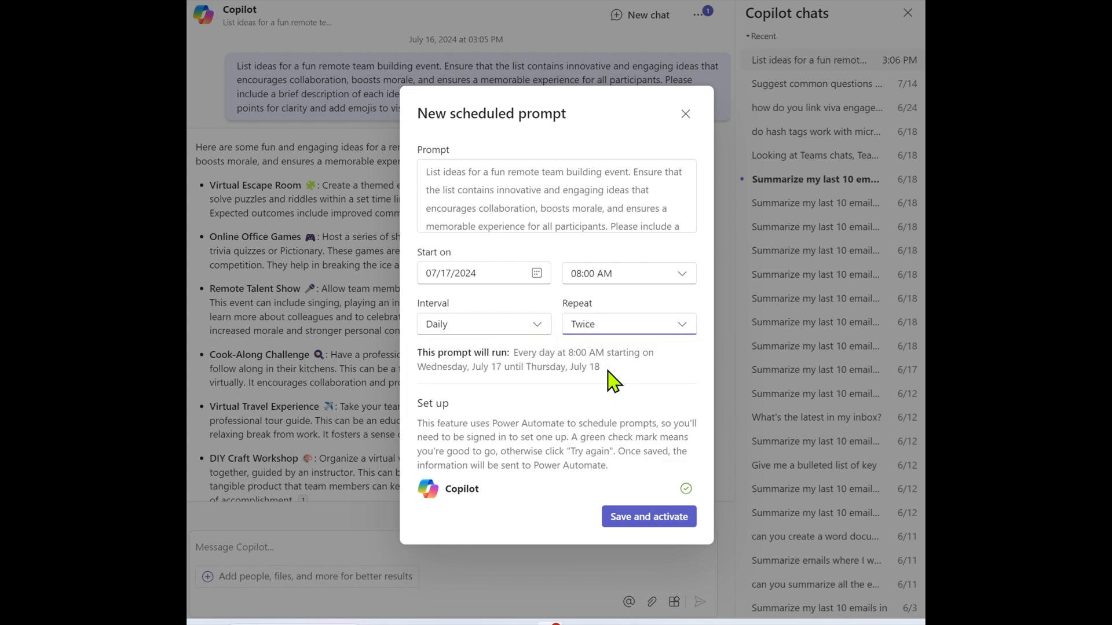
{"action": "mouse_move", "coordinate": [563, 368]}
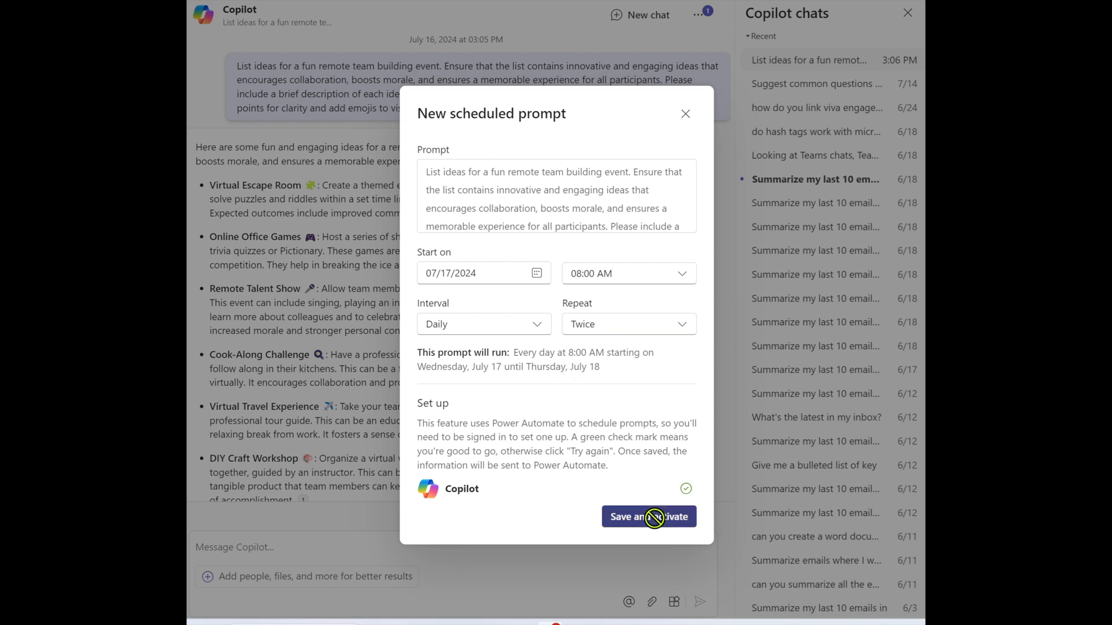
{"action": "left_click", "coordinate": [648, 516]}
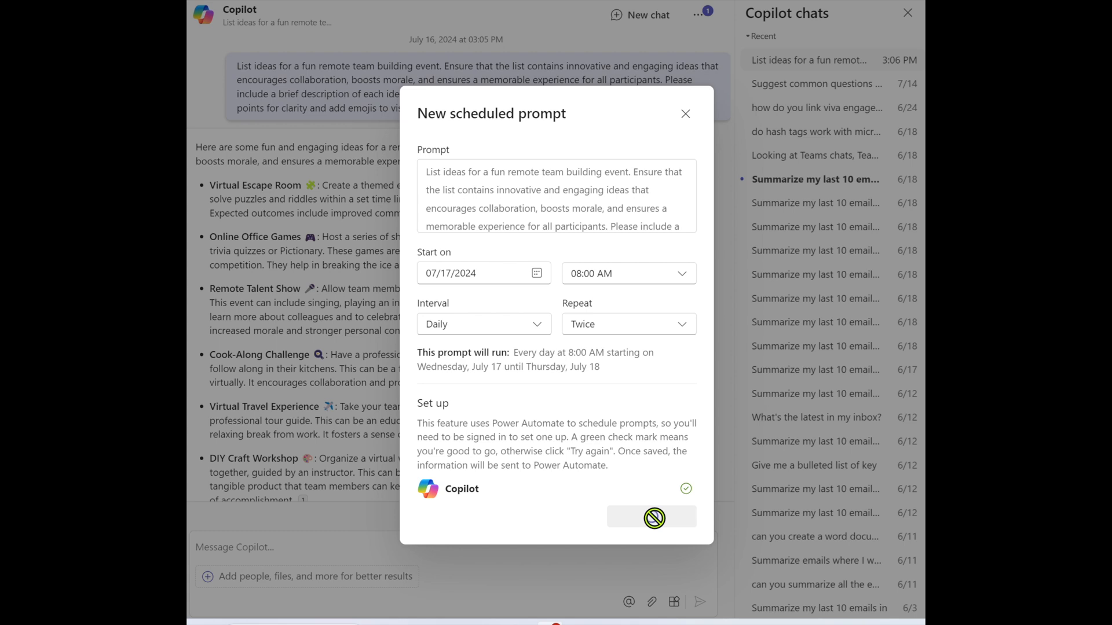
{"action": "left_click", "coordinate": [650, 517]}
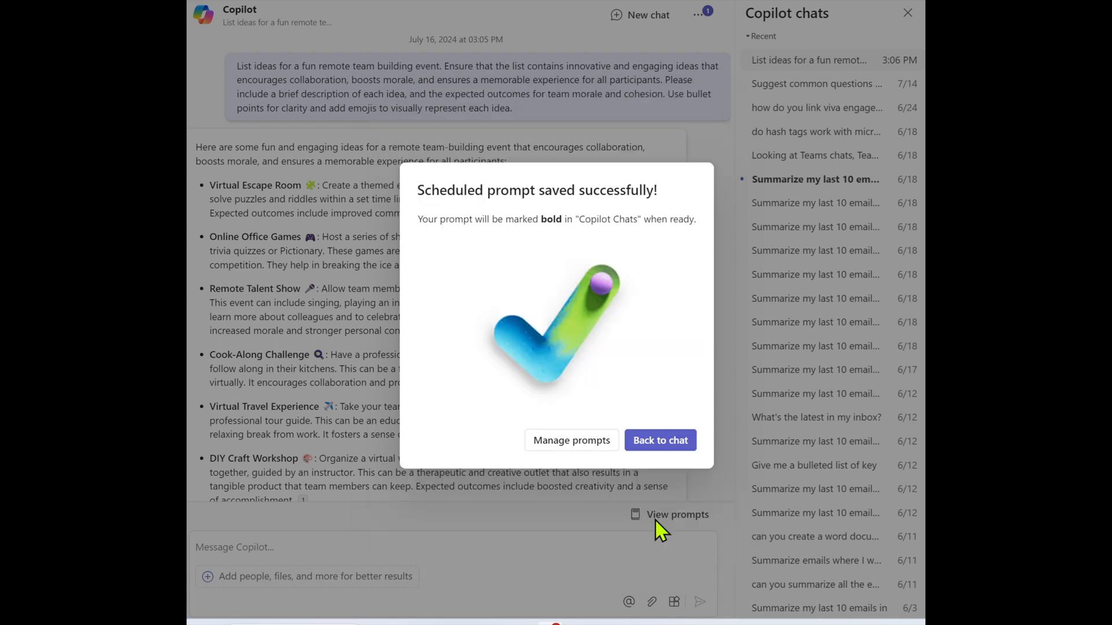
Open Manage prompts to view the active team-building schedule.
{"action": "left_click", "coordinate": [571, 440]}
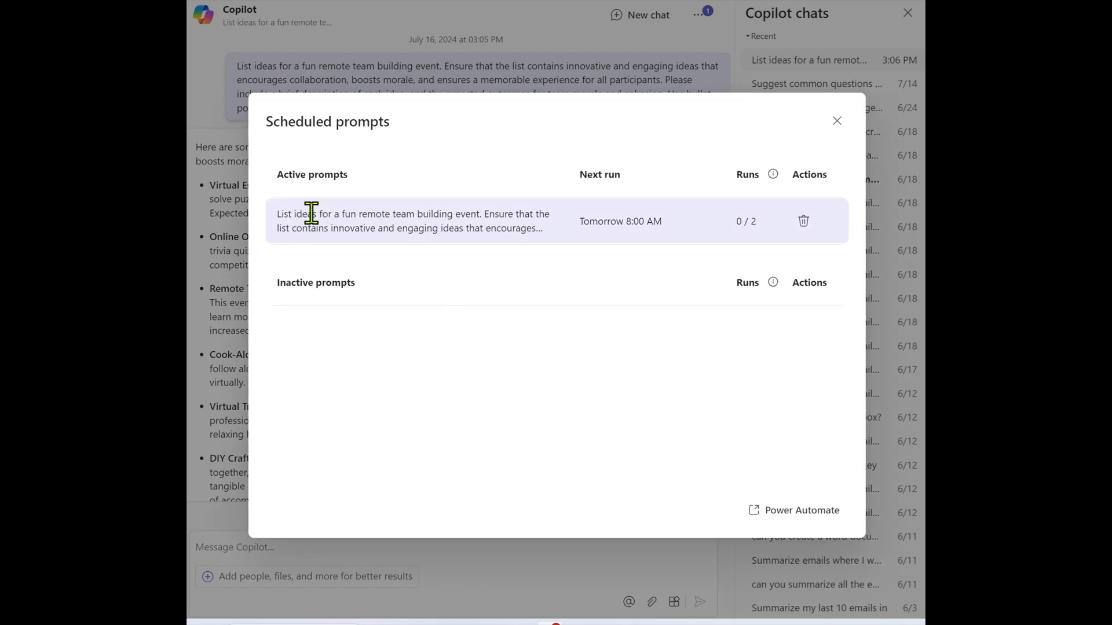
{"action": "mouse_move", "coordinate": [616, 241]}
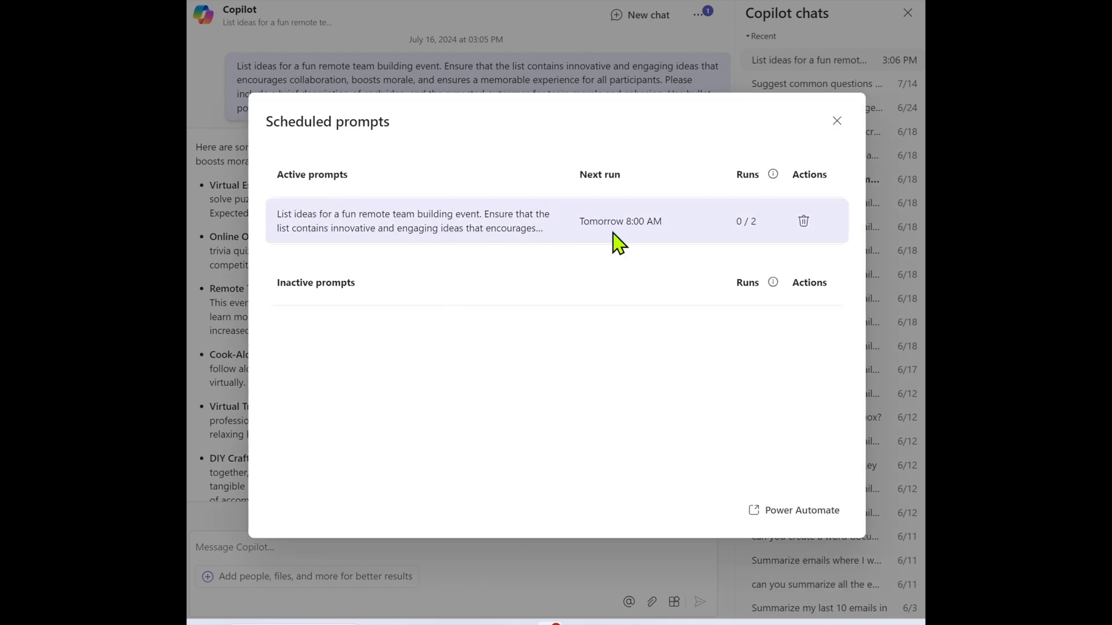
{"action": "mouse_move", "coordinate": [765, 237]}
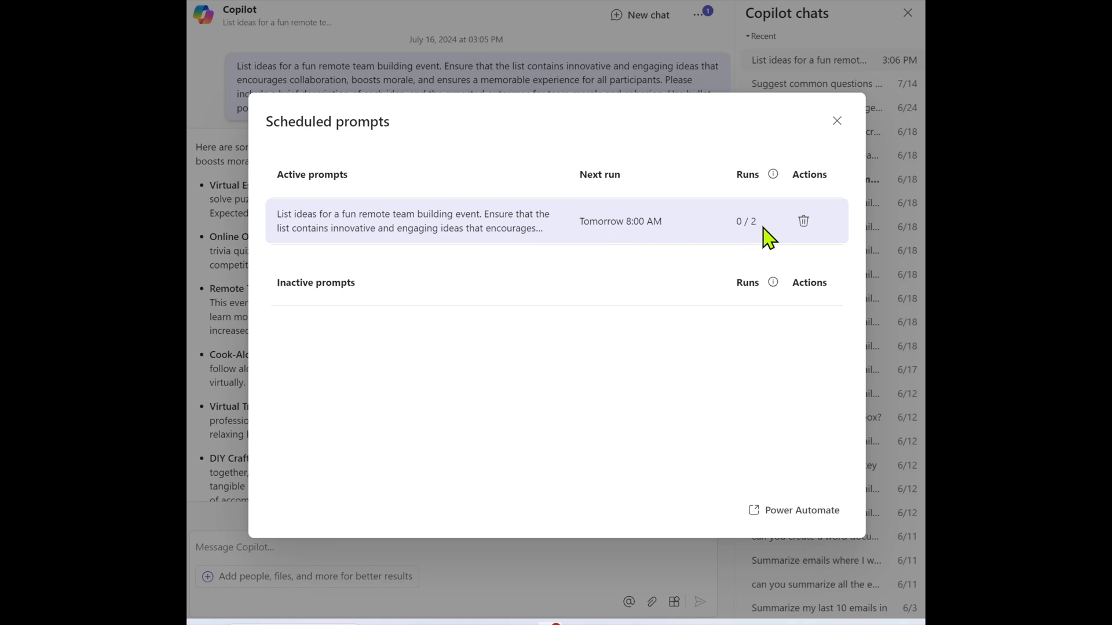
{"action": "mouse_move", "coordinate": [530, 232]}
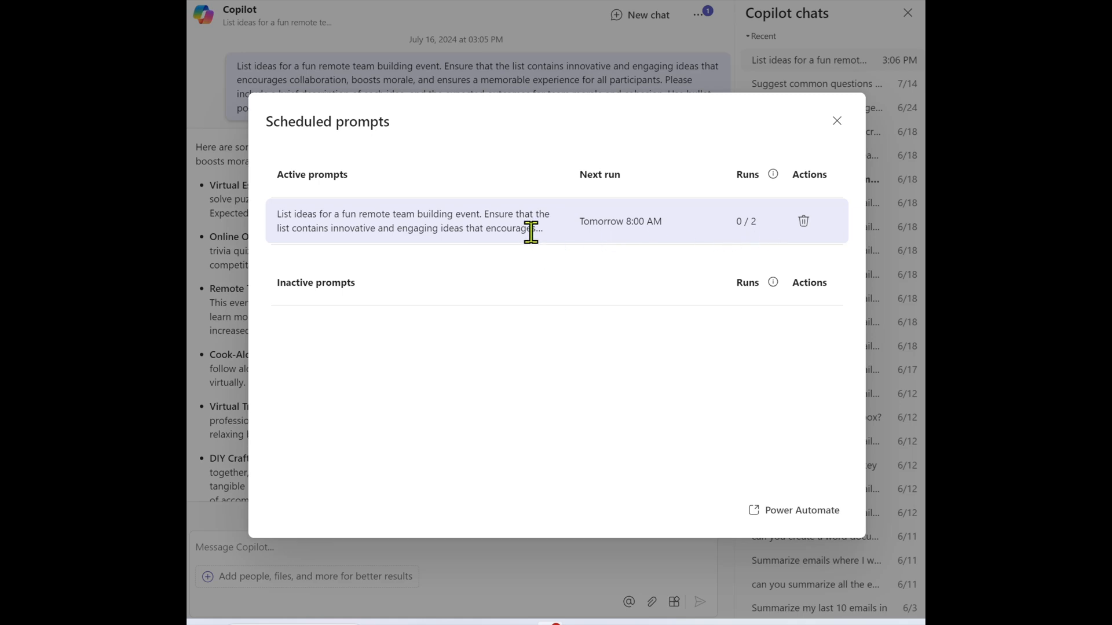
{"action": "mouse_move", "coordinate": [838, 132]}
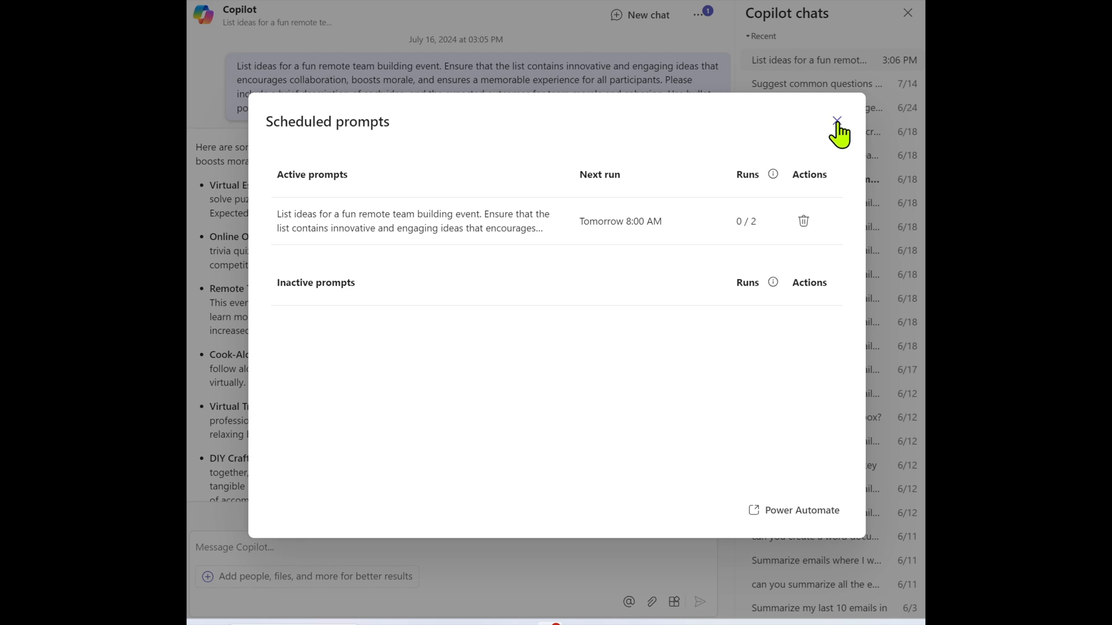
Close the Scheduled prompts dialog and the Copilot chats history panel.
{"action": "left_click", "coordinate": [837, 120]}
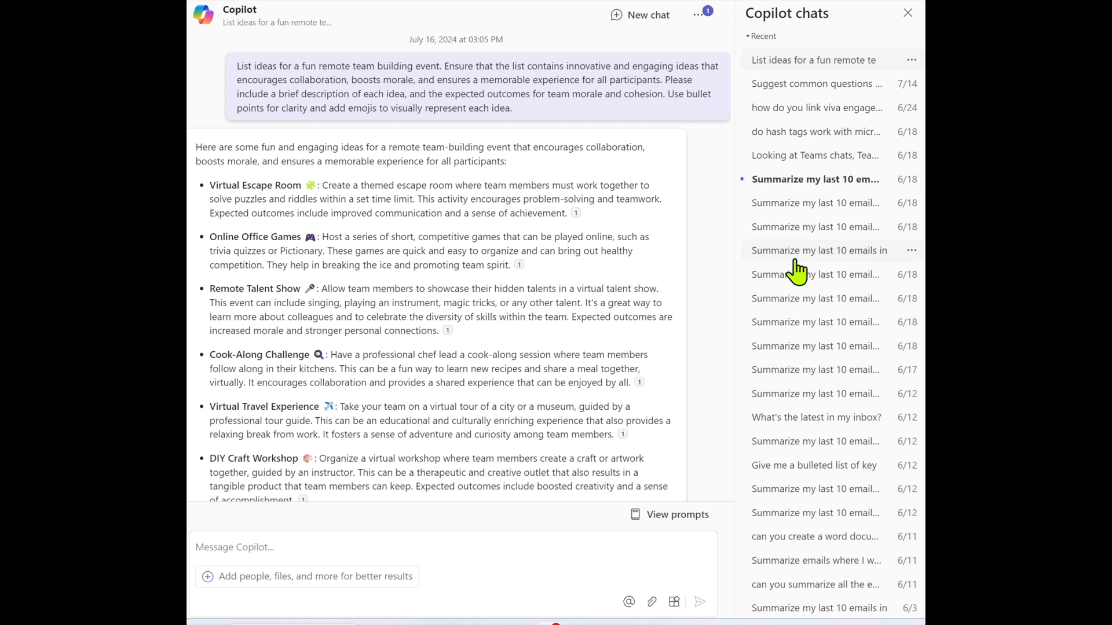
{"action": "mouse_move", "coordinate": [792, 268]}
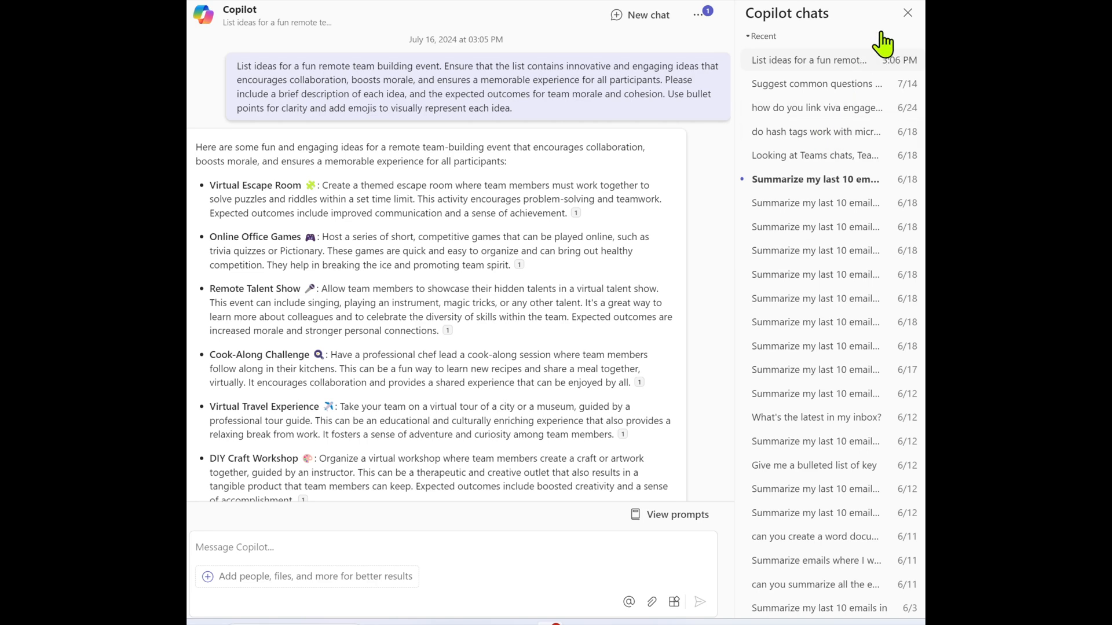
{"action": "left_click", "coordinate": [907, 13]}
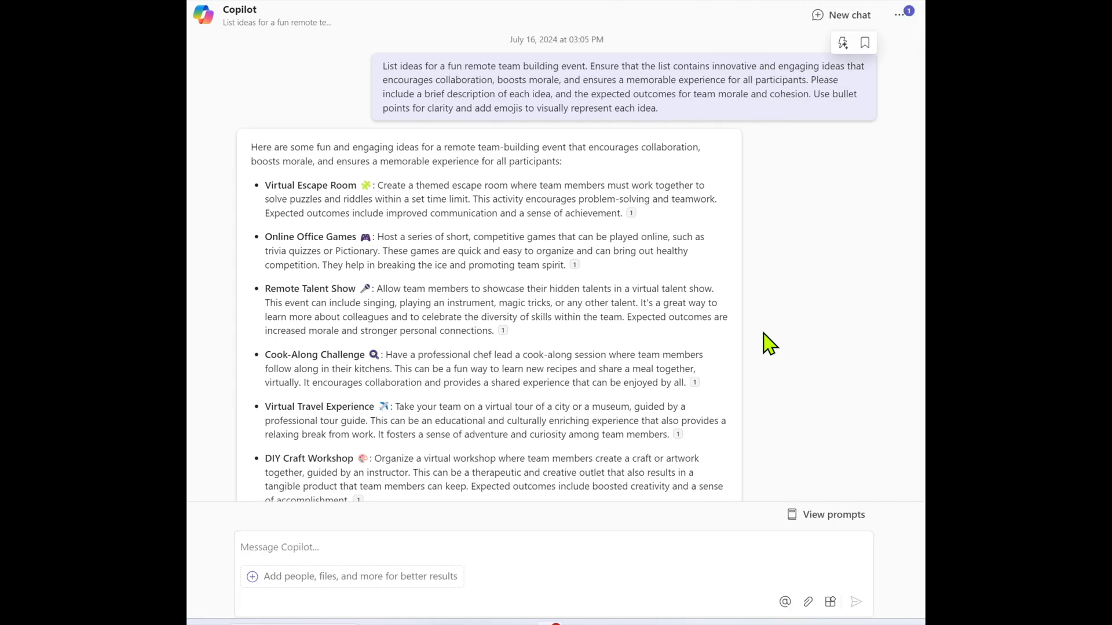
{"action": "mouse_move", "coordinate": [848, 15]}
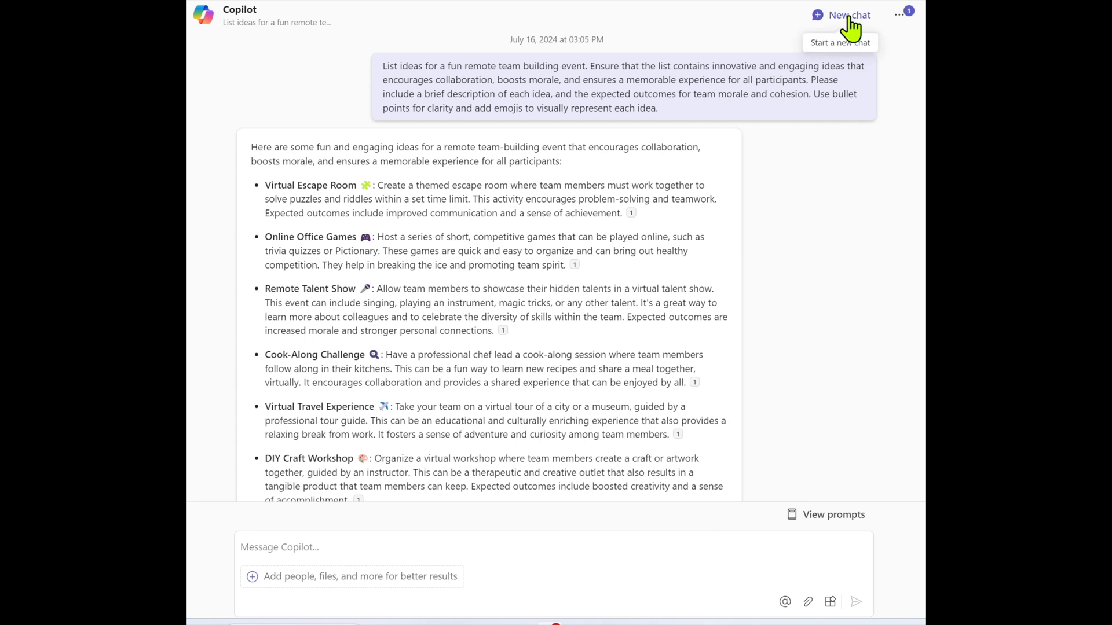